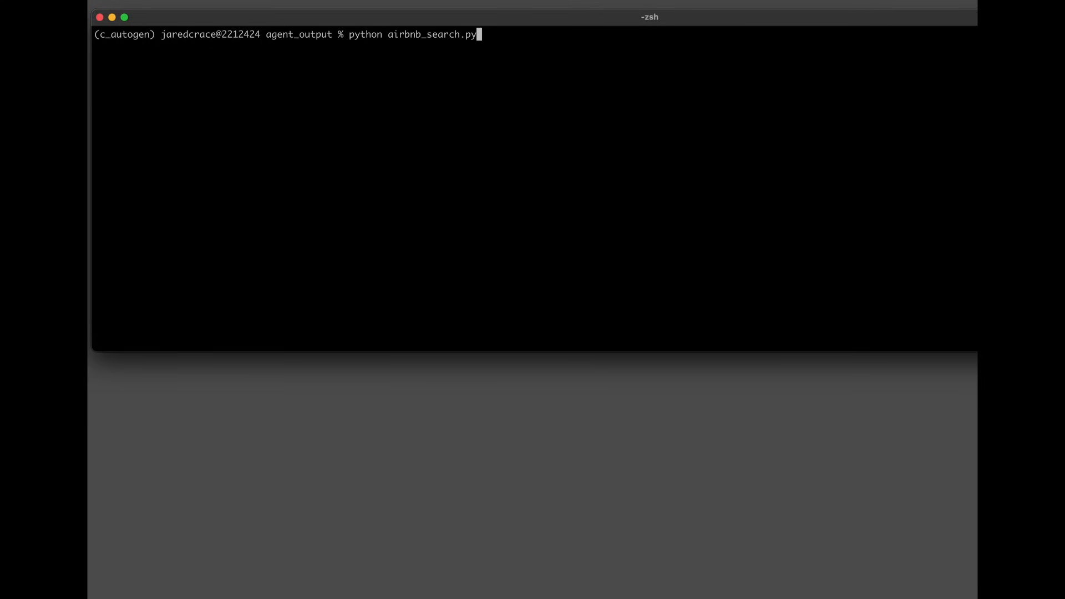
- Run python airbnb_search.py to print Austin listings with prices and ratings
key("Return")
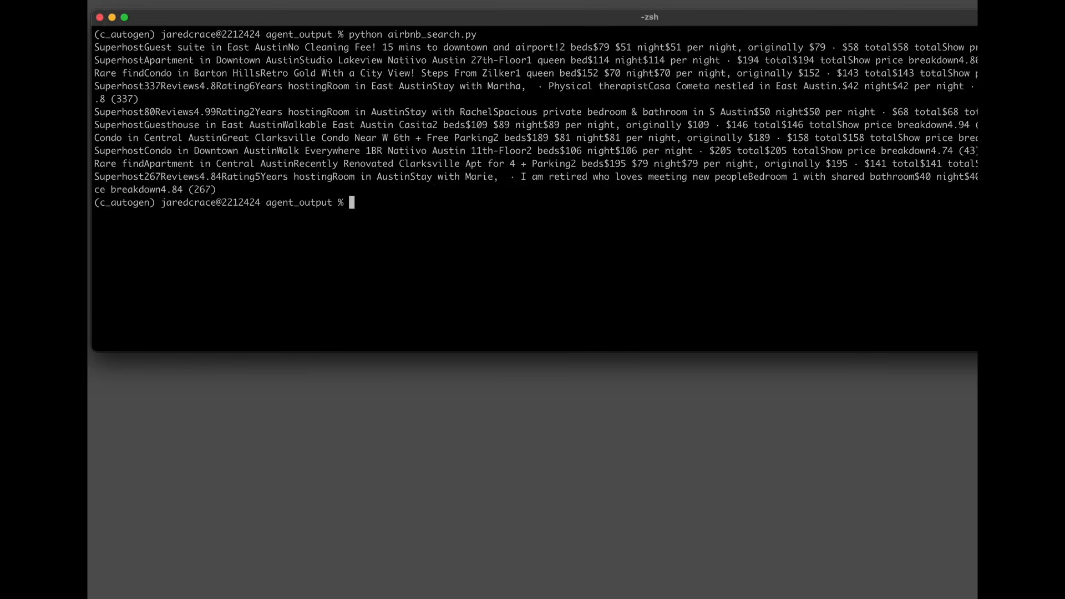
mouse_move(502, 157)
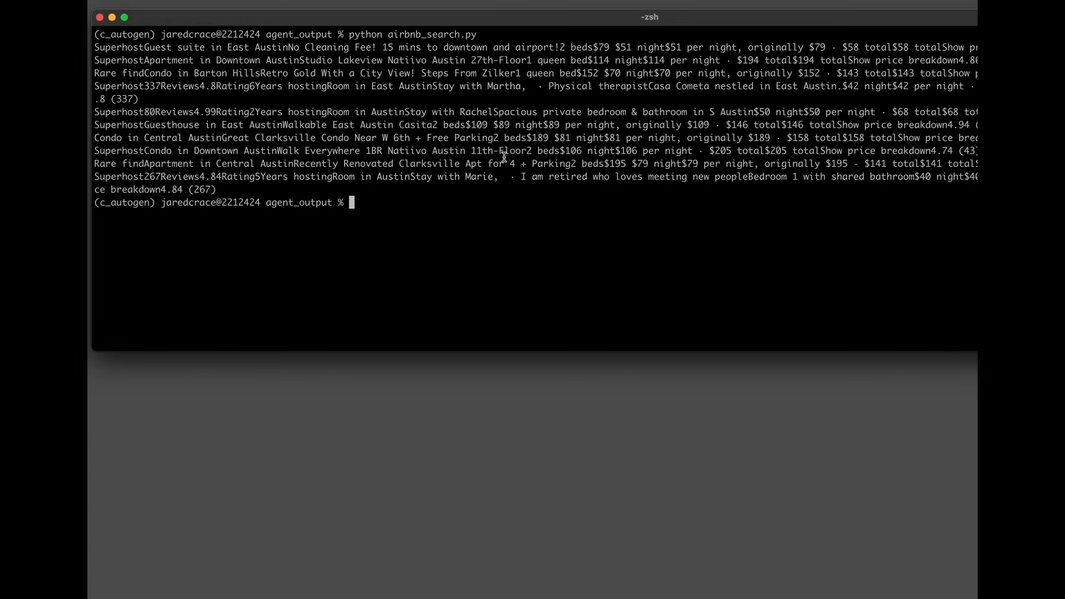
mouse_move(431, 140)
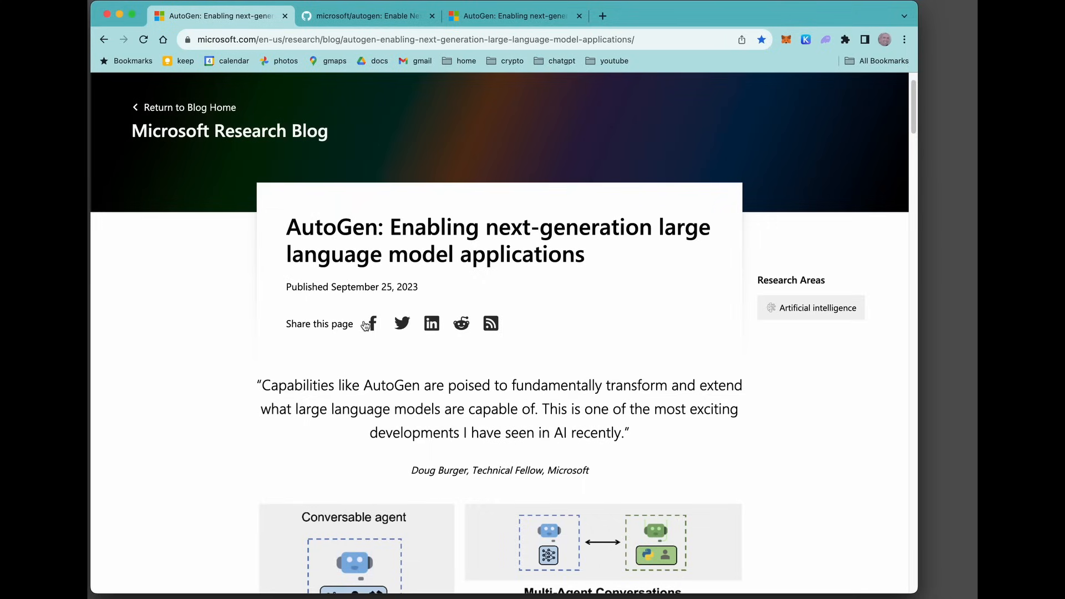
mouse_move(532, 368)
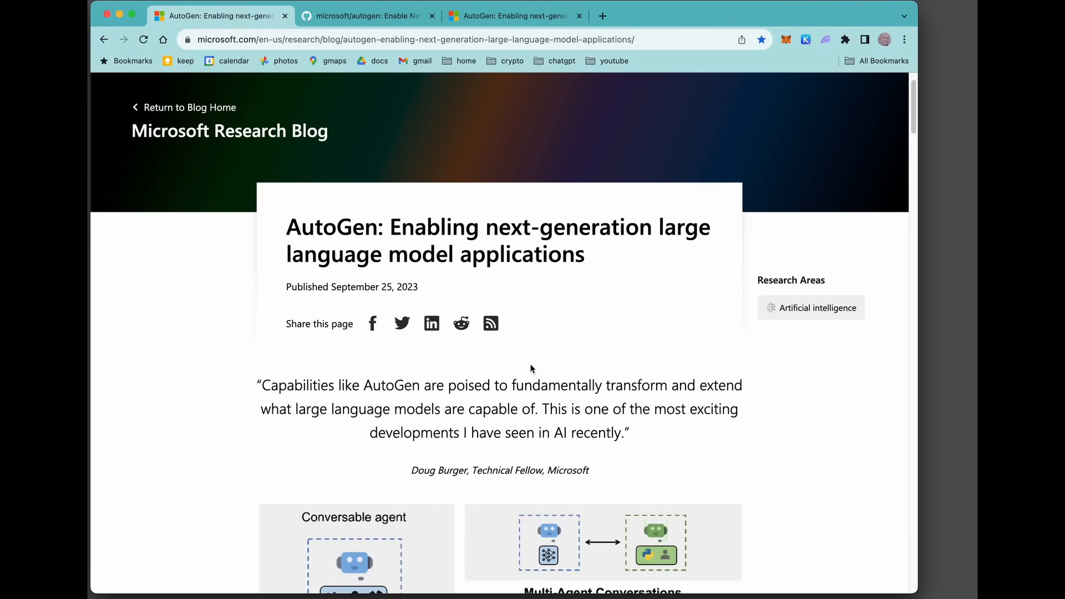
- Scroll the AutoGen blog post down to the Figure 3 agent chat diagram
scroll("down", 3)
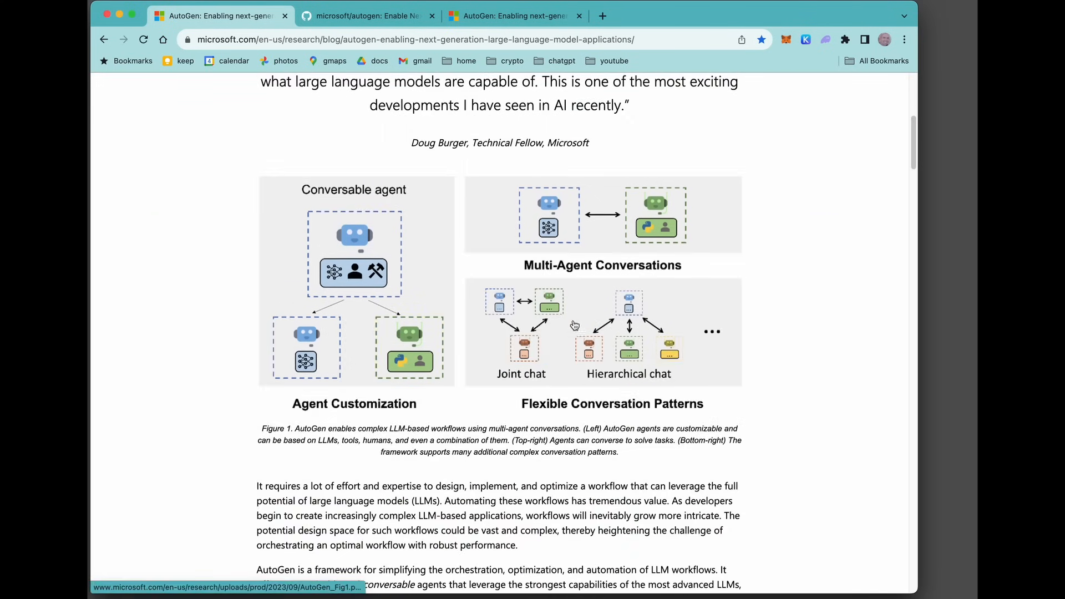
mouse_move(592, 218)
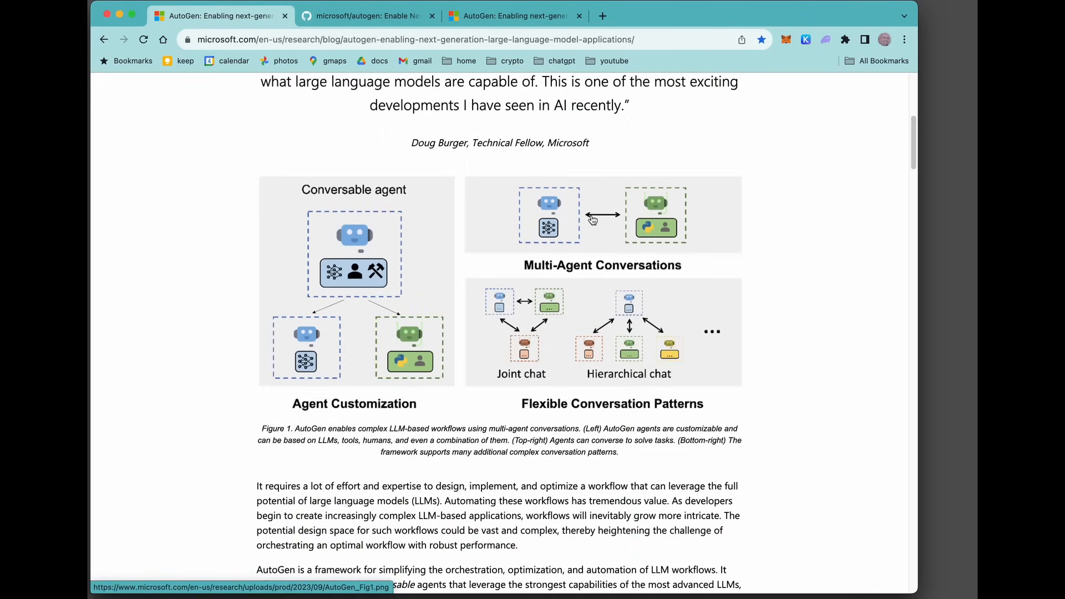
mouse_move(609, 214)
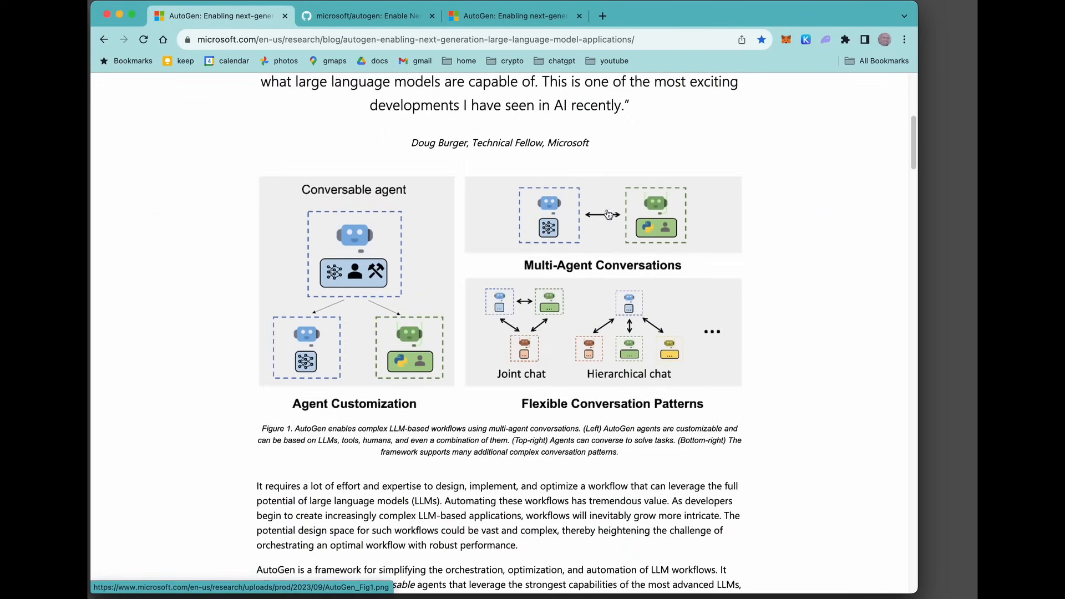
mouse_move(534, 223)
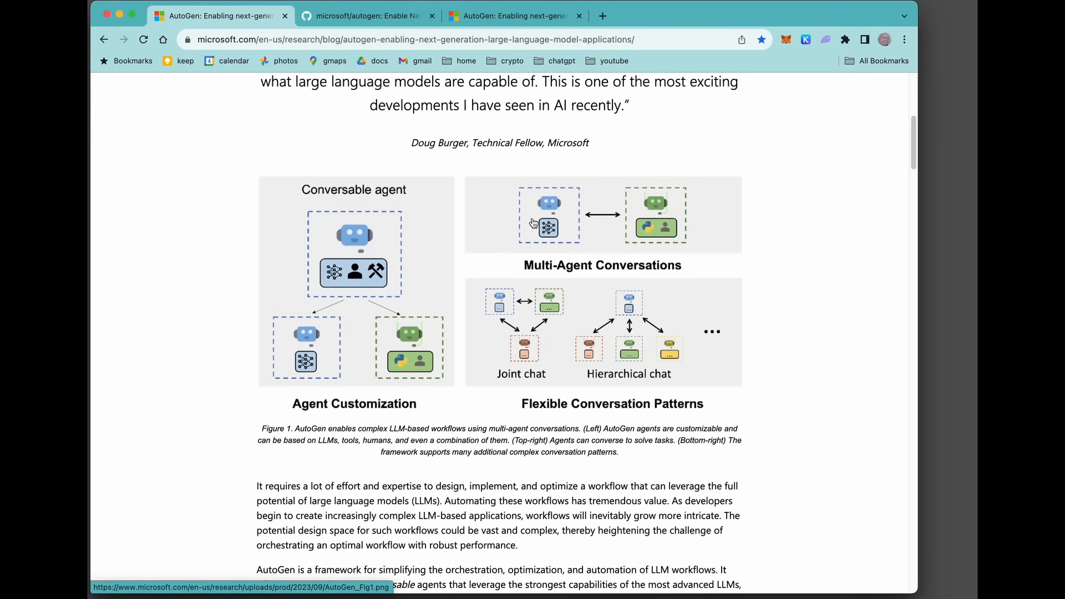
scroll("down", 3)
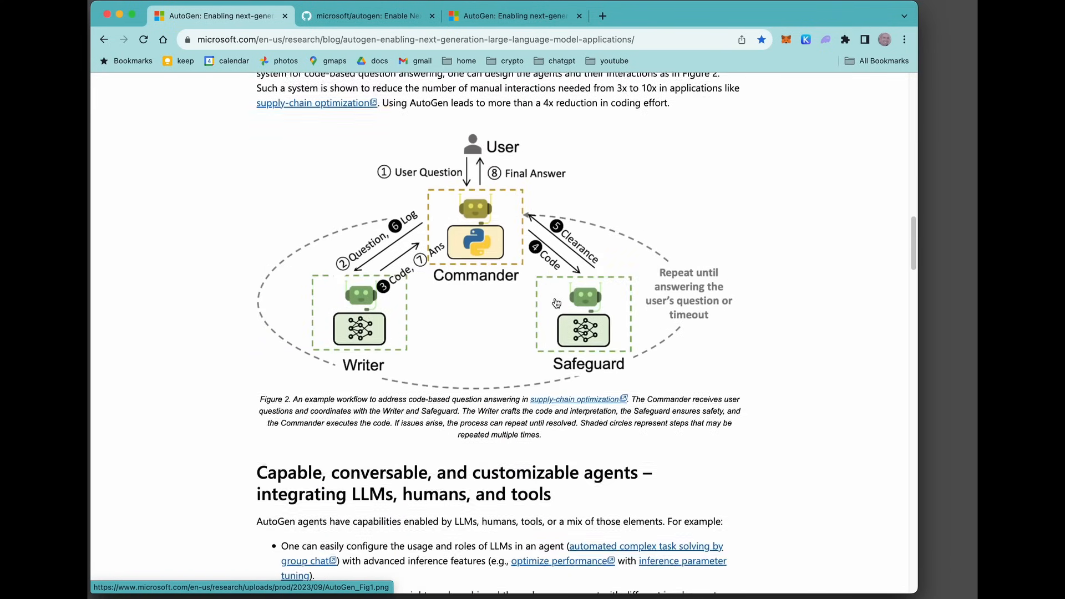
scroll("down", 3)
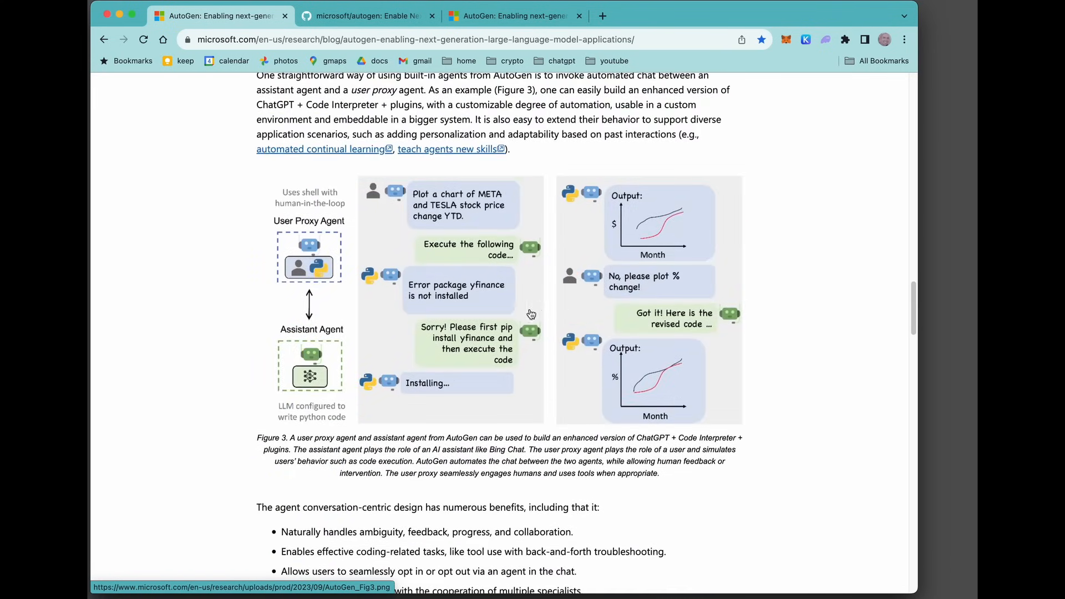
mouse_move(255, 276)
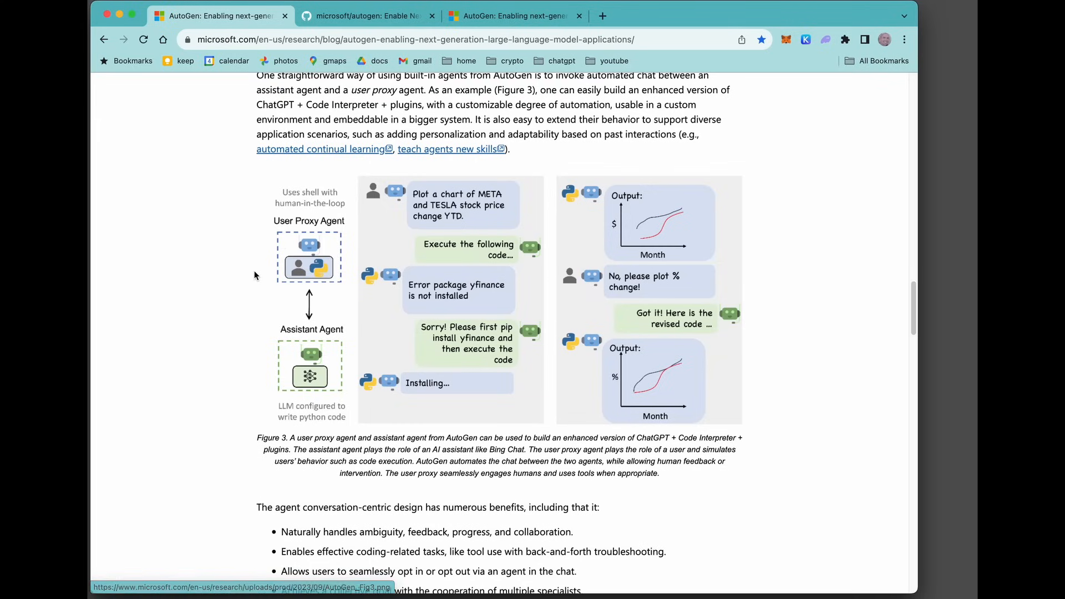
mouse_move(283, 247)
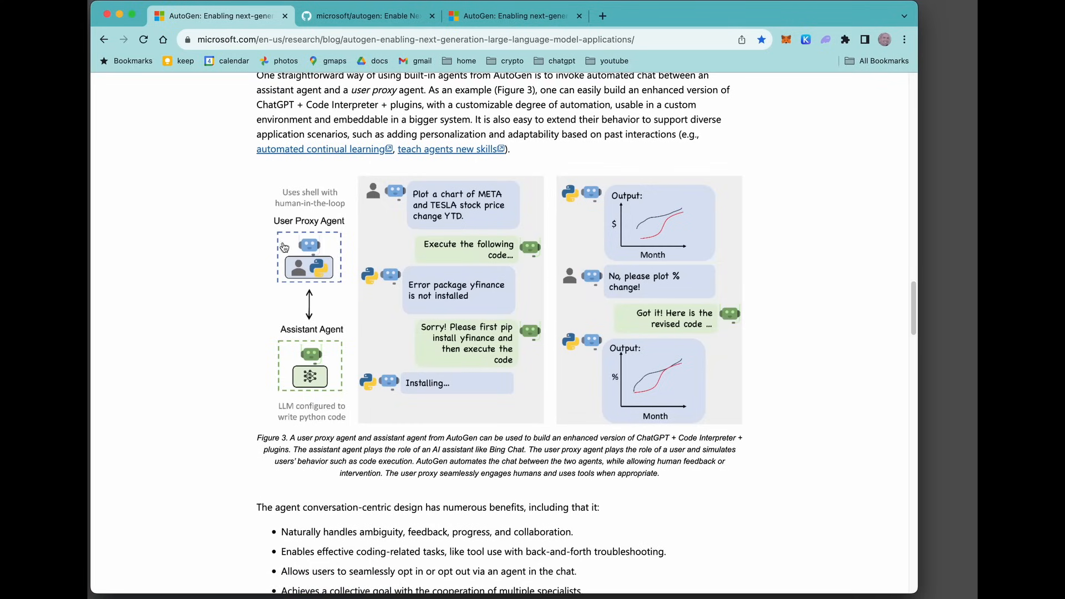
mouse_move(291, 250)
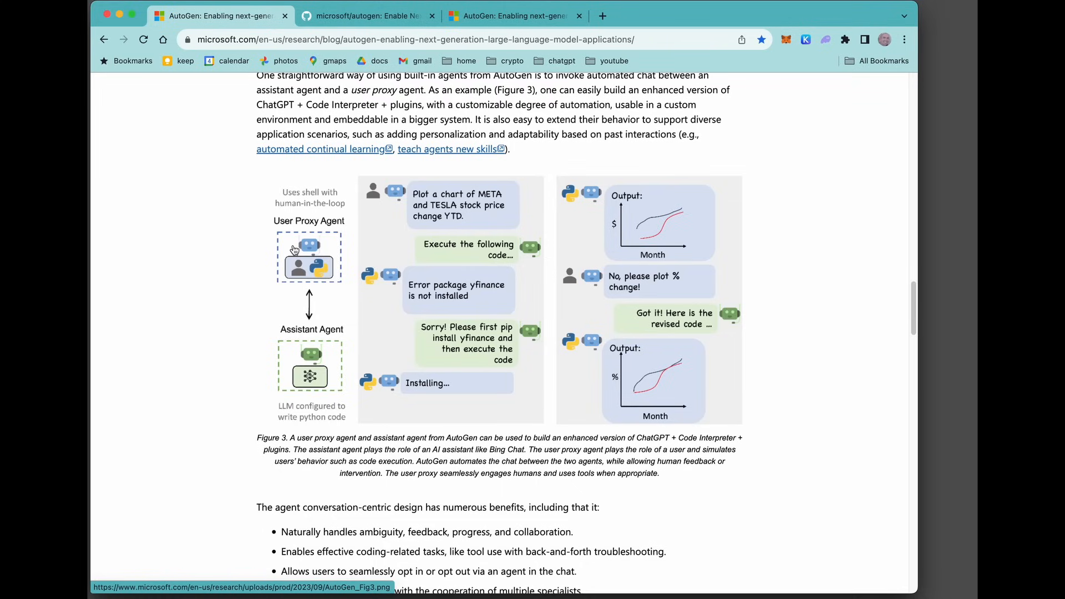
mouse_move(298, 274)
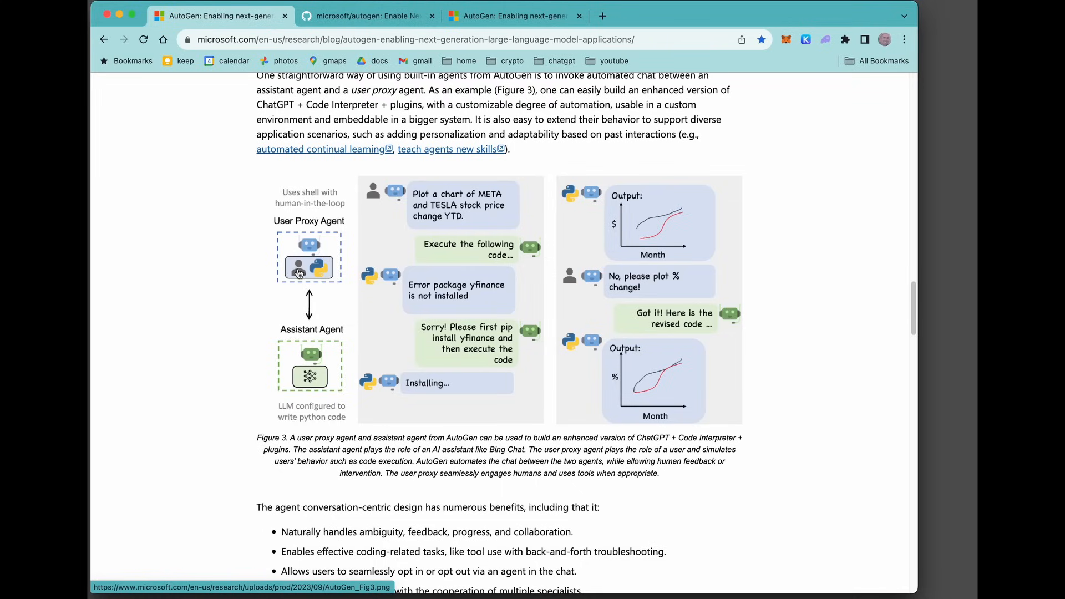
mouse_move(306, 350)
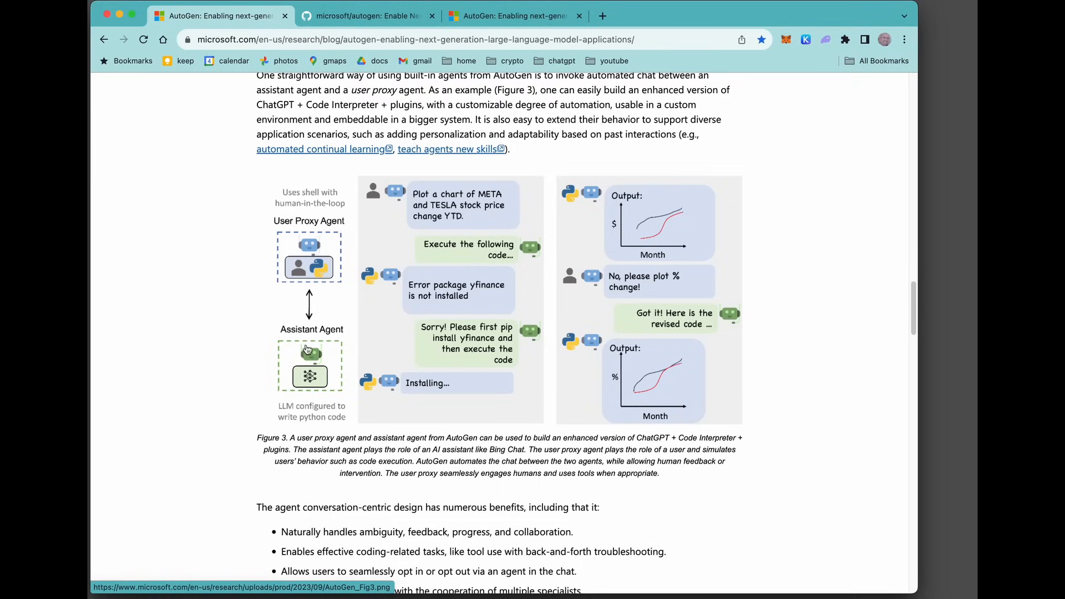
mouse_move(313, 302)
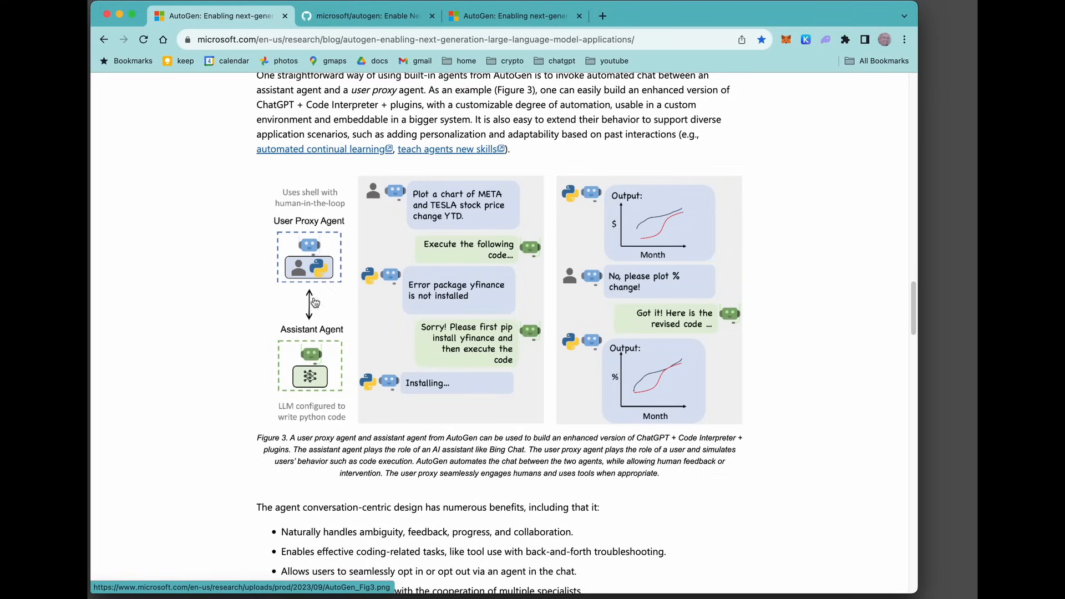
mouse_move(304, 316)
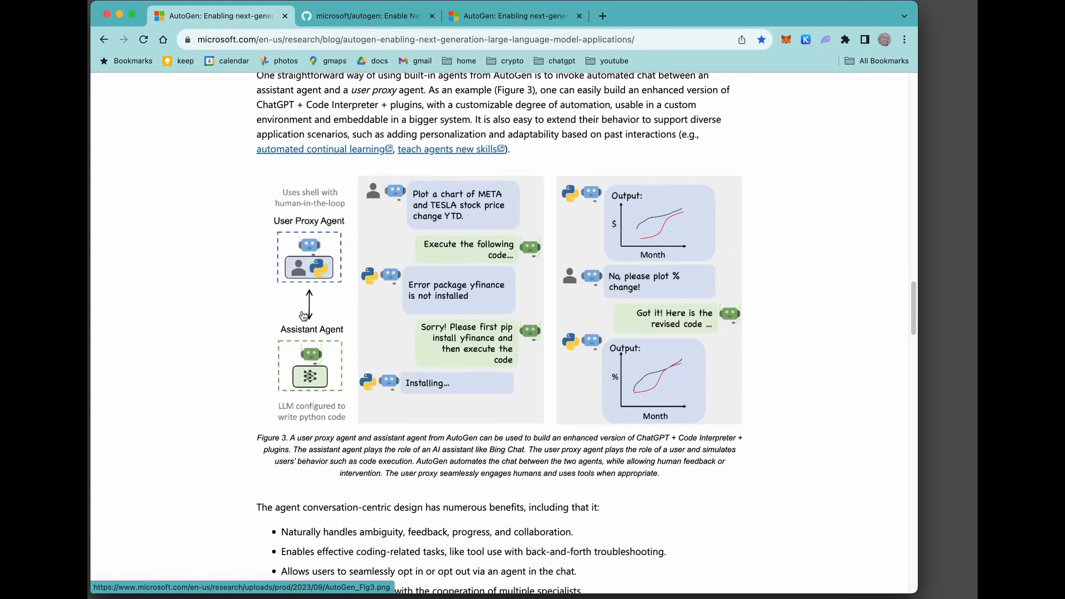
mouse_move(448, 219)
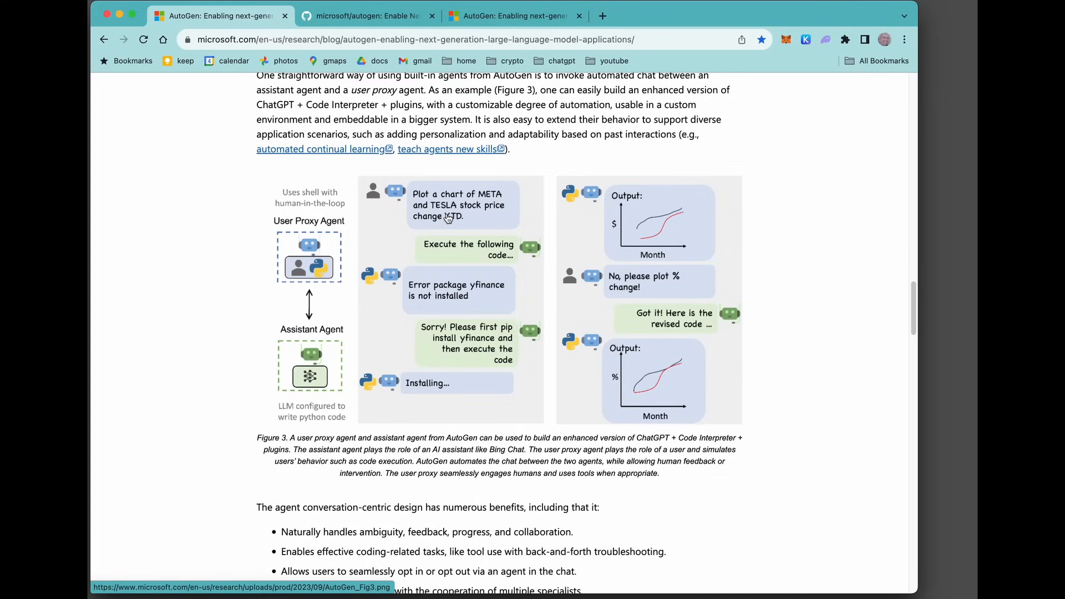
mouse_move(471, 208)
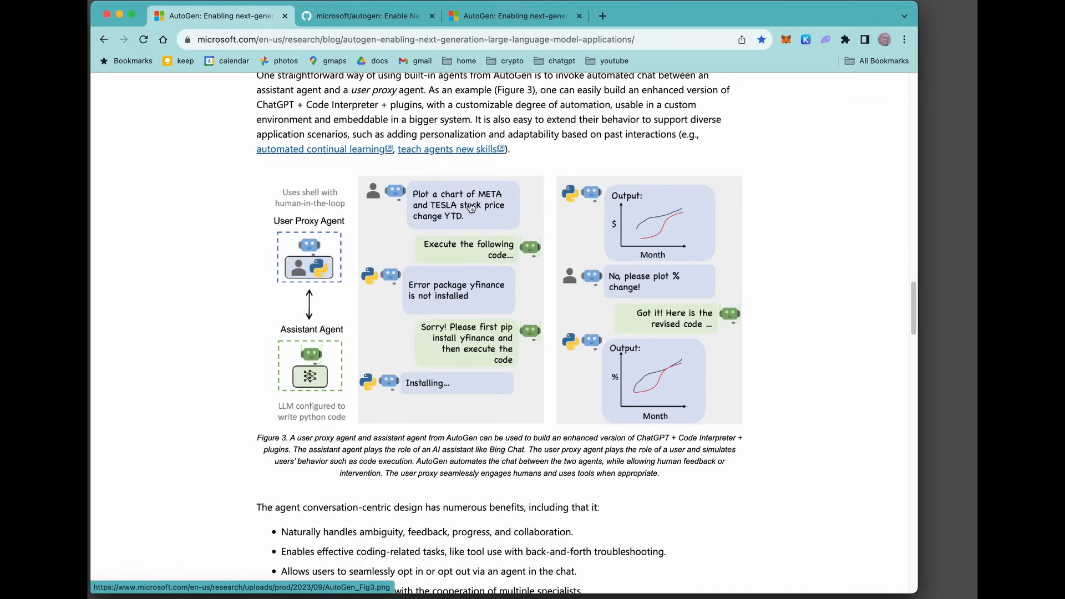
mouse_move(498, 252)
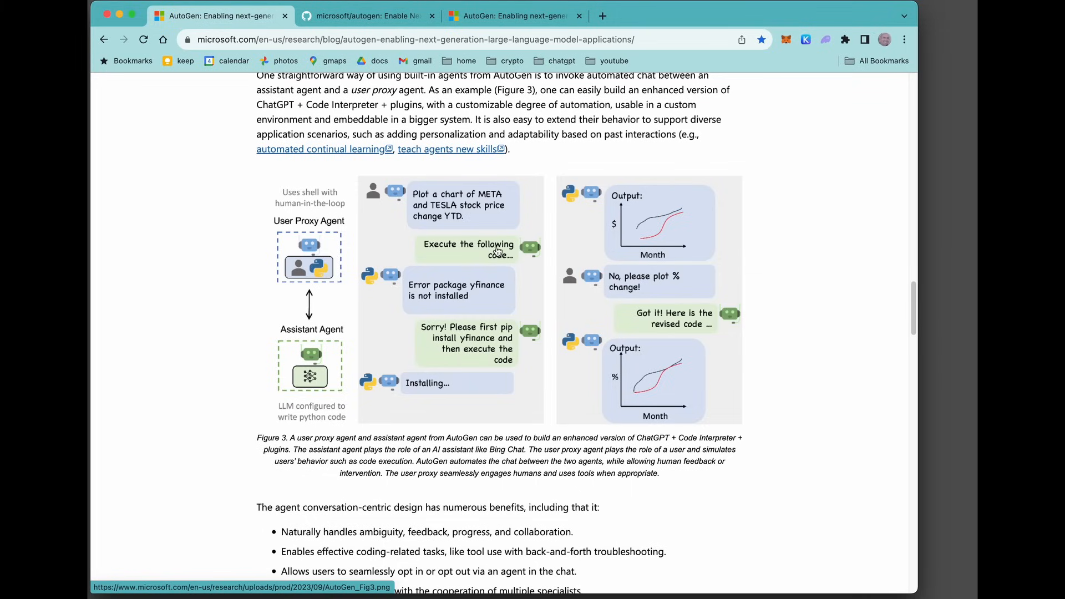
mouse_move(465, 328)
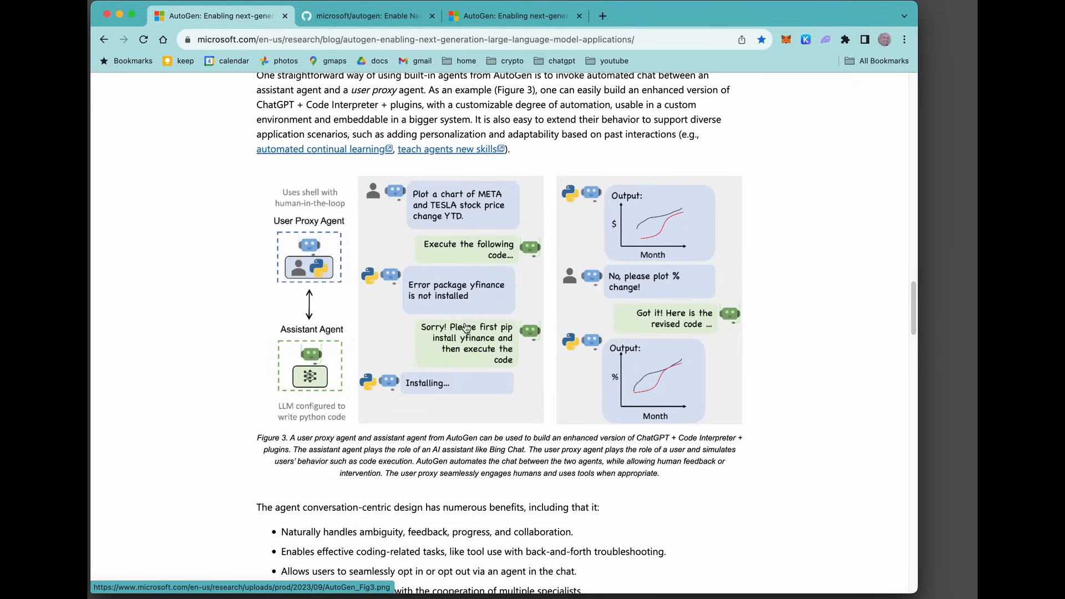
mouse_move(669, 230)
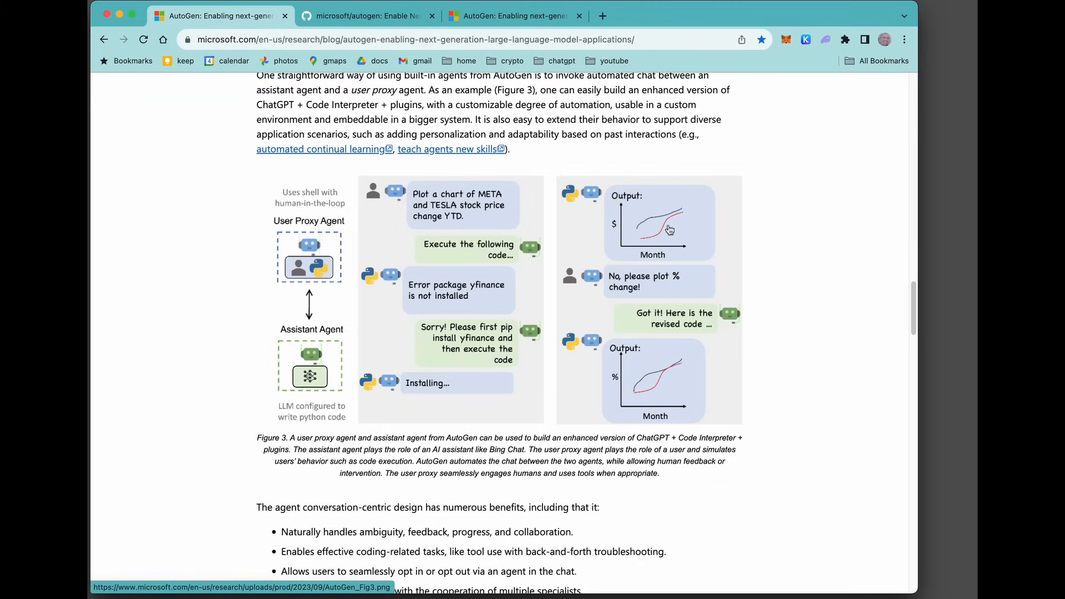
mouse_move(645, 307)
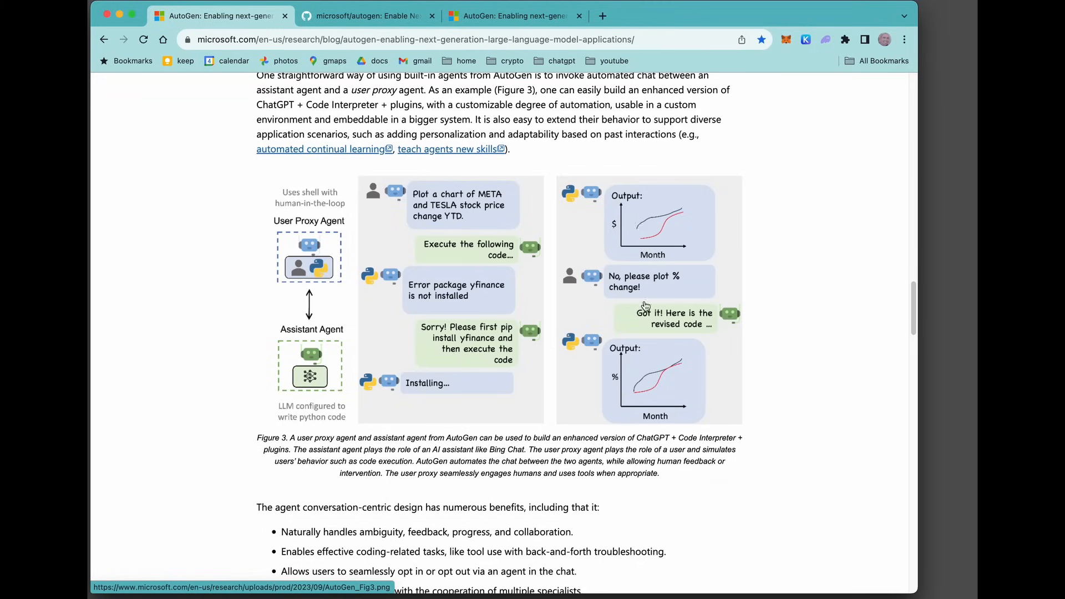
mouse_move(345, 283)
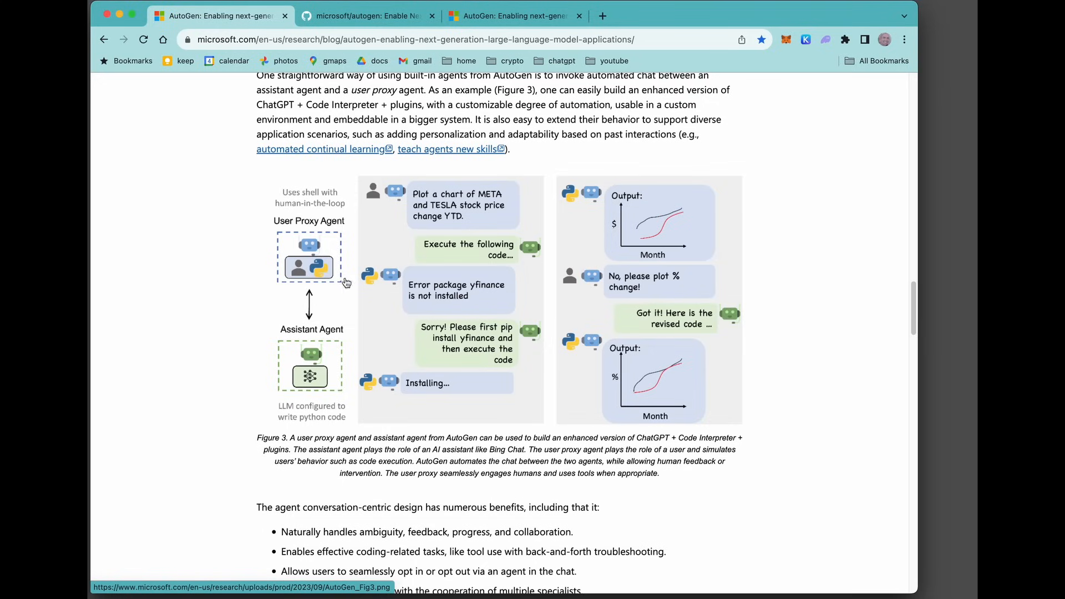
mouse_move(307, 245)
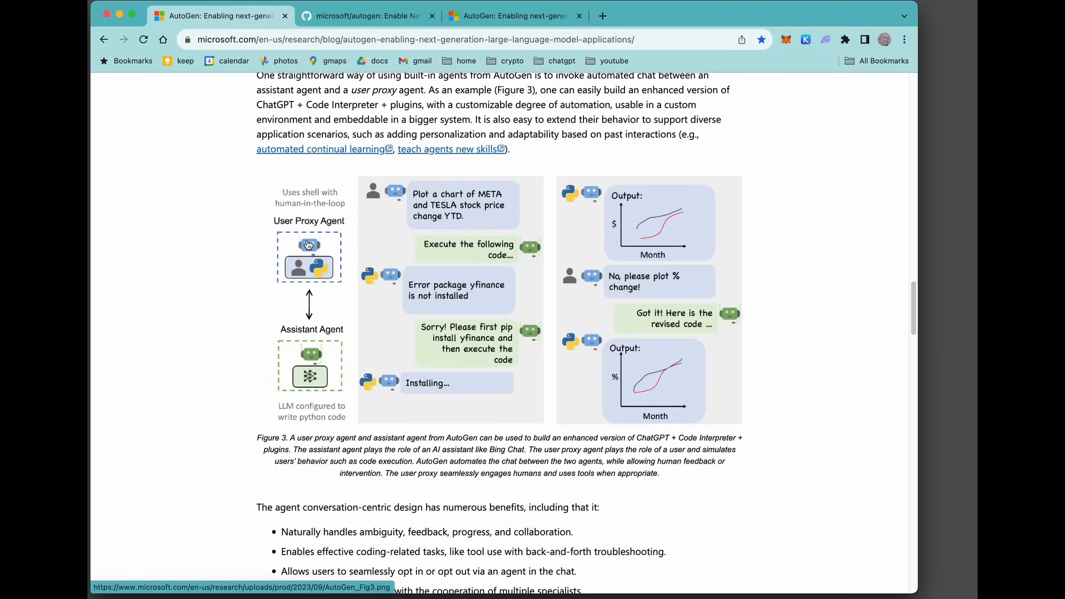
mouse_move(297, 353)
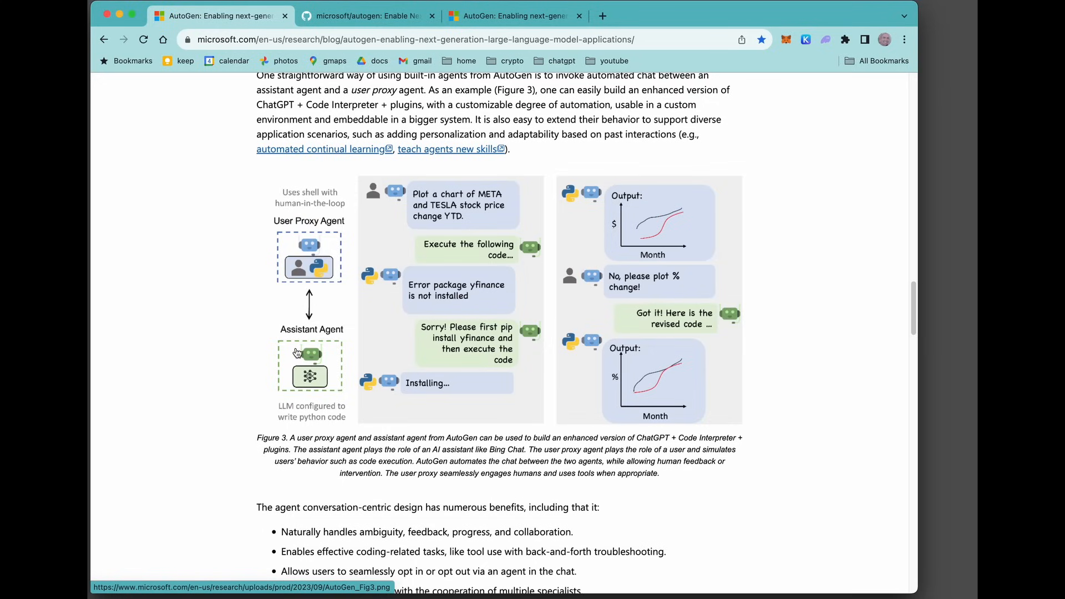
- View agentchat_chess.ipynb on GitHub and scroll to its config_list_from_json setup
left_click(367, 15)
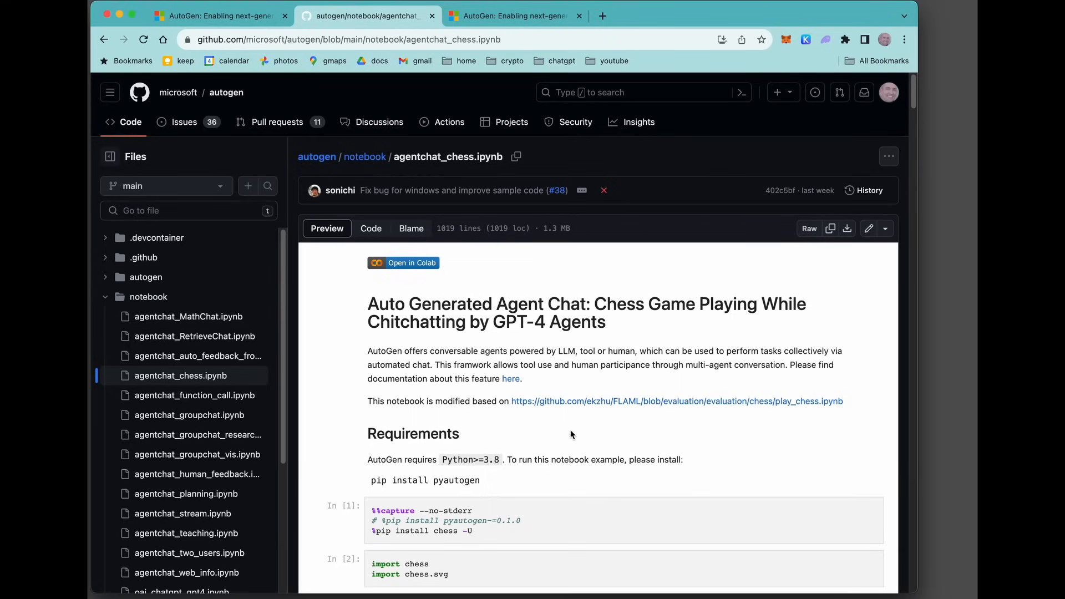
mouse_move(197, 395)
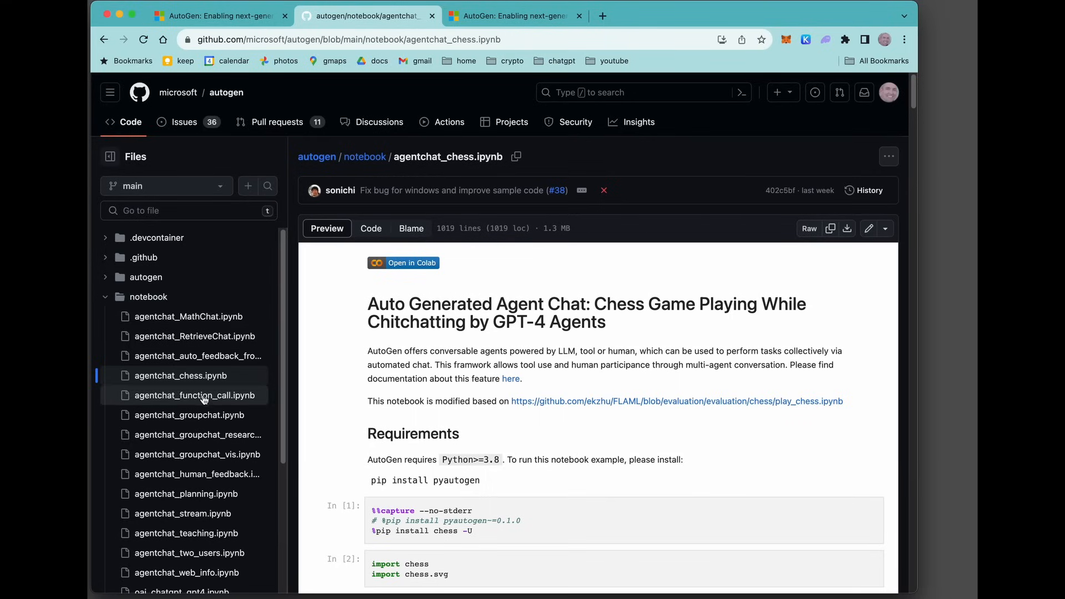
scroll("down", 3)
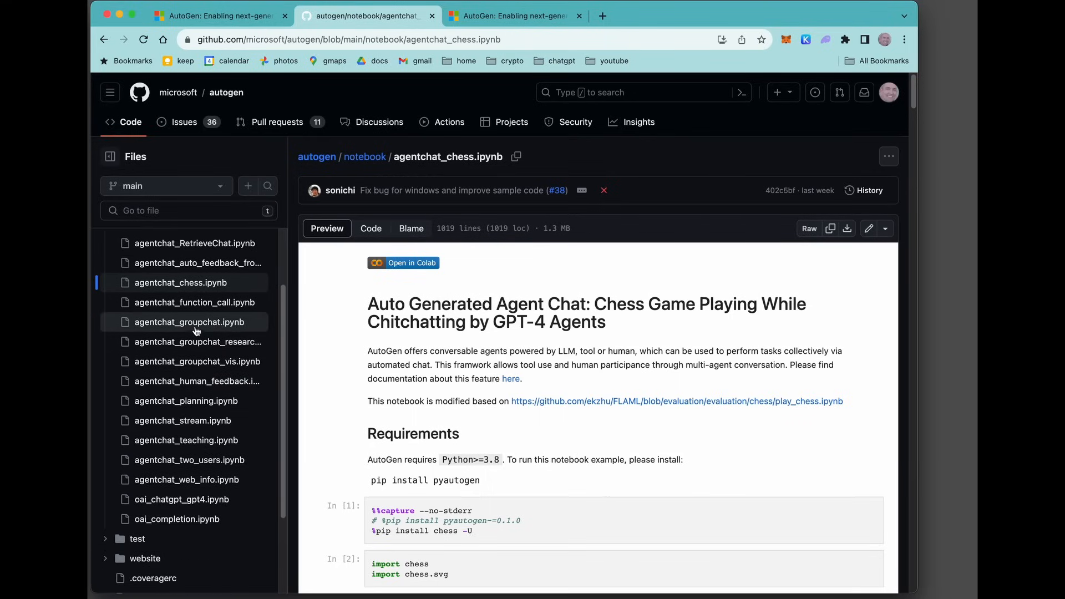
mouse_move(199, 401)
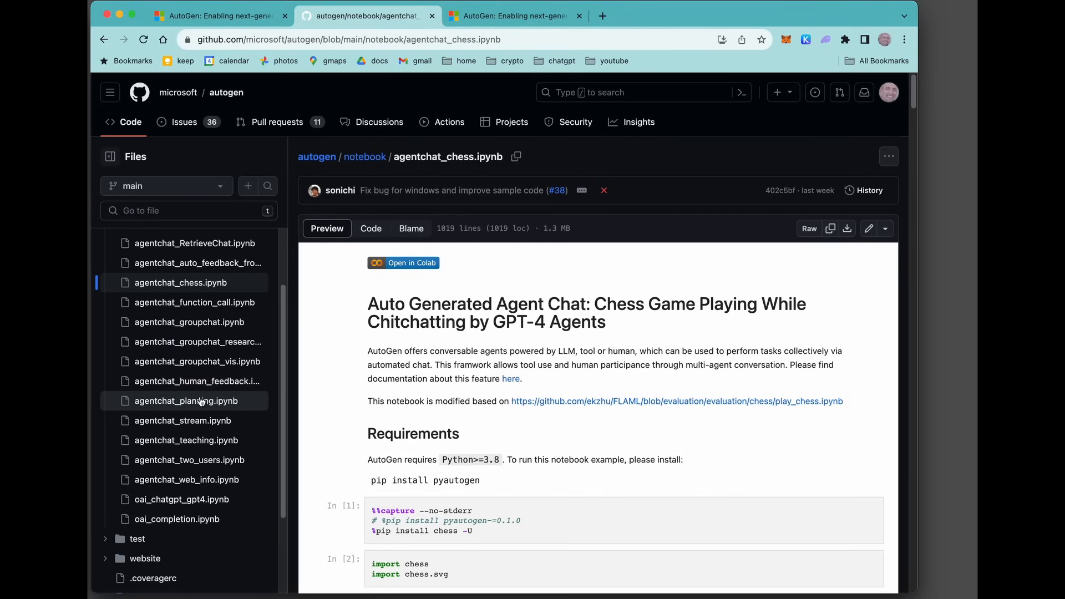
scroll("down", 3)
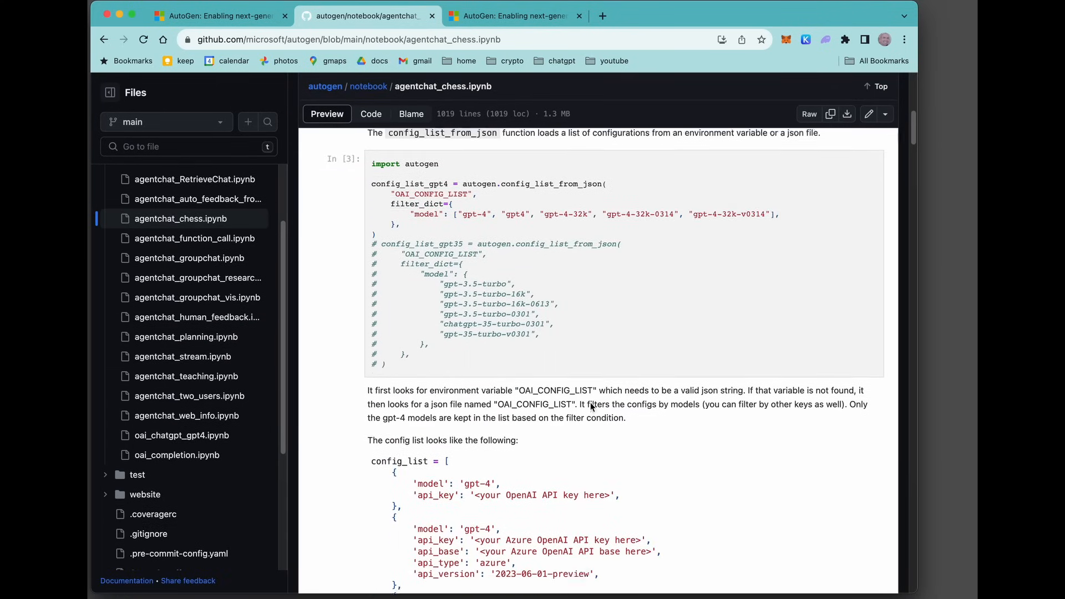
scroll("down", 3)
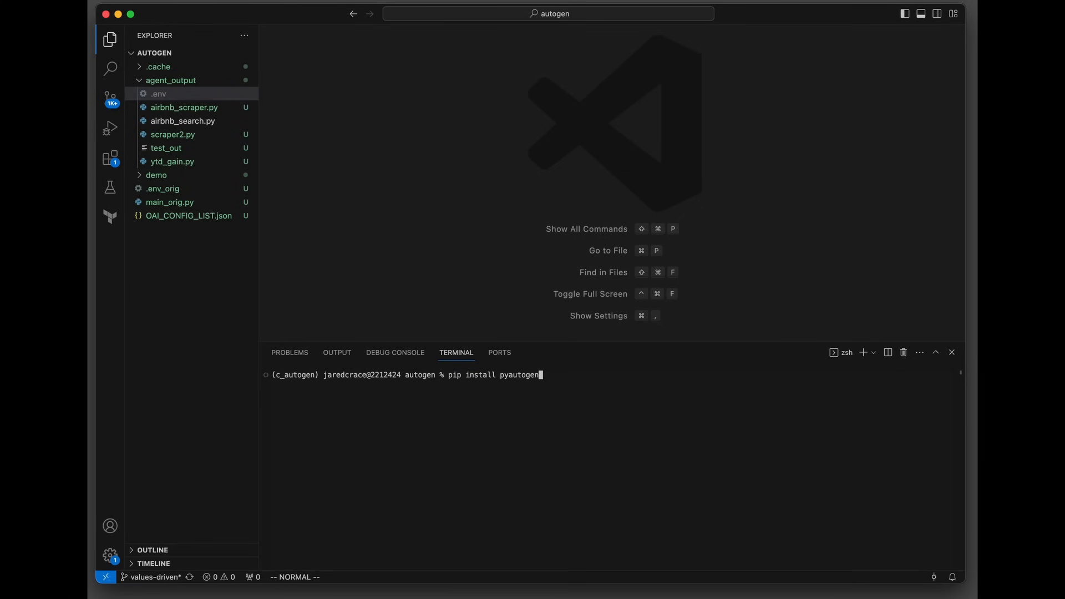
- Run pip install pyautogen in the integrated terminal
key("Return")
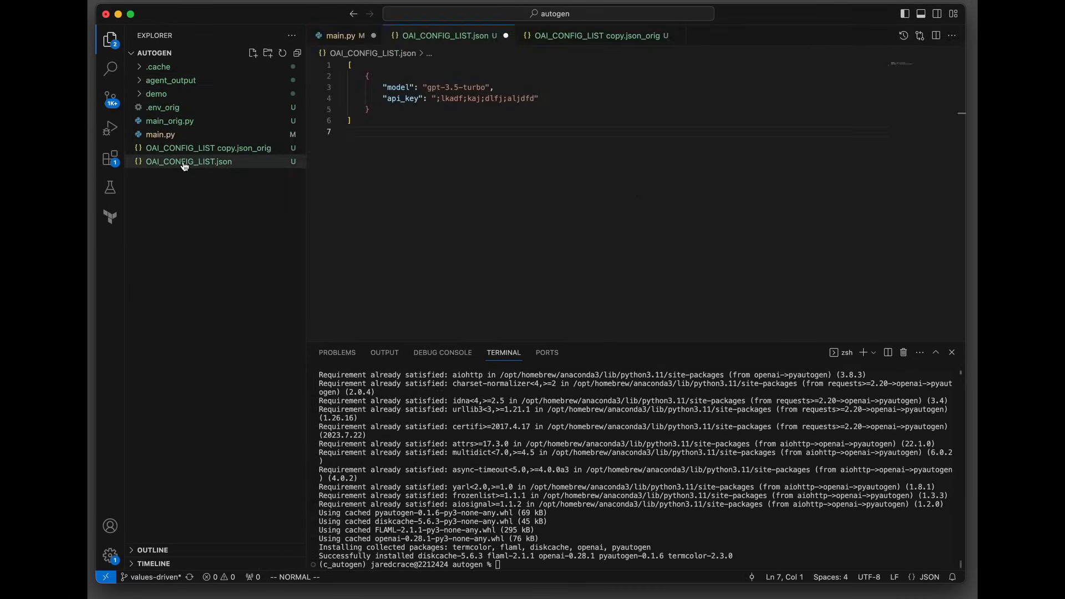
mouse_move(176, 170)
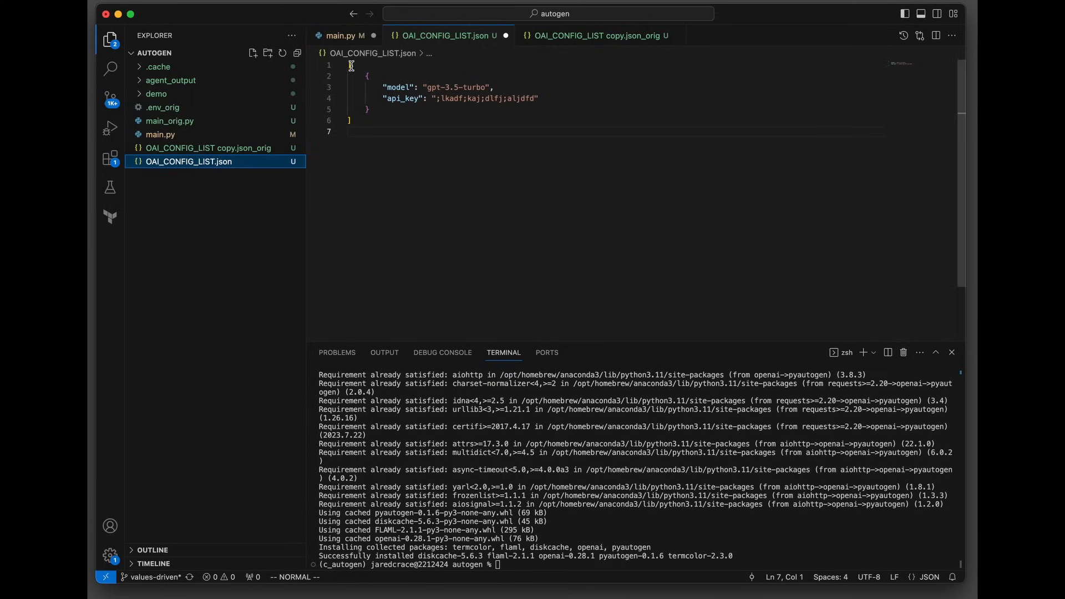
mouse_move(366, 109)
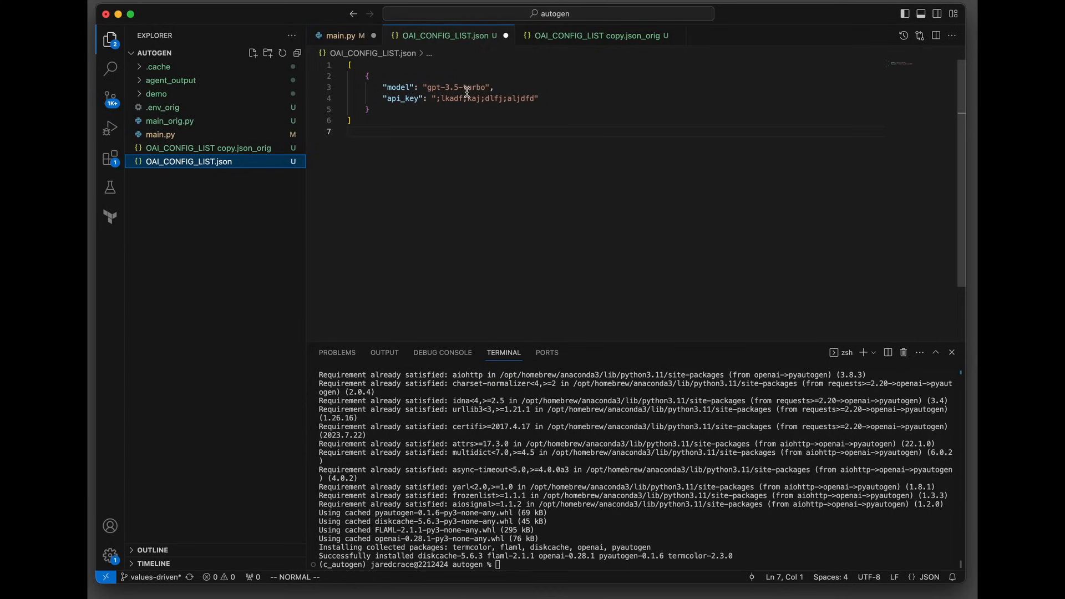
mouse_move(359, 75)
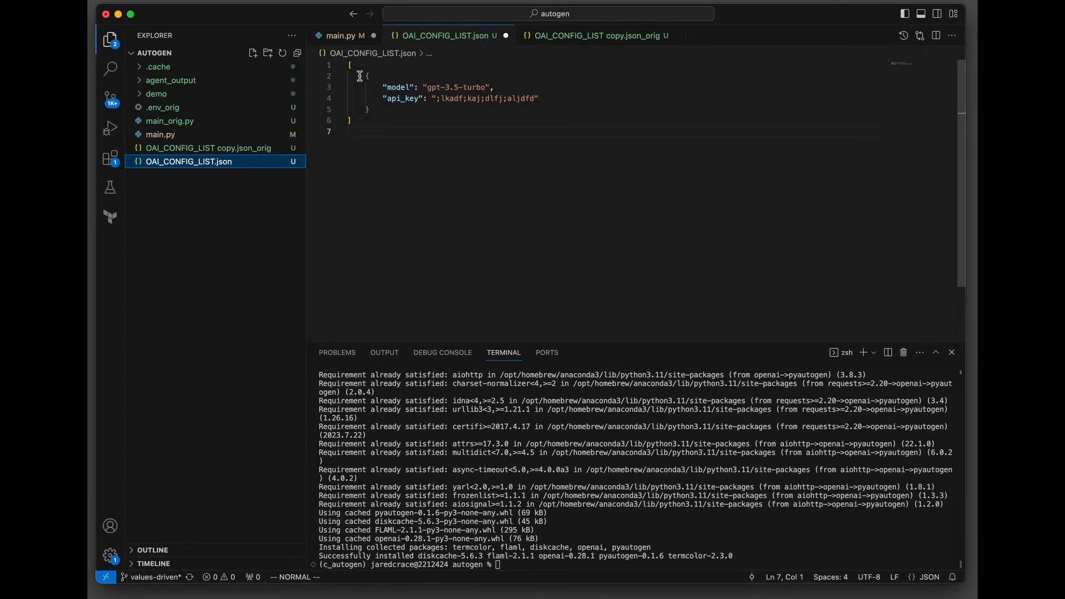
mouse_move(370, 155)
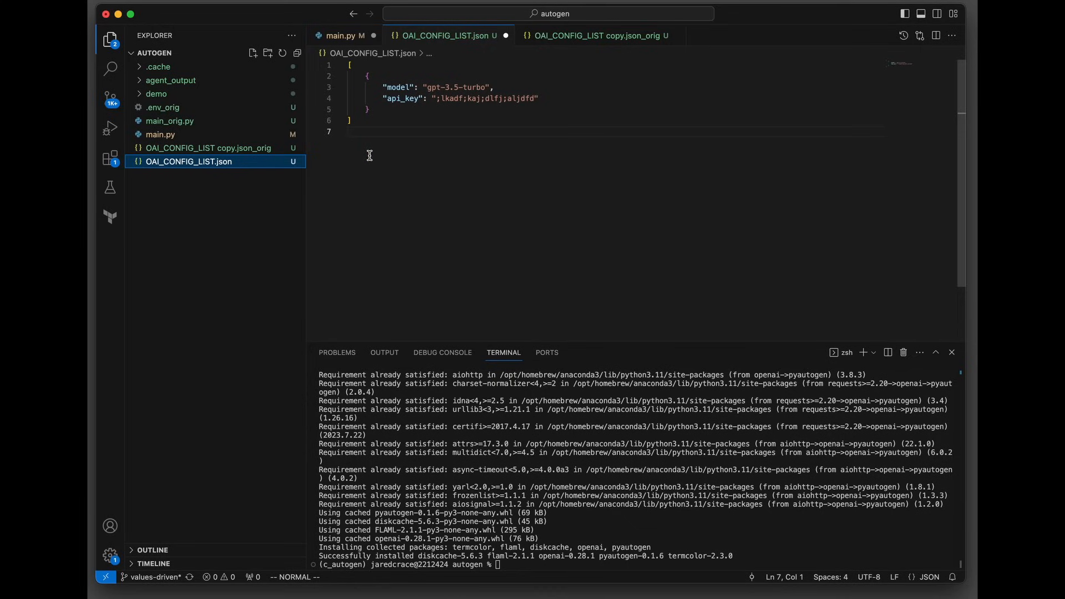
mouse_move(368, 187)
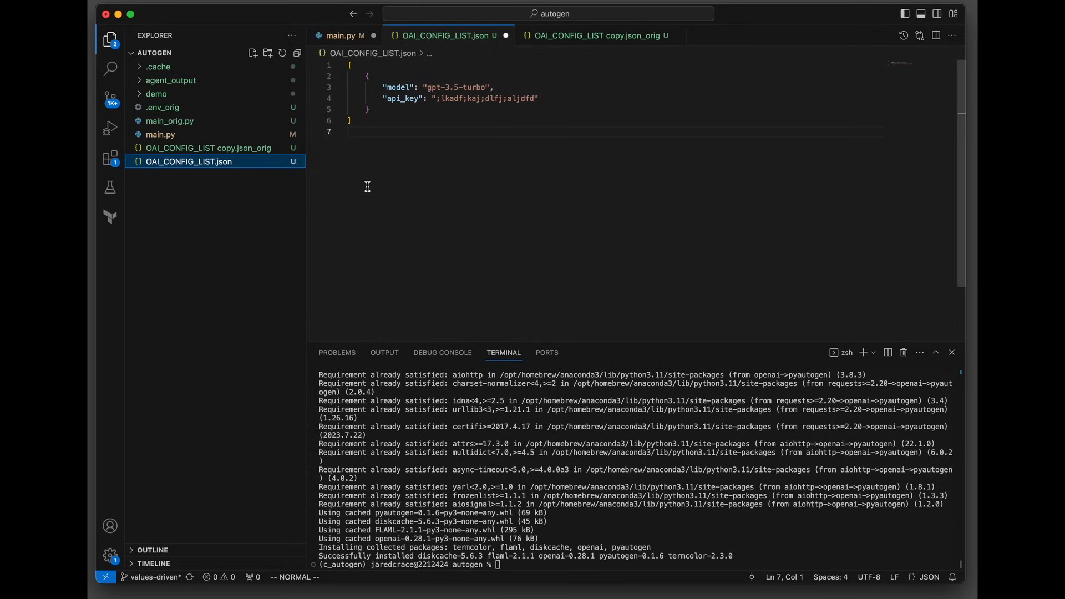
mouse_move(383, 152)
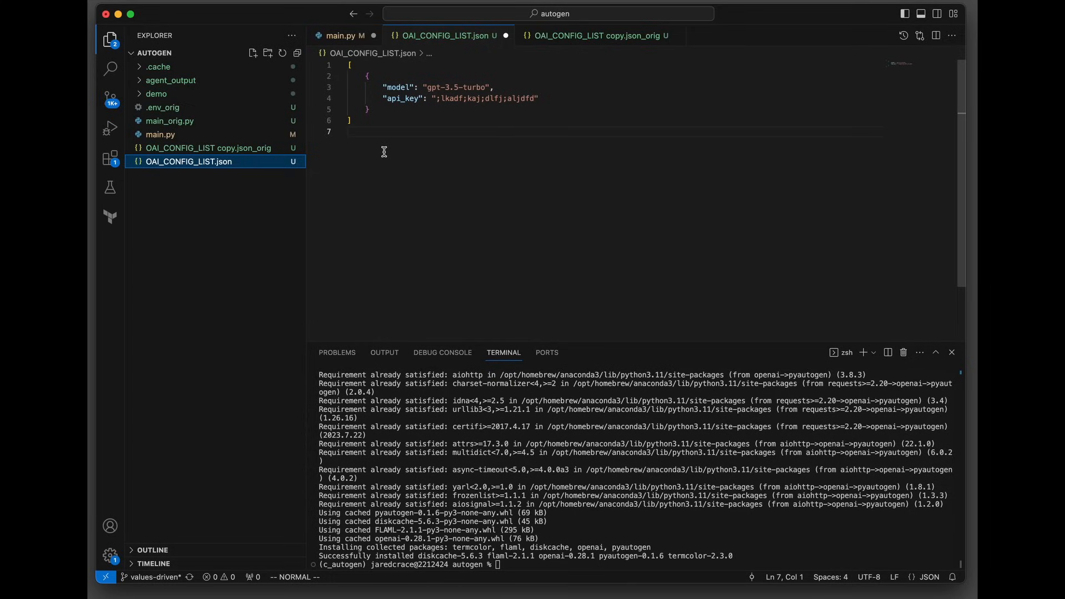
mouse_move(395, 101)
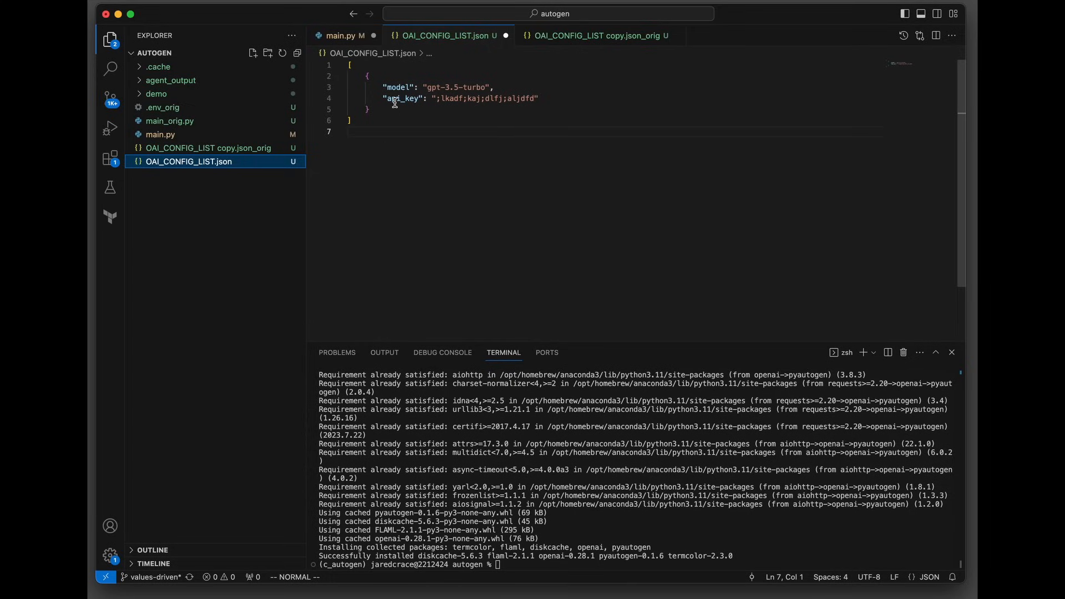
- Begin the llm_config dictionary in main.py below the config_list line
left_click(343, 35)
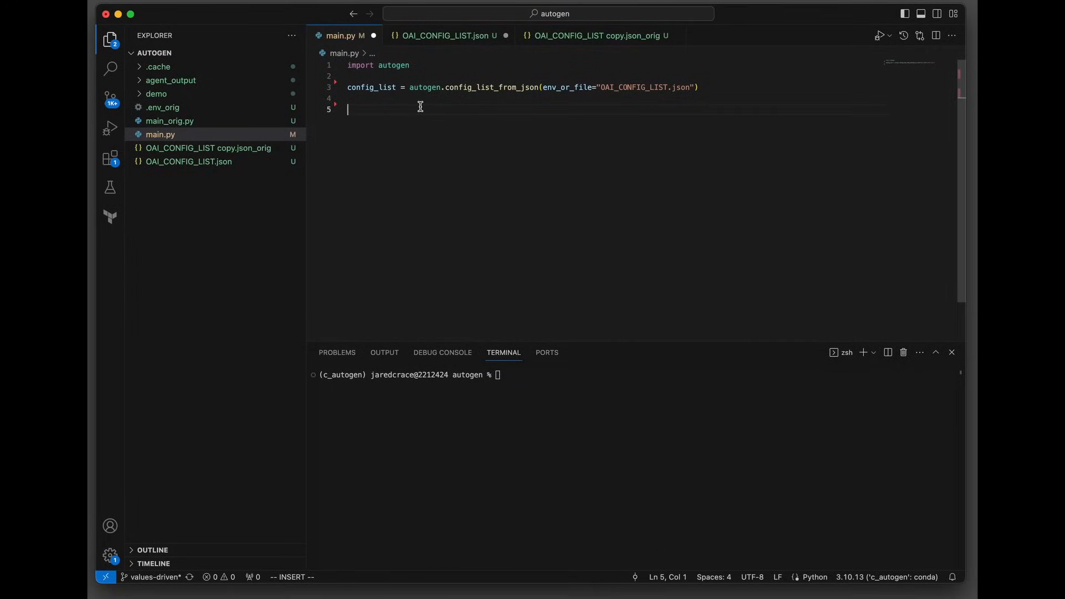
mouse_move(473, 99)
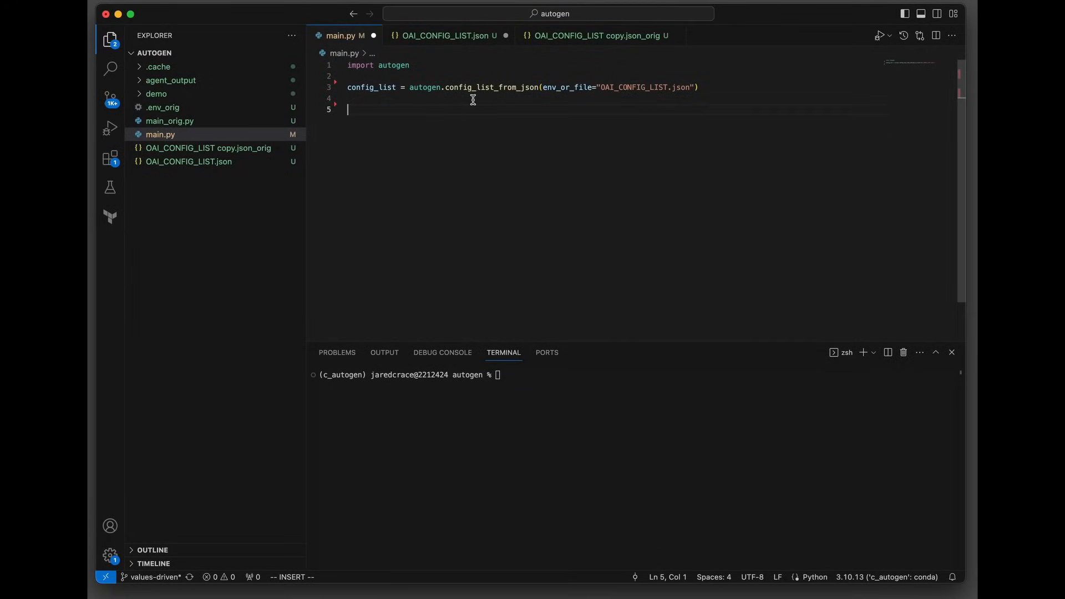
mouse_move(552, 88)
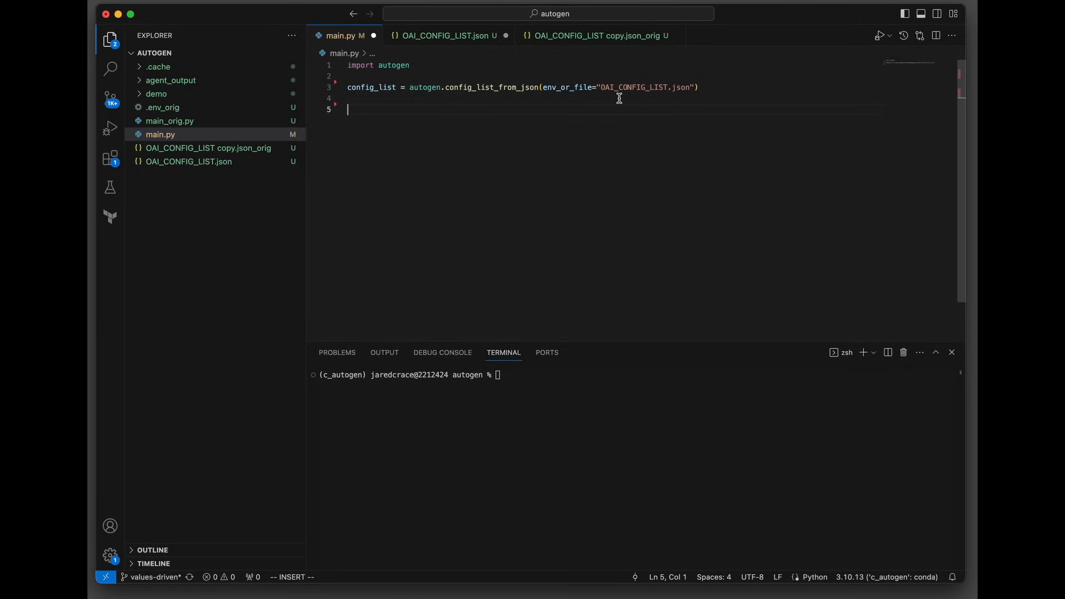
mouse_move(525, 98)
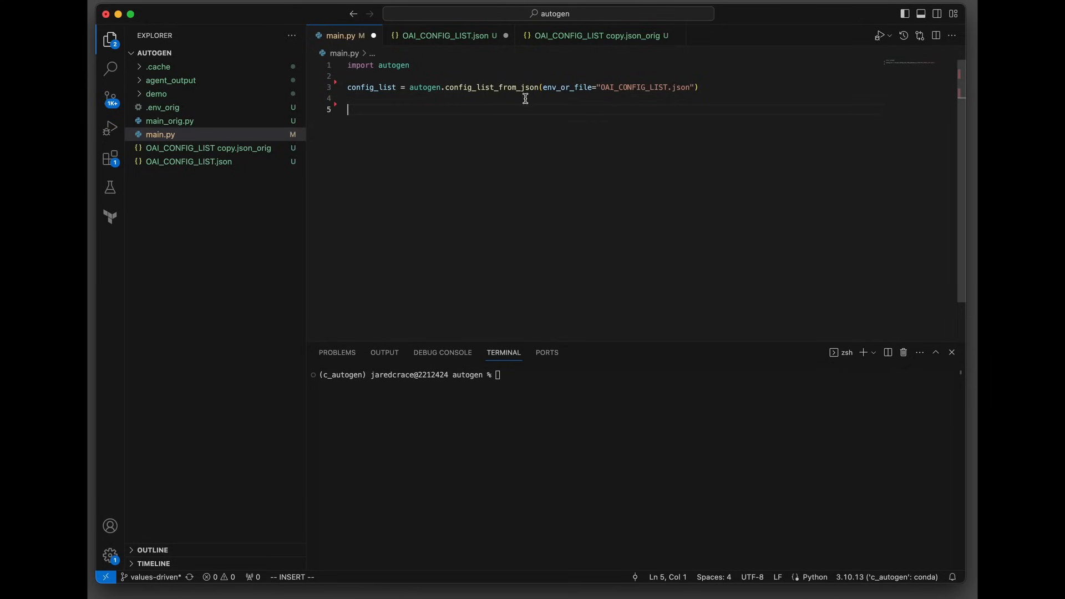
type("llm_config={")
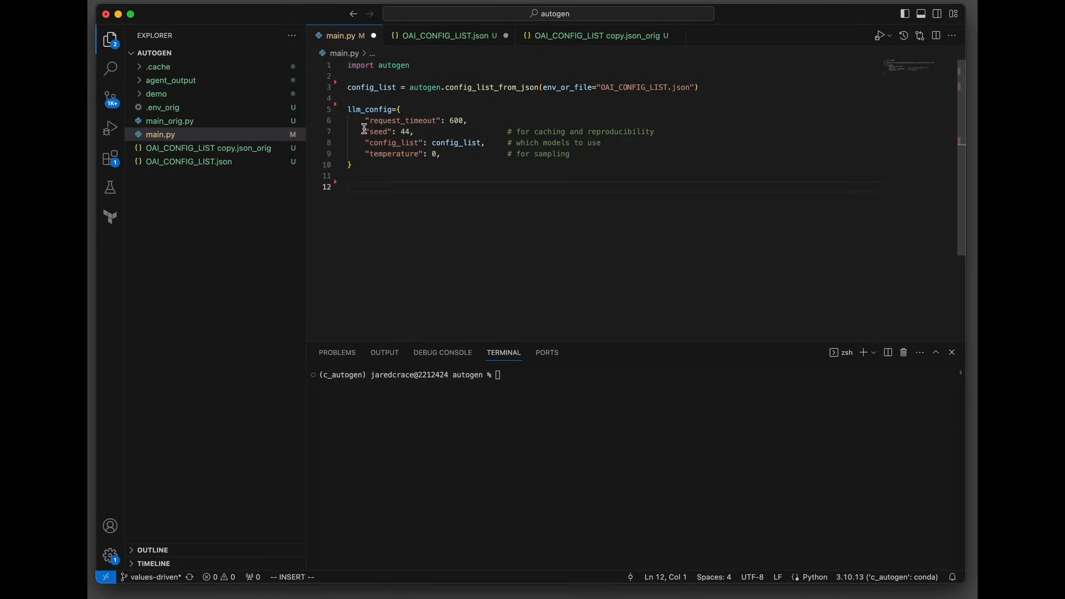
mouse_move(361, 110)
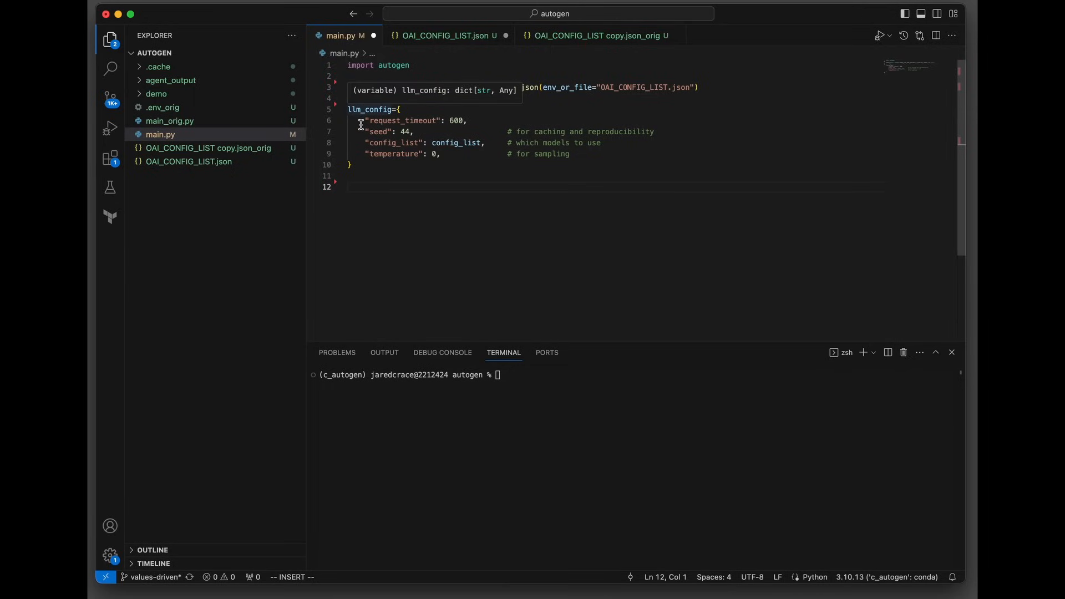
mouse_move(455, 125)
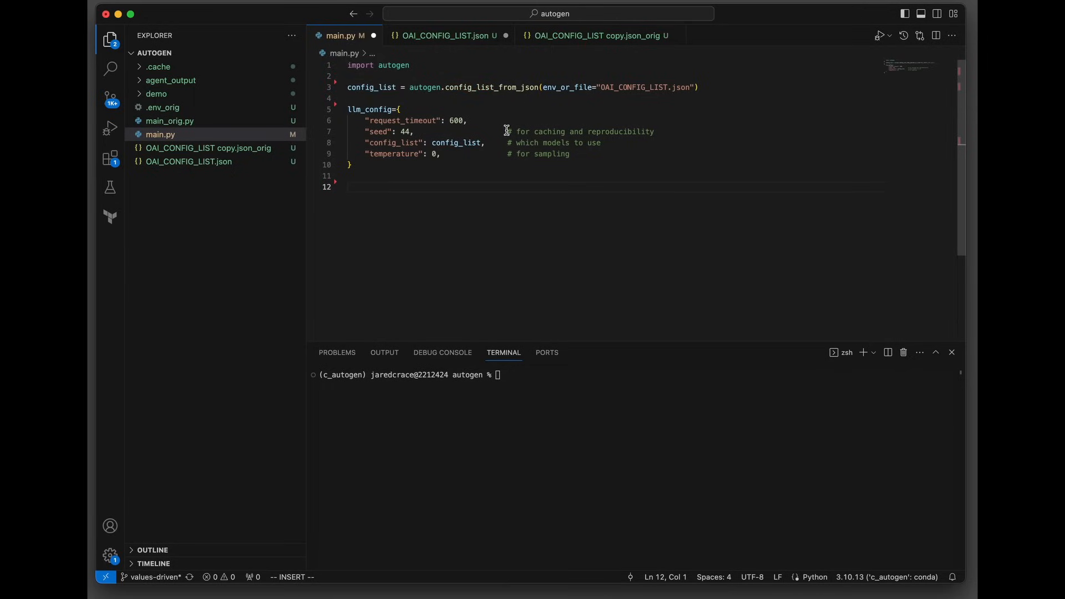
mouse_move(665, 133)
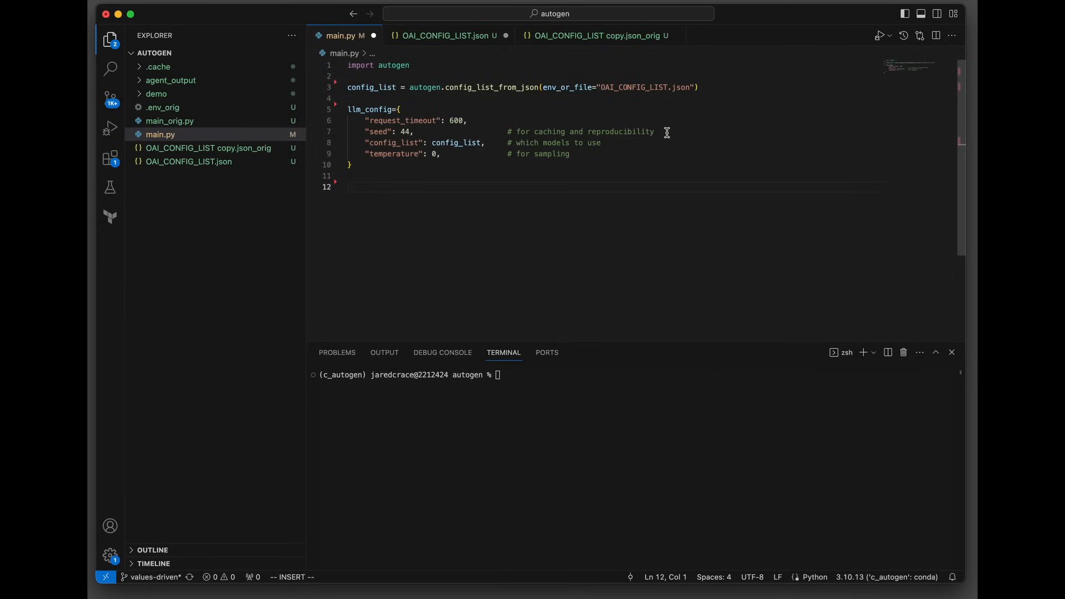
mouse_move(369, 144)
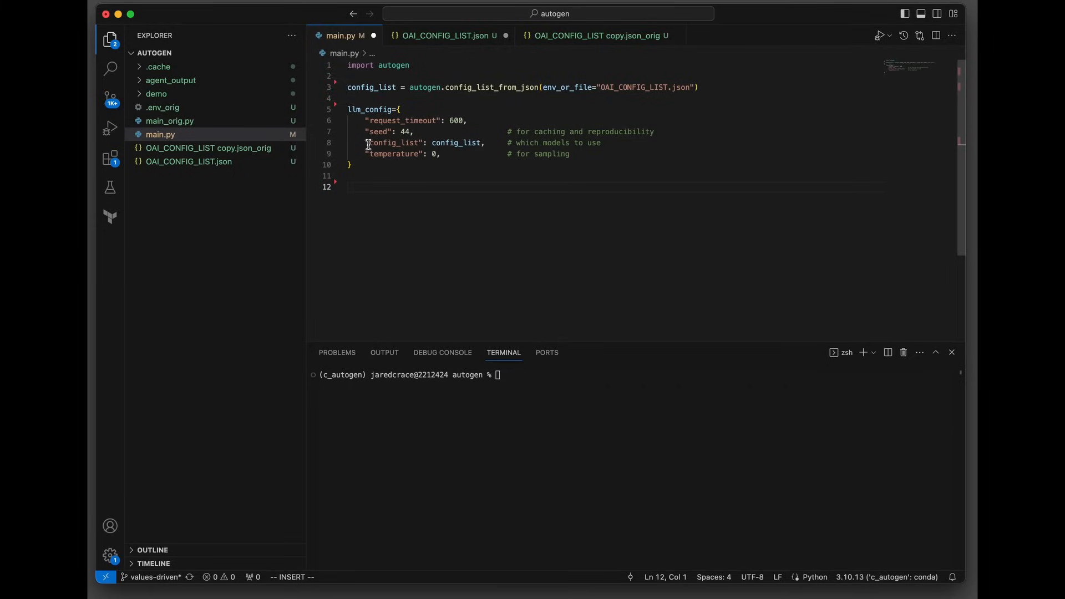
mouse_move(360, 87)
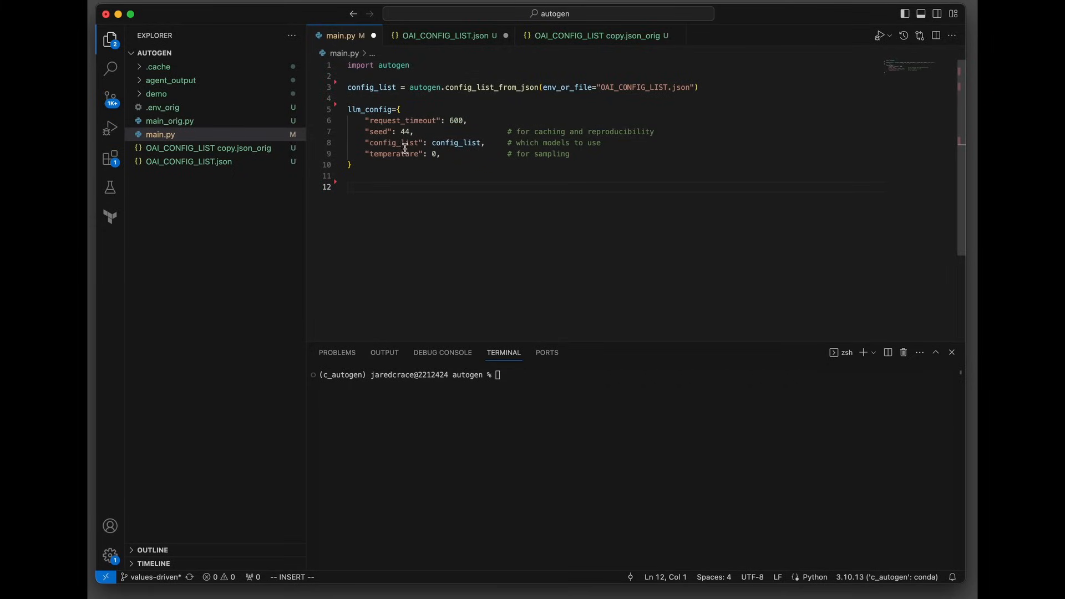
mouse_move(503, 159)
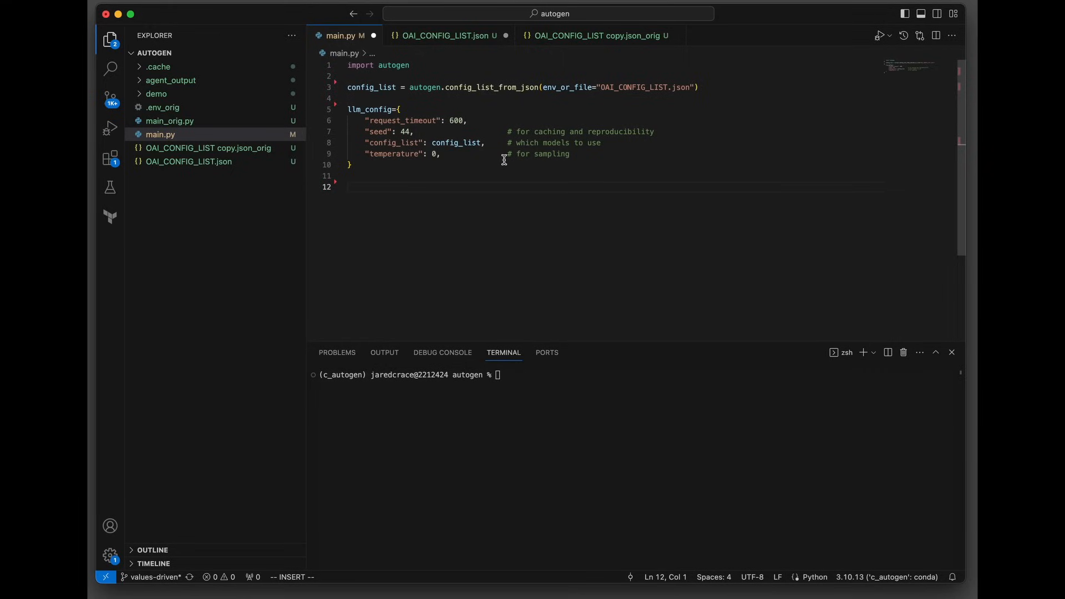
mouse_move(458, 169)
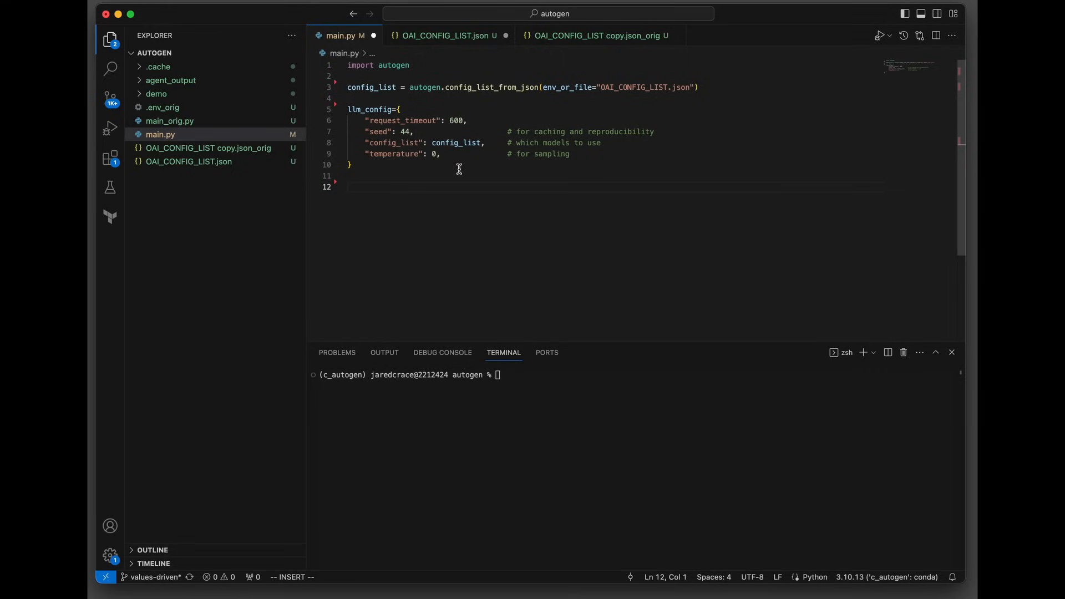
type("agent_assistant = autogen.AssistantAgent(")
type("name=\"agent_assistant\",")
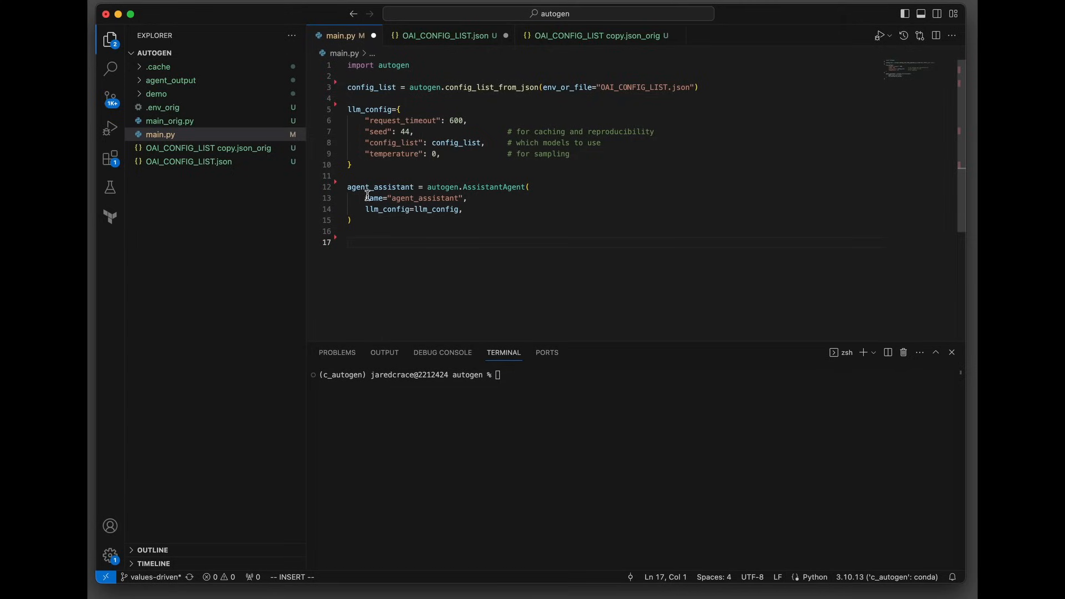
mouse_move(502, 198)
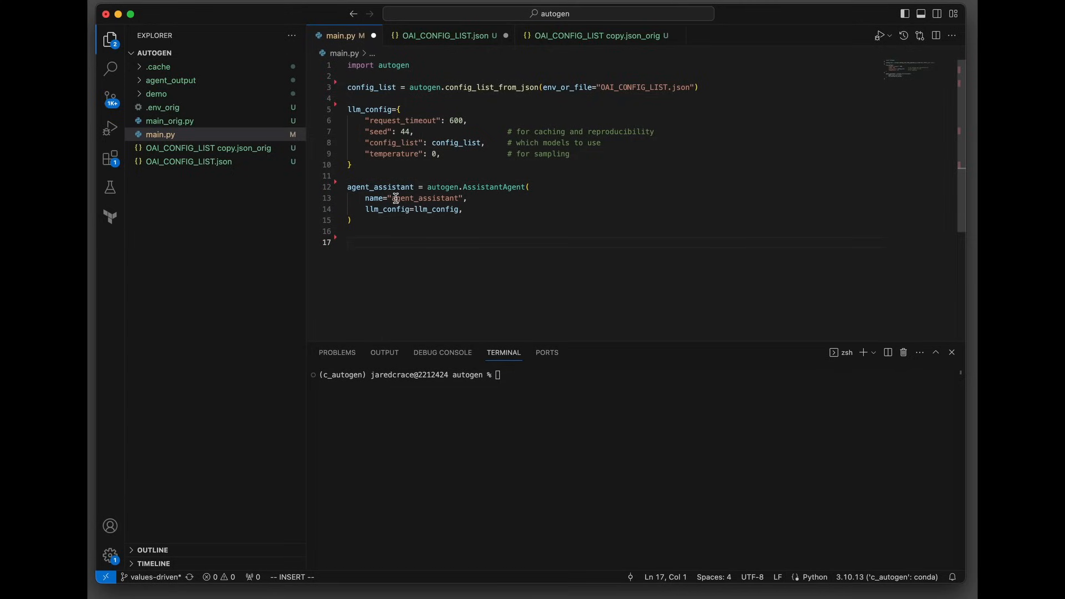
mouse_move(393, 221)
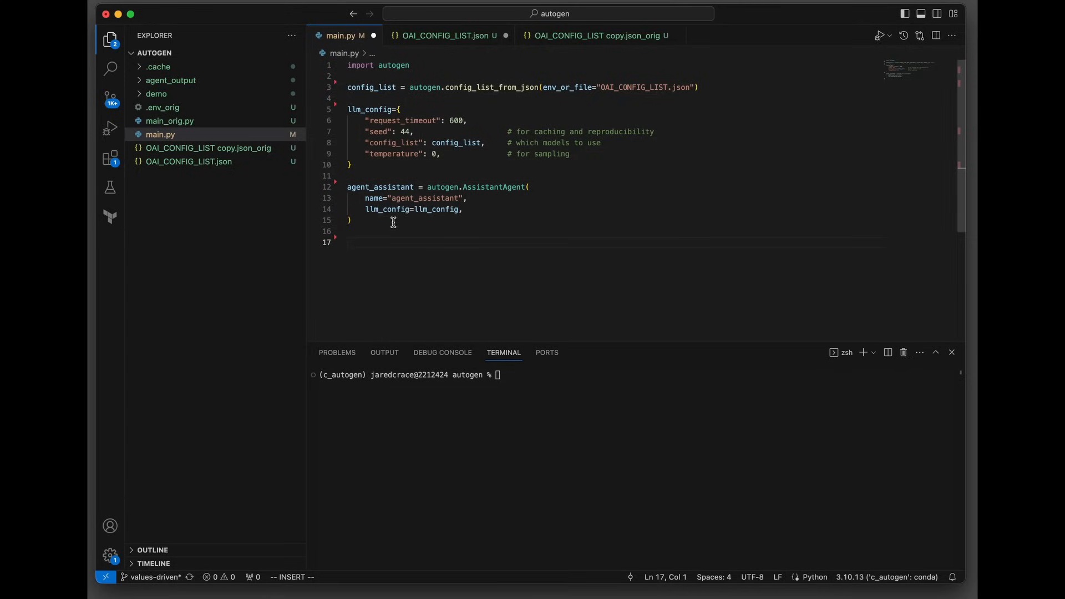
mouse_move(380, 222)
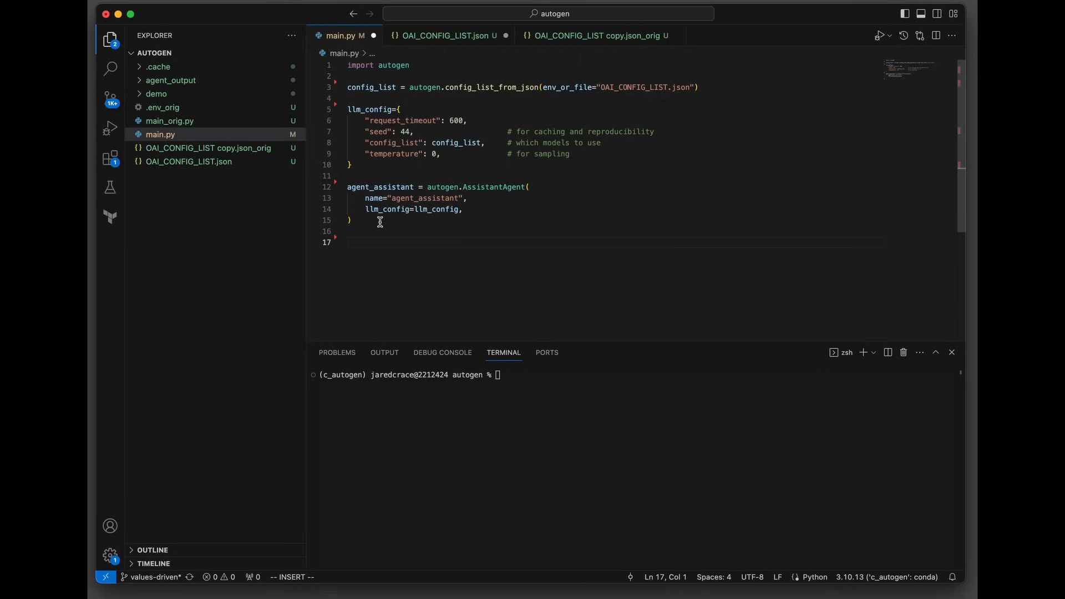
mouse_move(374, 79)
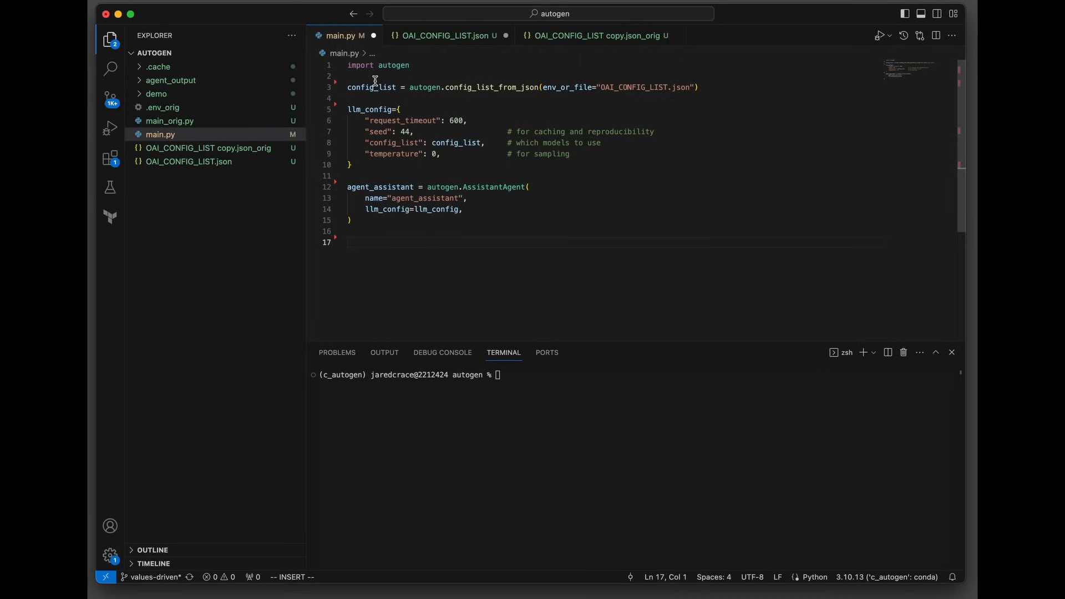
mouse_move(381, 109)
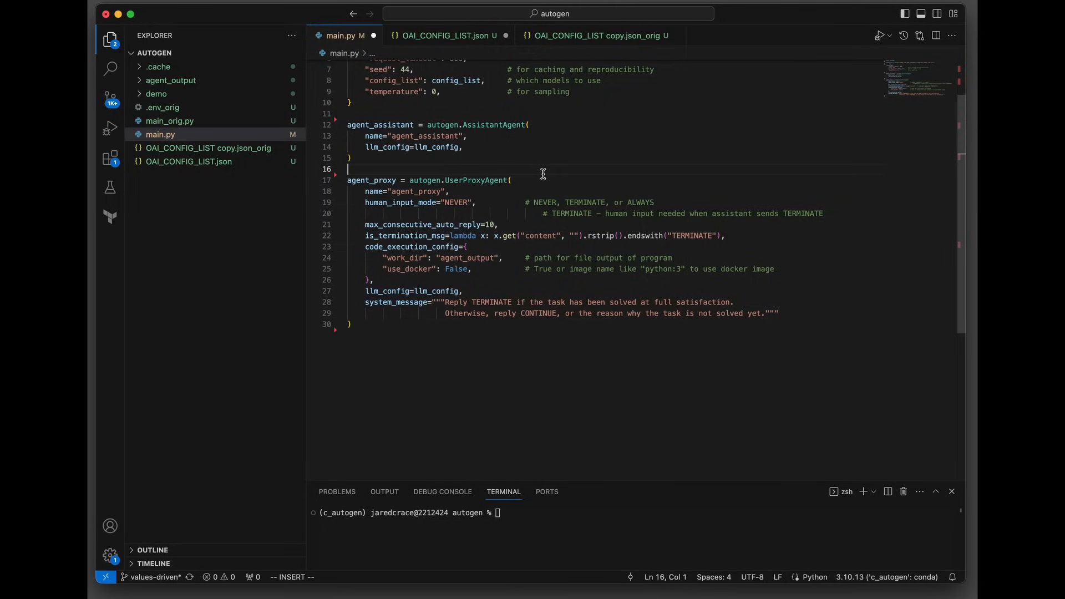
mouse_move(361, 190)
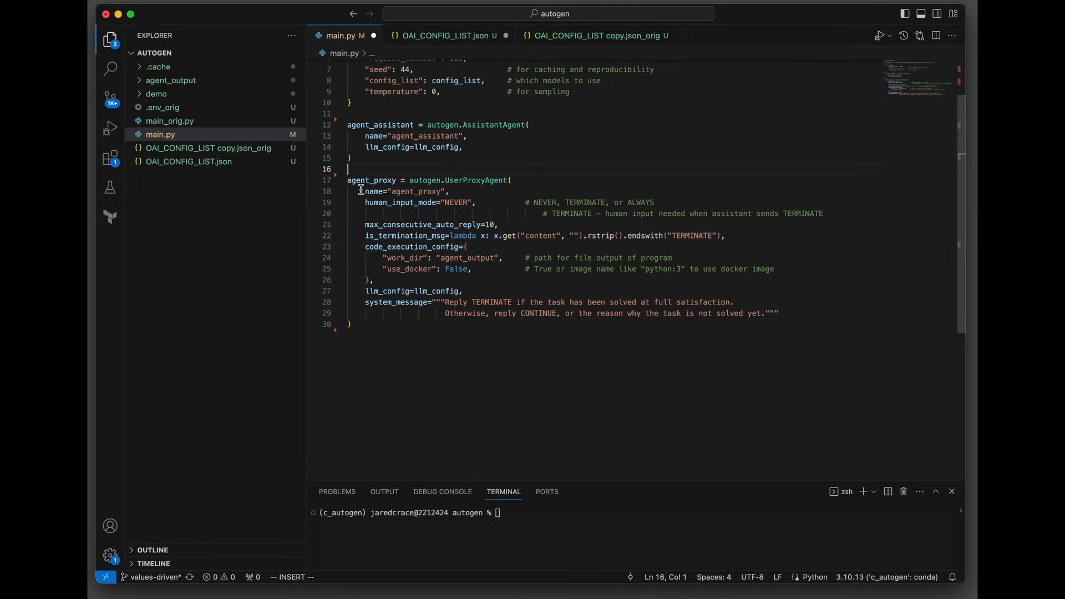
mouse_move(533, 181)
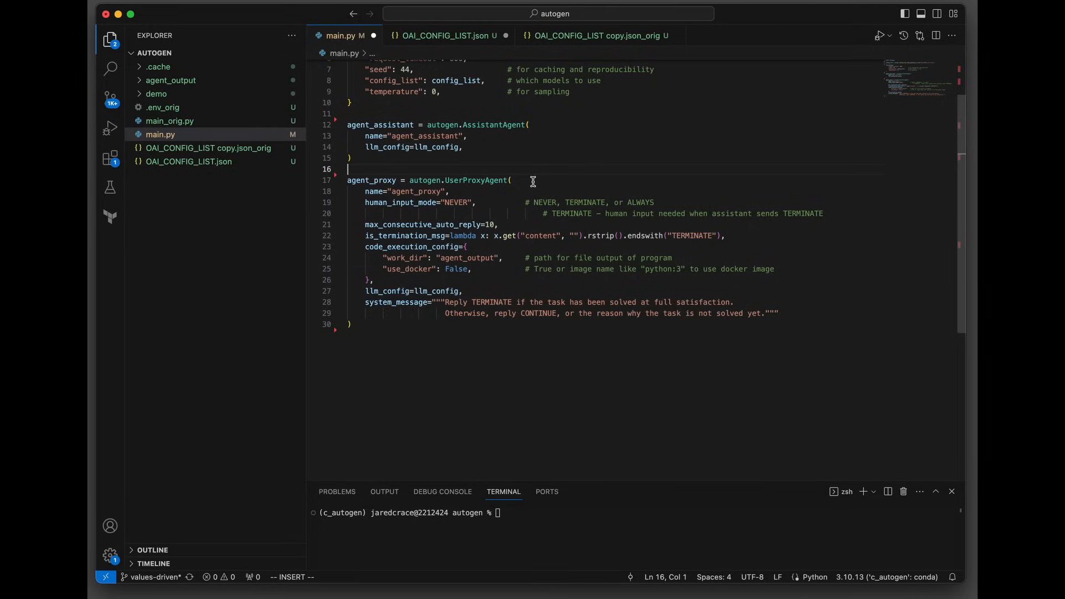
mouse_move(384, 194)
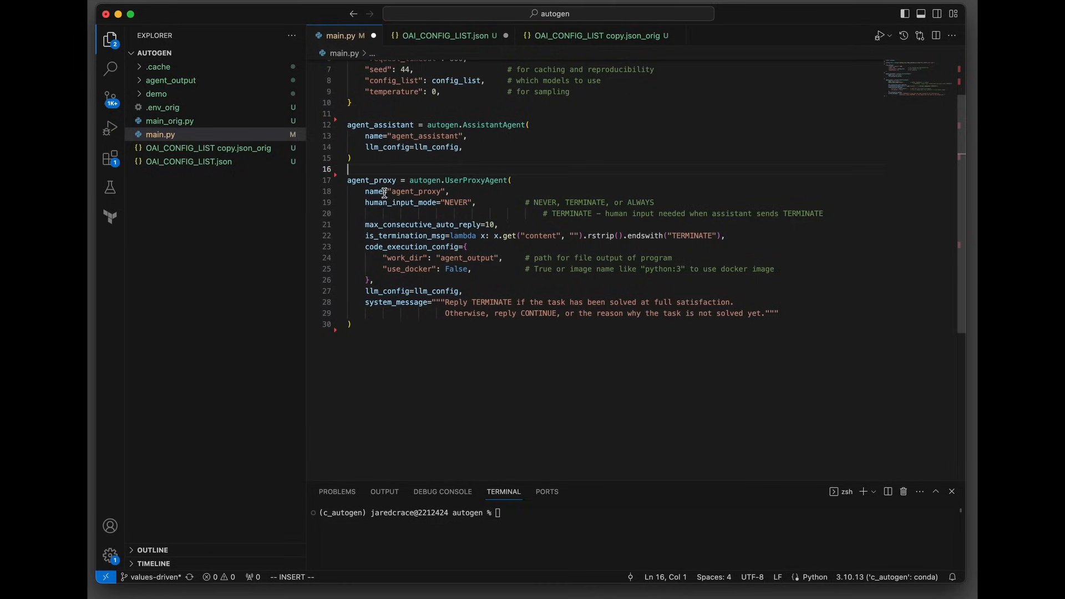
mouse_move(401, 210)
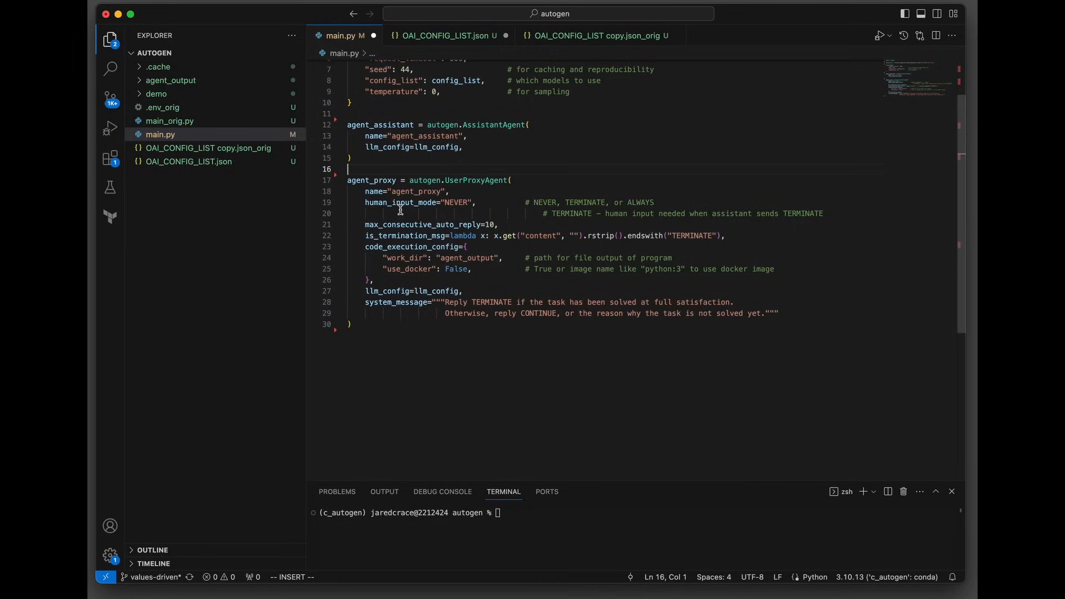
mouse_move(435, 213)
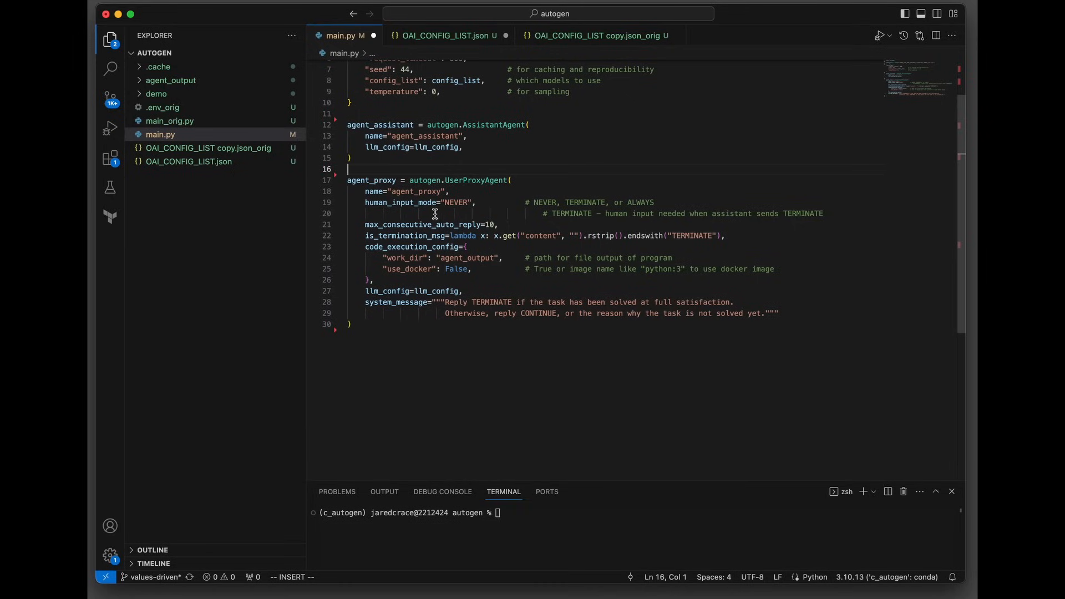
mouse_move(531, 213)
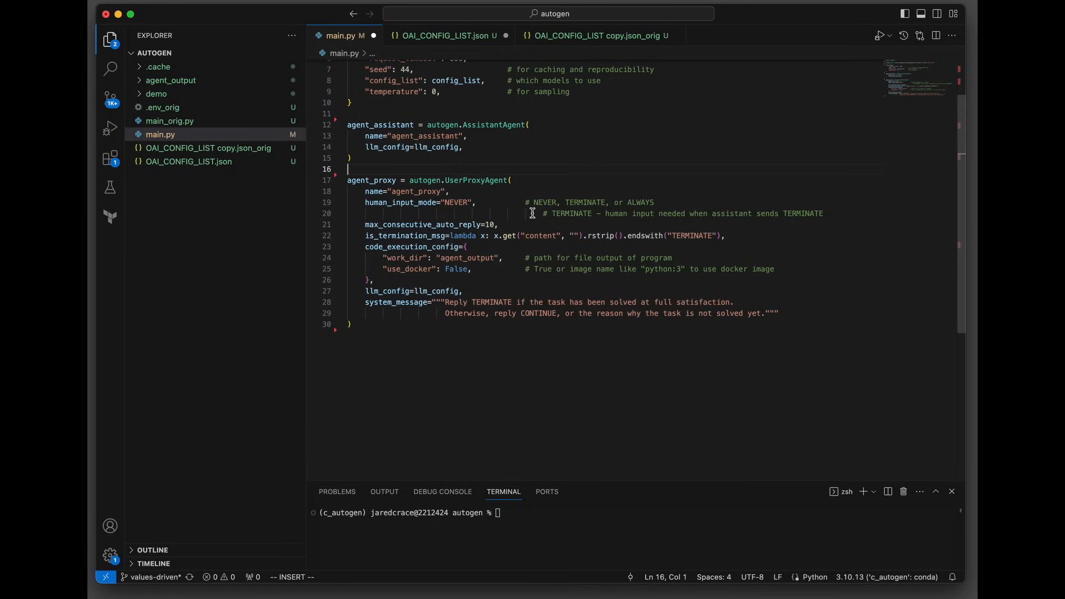
mouse_move(634, 207)
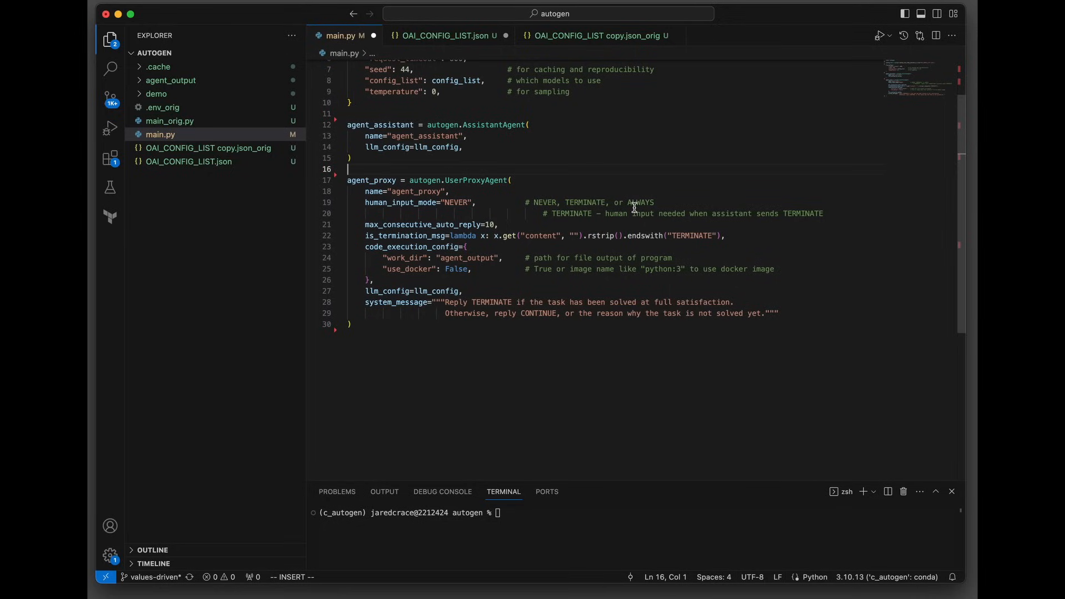
mouse_move(681, 190)
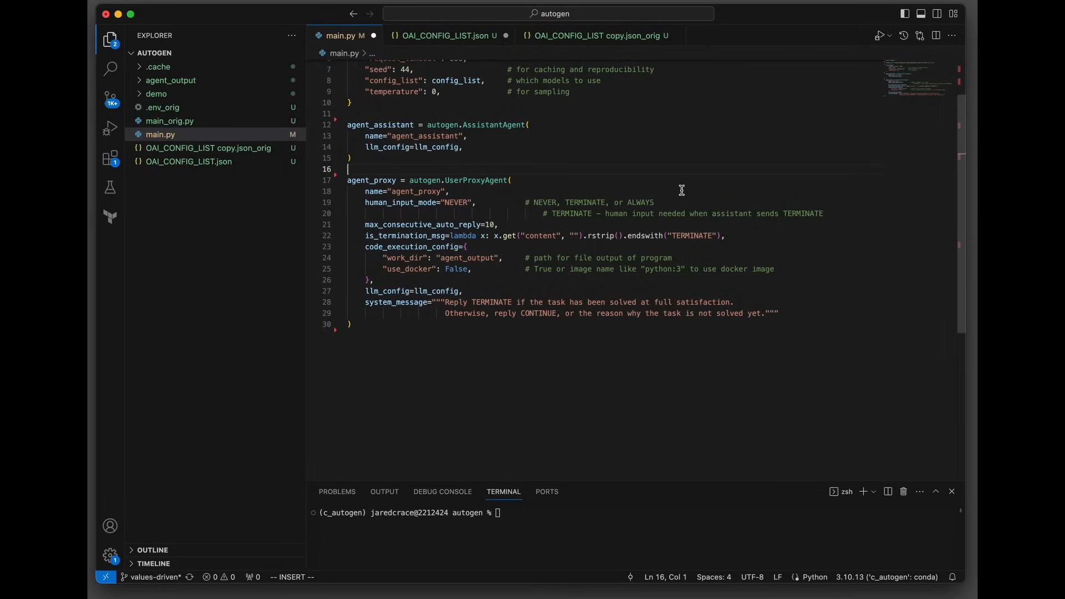
mouse_move(447, 210)
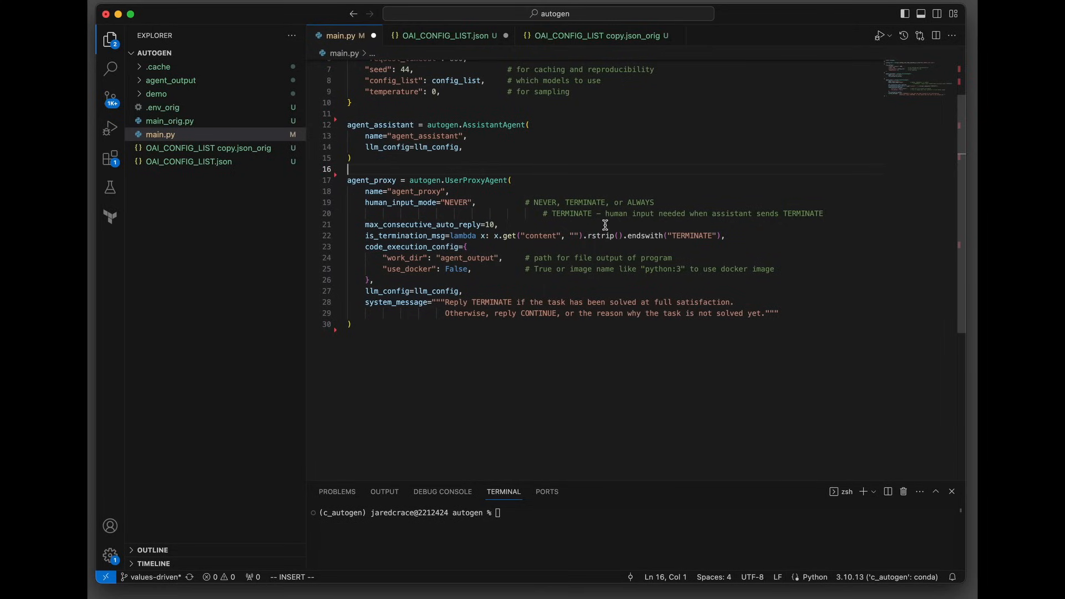
mouse_move(752, 225)
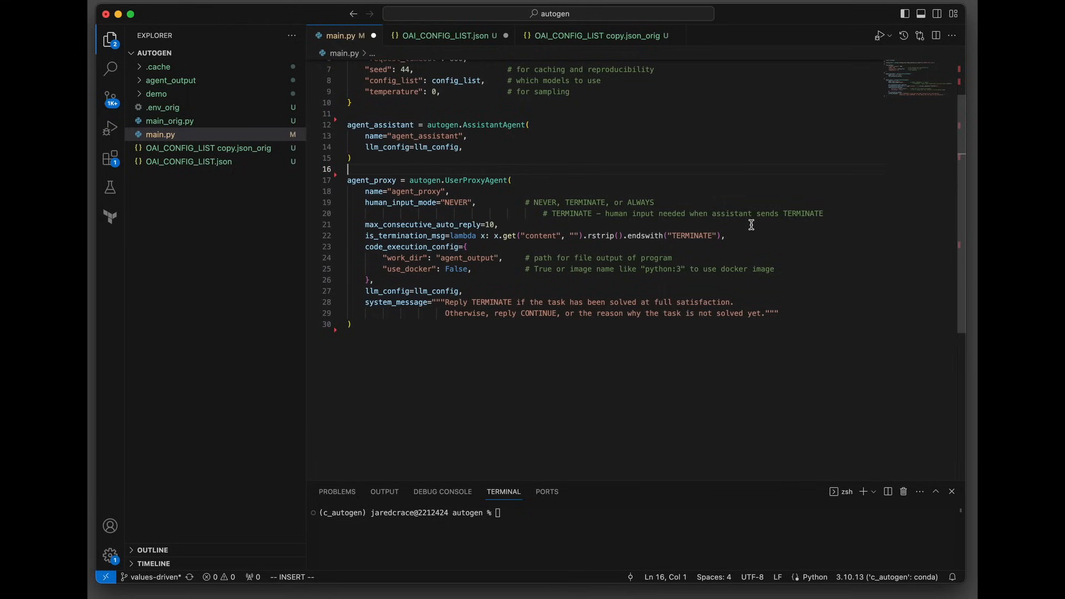
mouse_move(402, 231)
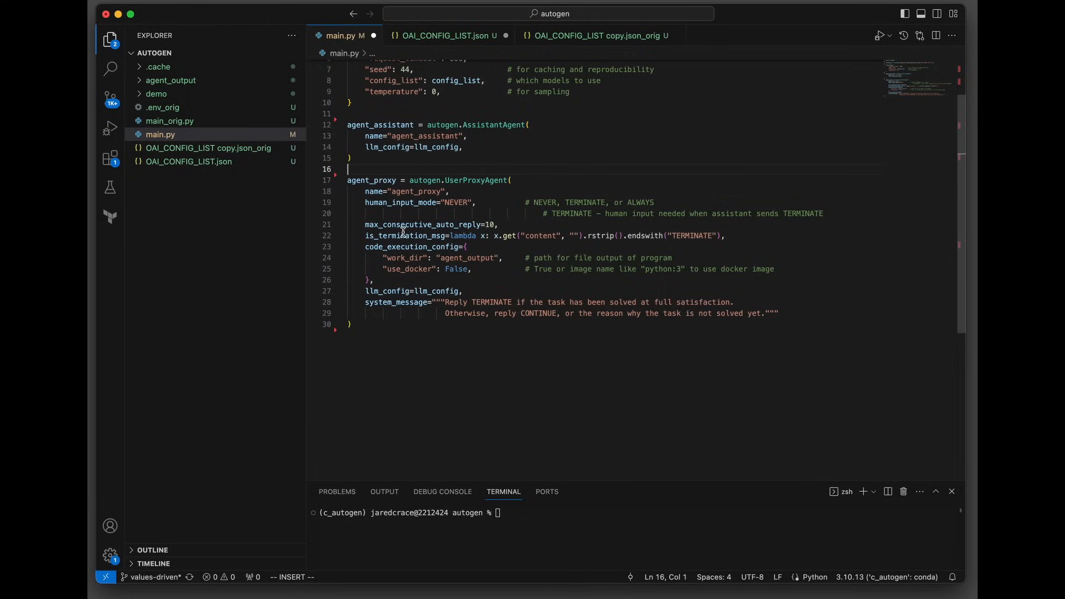
mouse_move(489, 226)
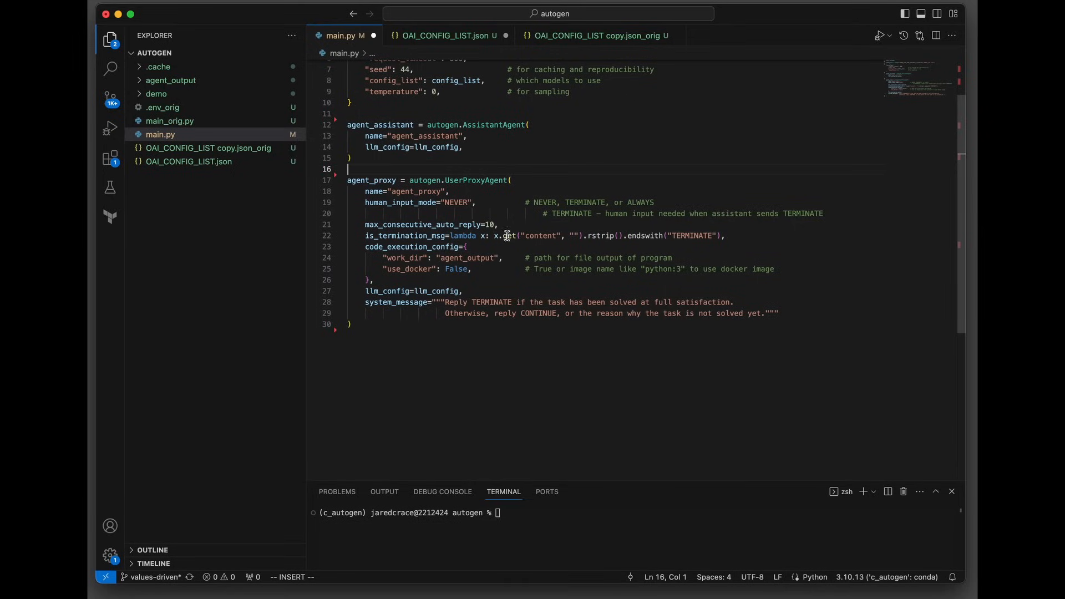
mouse_move(673, 240)
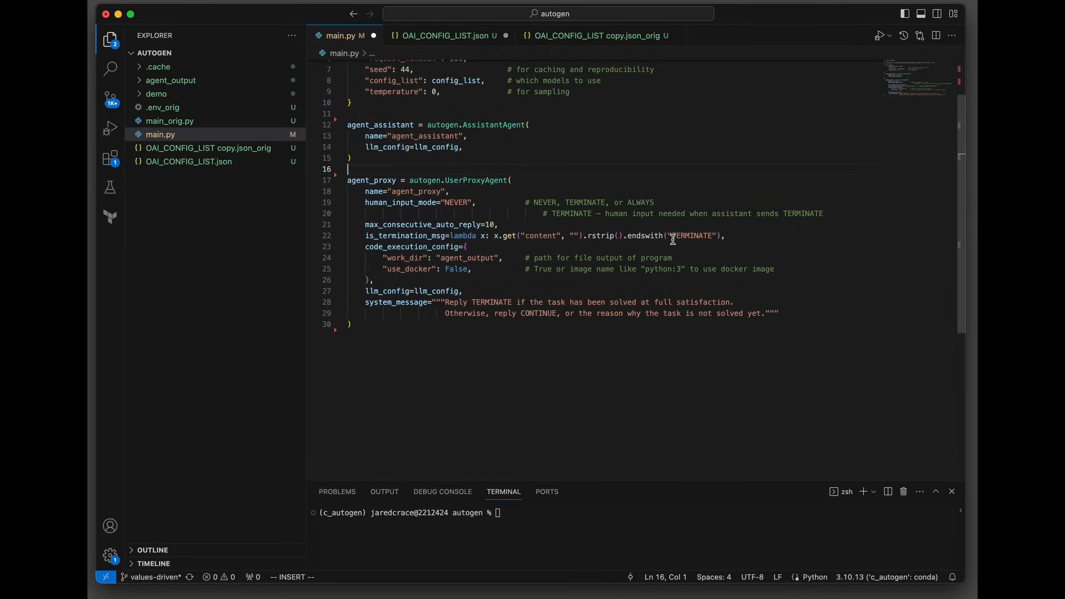
mouse_move(692, 240)
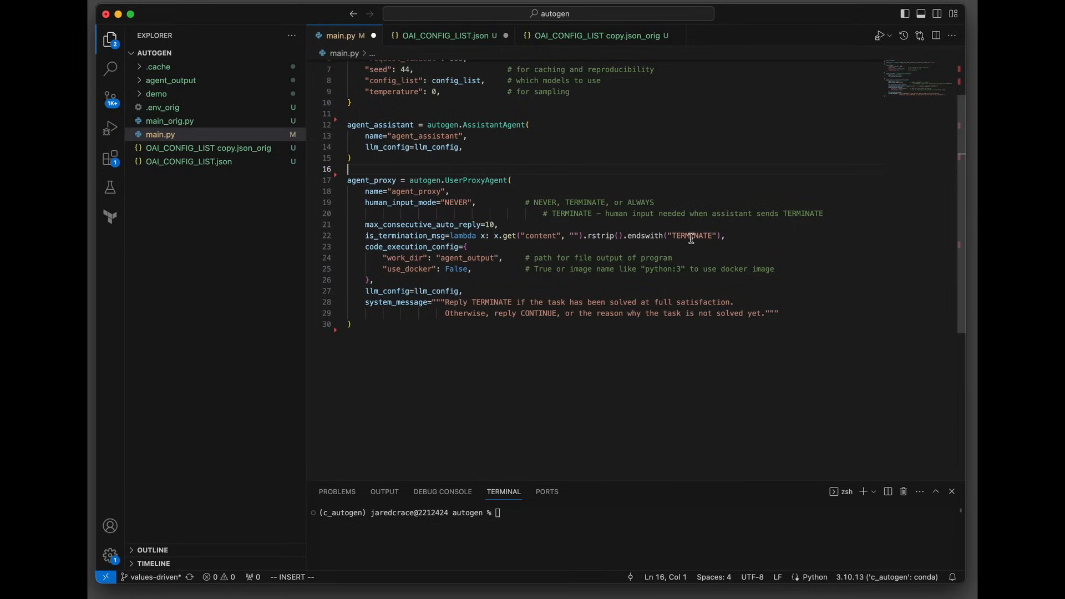
mouse_move(407, 253)
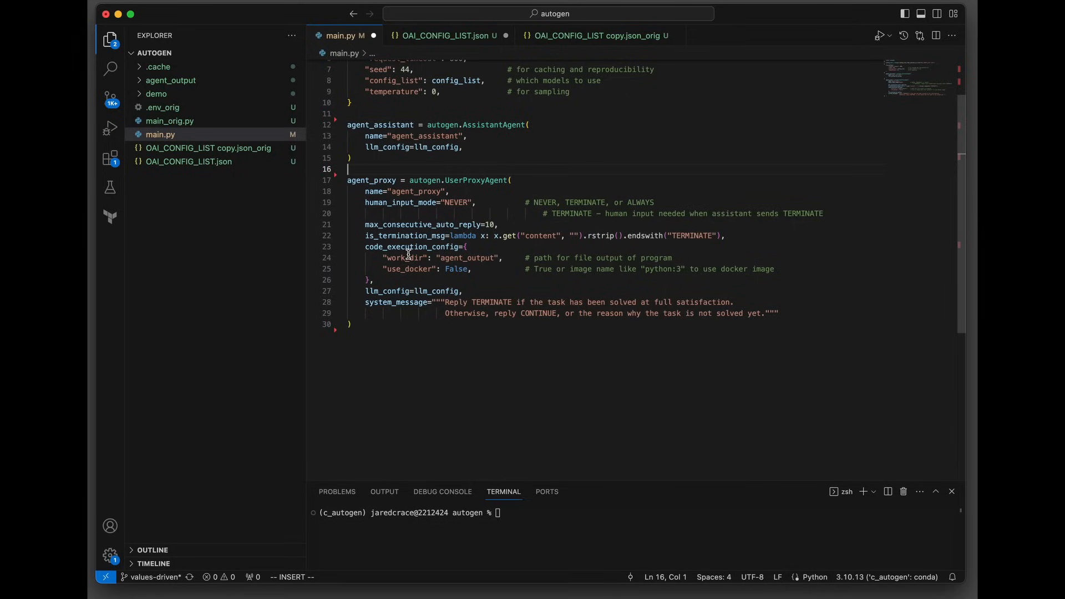
mouse_move(448, 252)
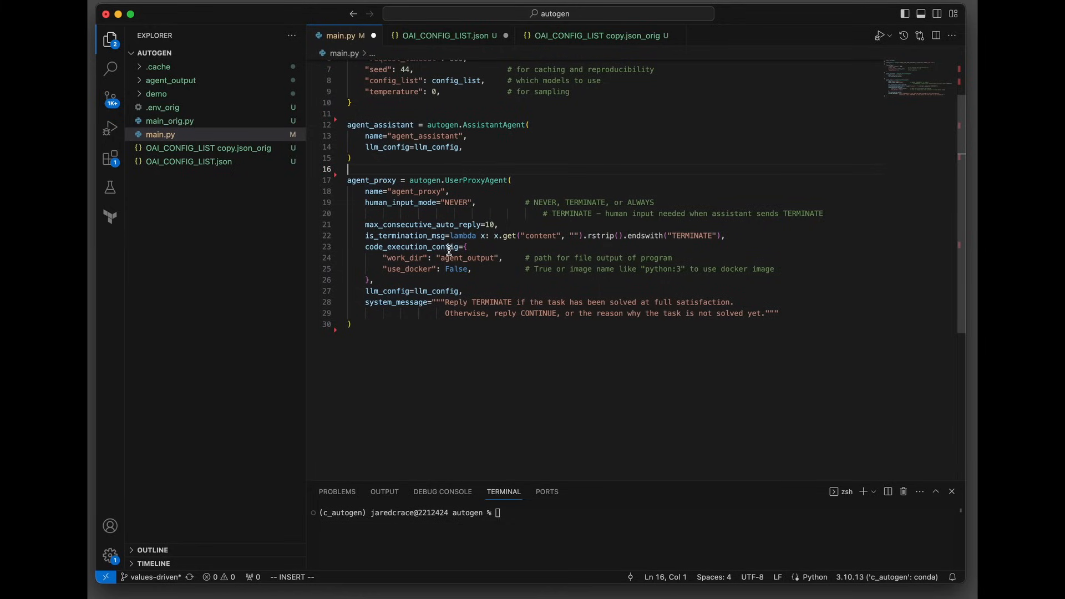
mouse_move(414, 257)
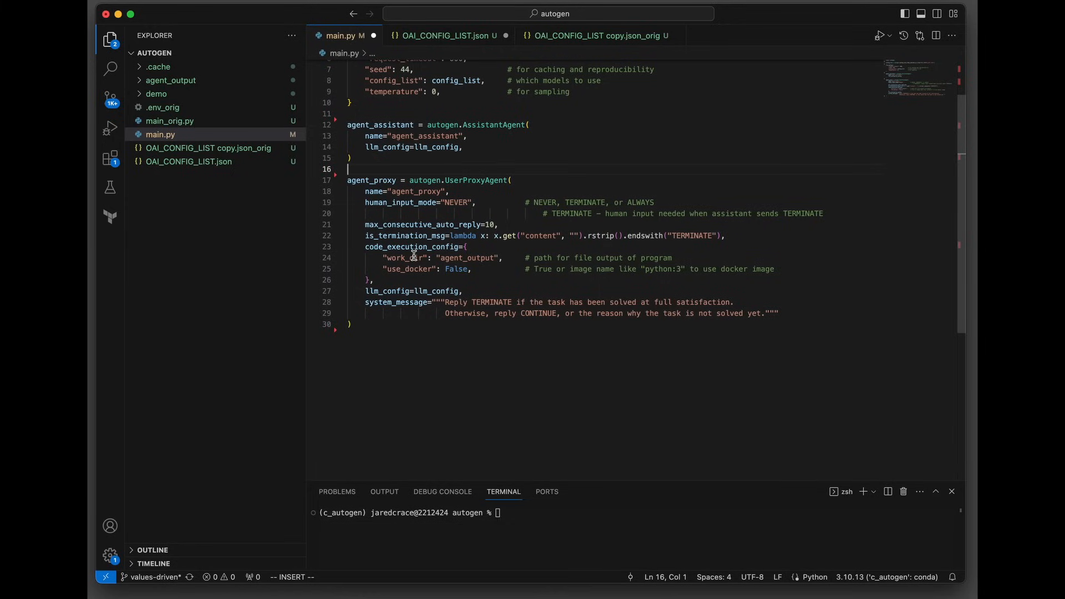
mouse_move(170, 80)
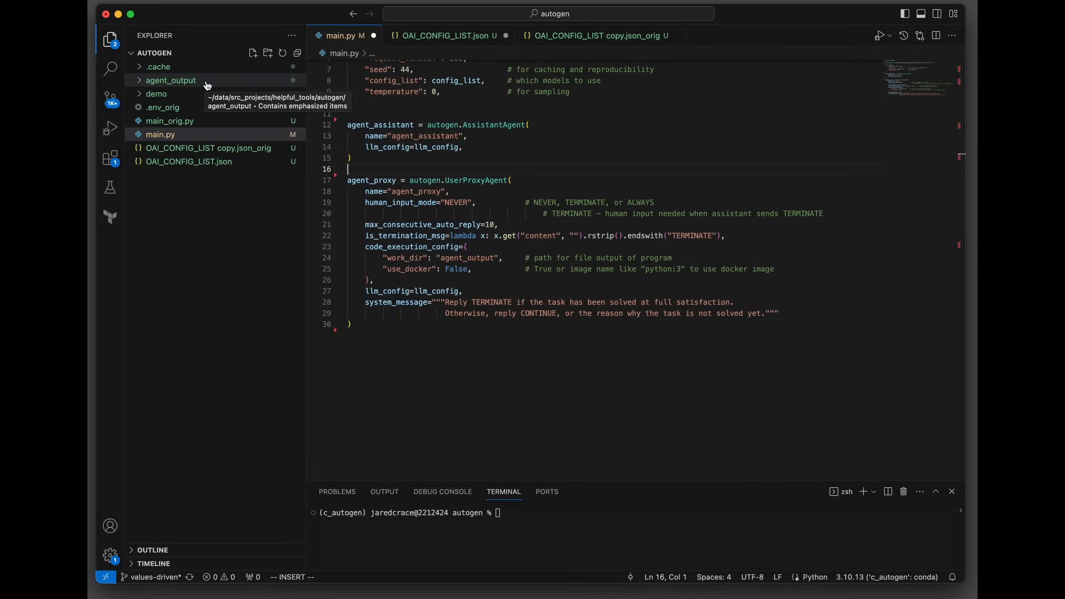
mouse_move(214, 85)
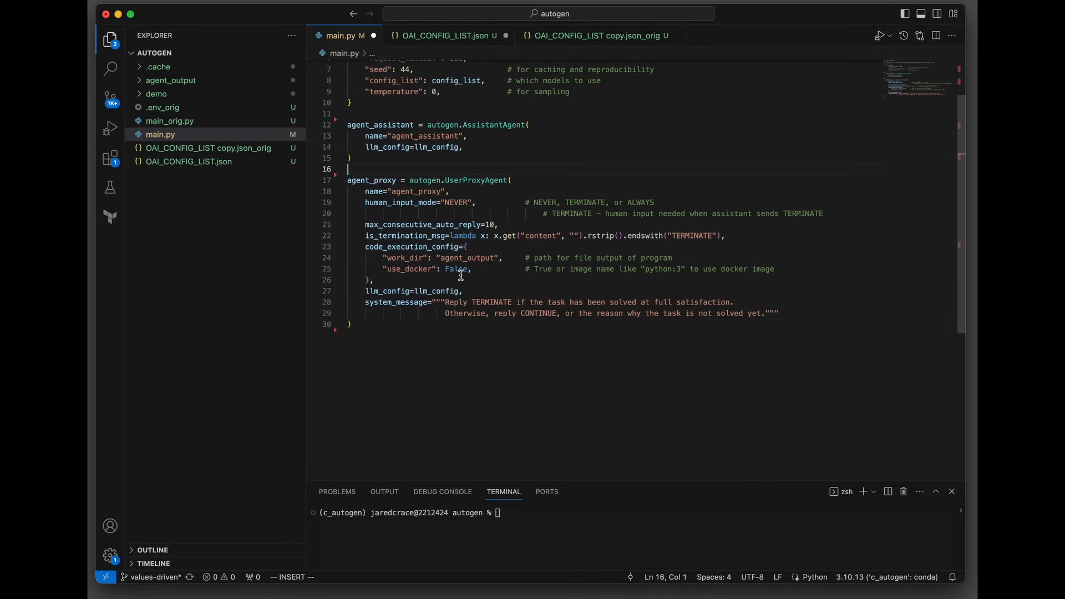
mouse_move(487, 270)
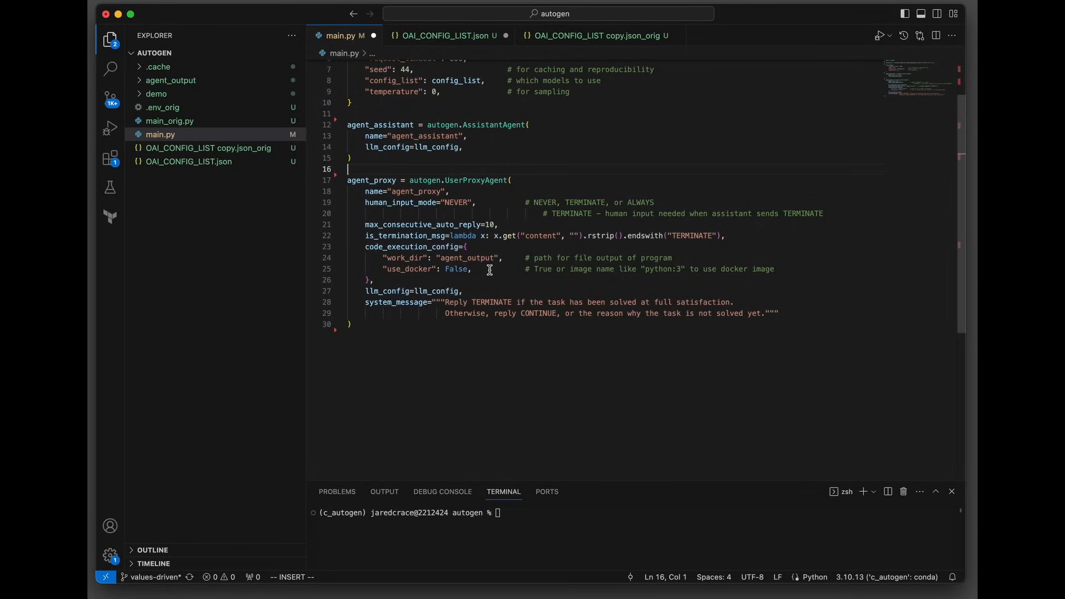
mouse_move(660, 276)
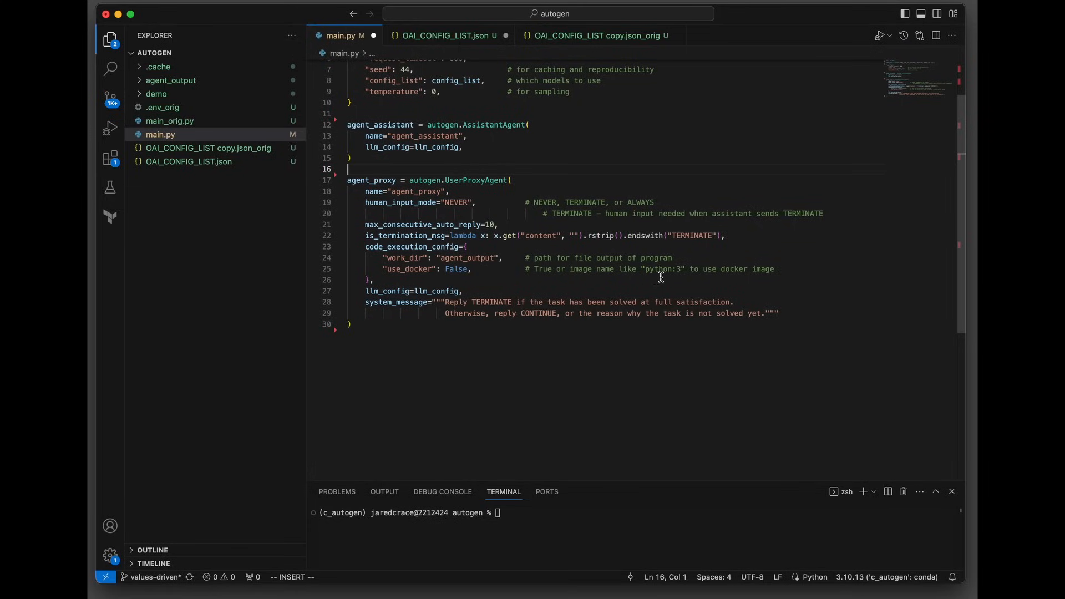
mouse_move(461, 268)
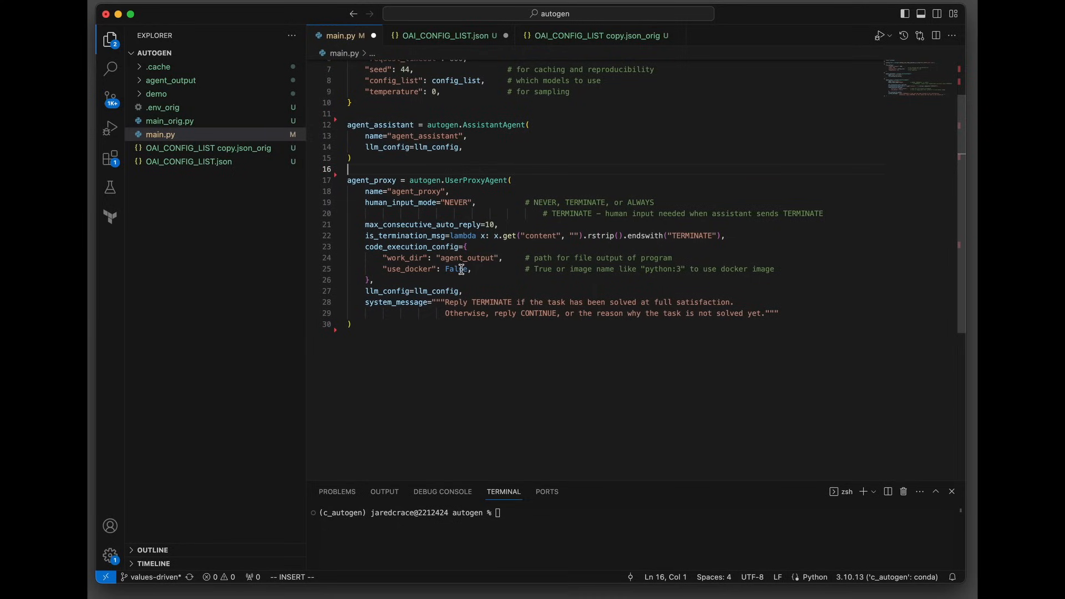
mouse_move(379, 291)
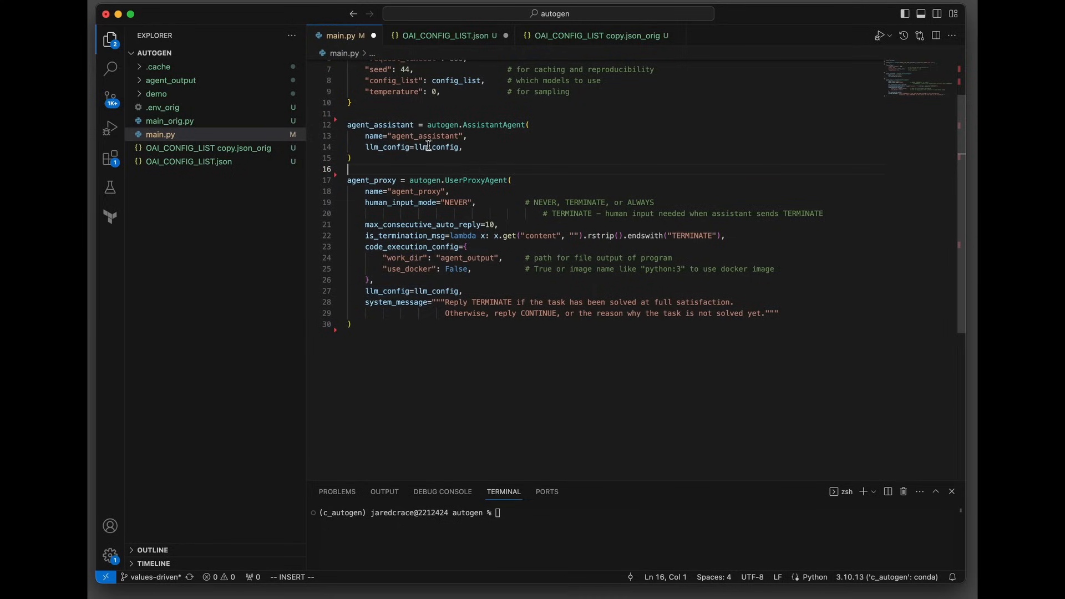
mouse_move(435, 290)
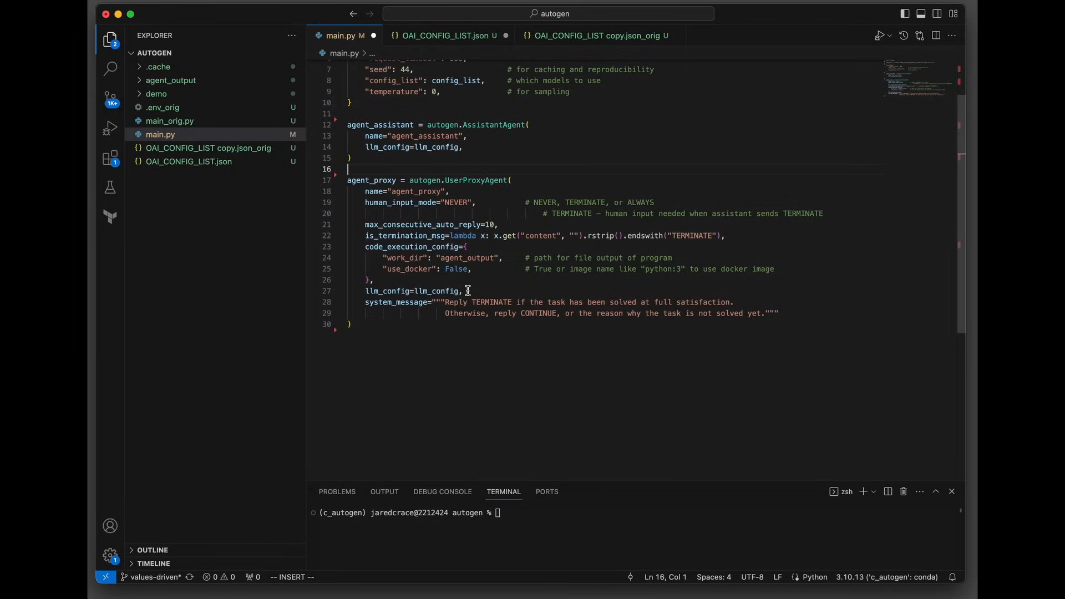
mouse_move(413, 317)
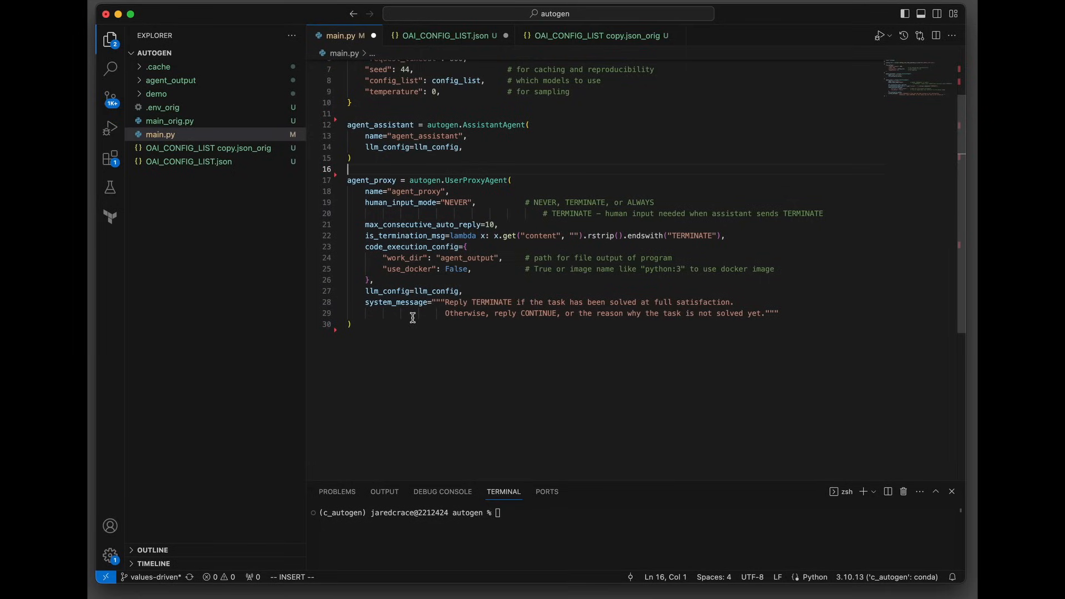
mouse_move(503, 298)
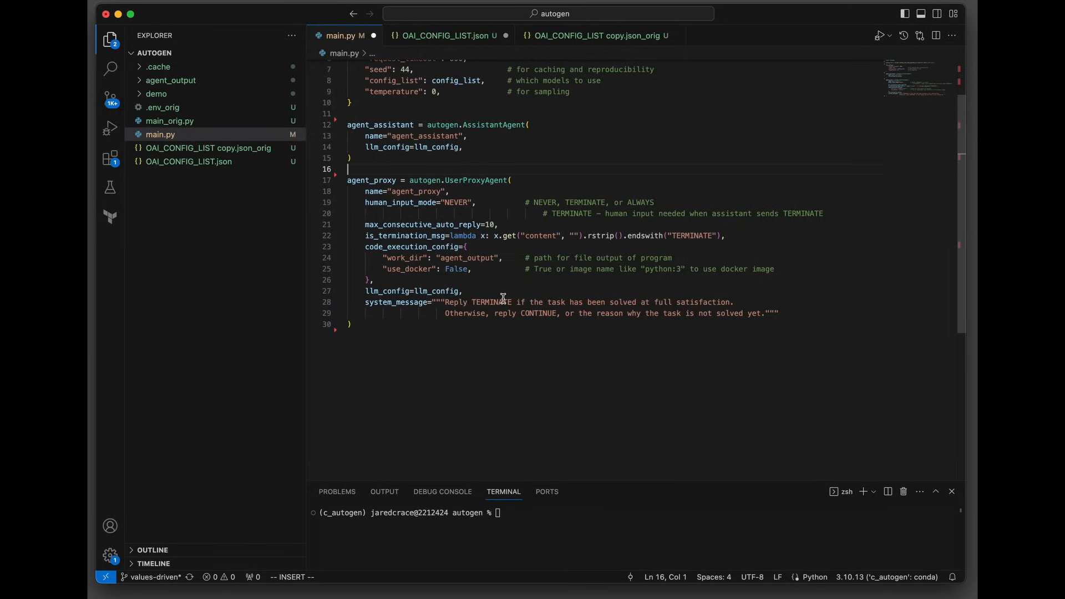
mouse_move(695, 301)
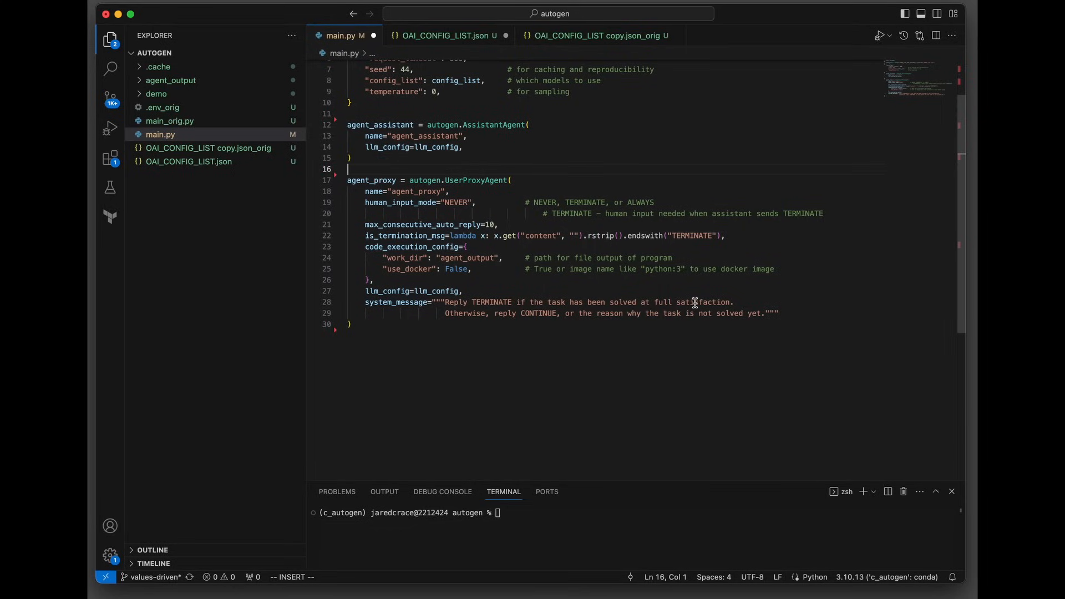
mouse_move(531, 326)
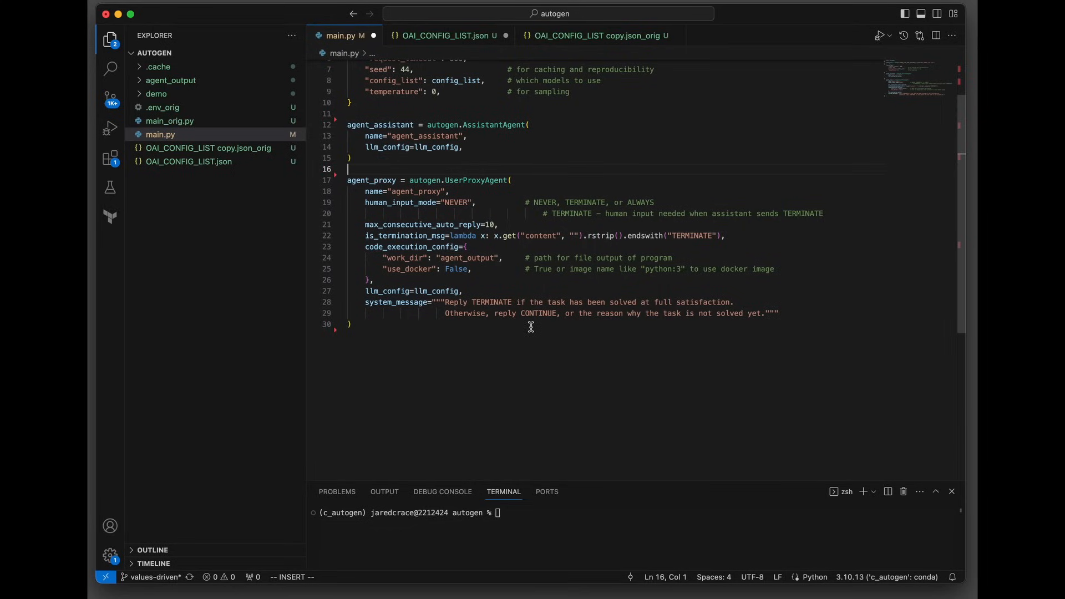
mouse_move(625, 324)
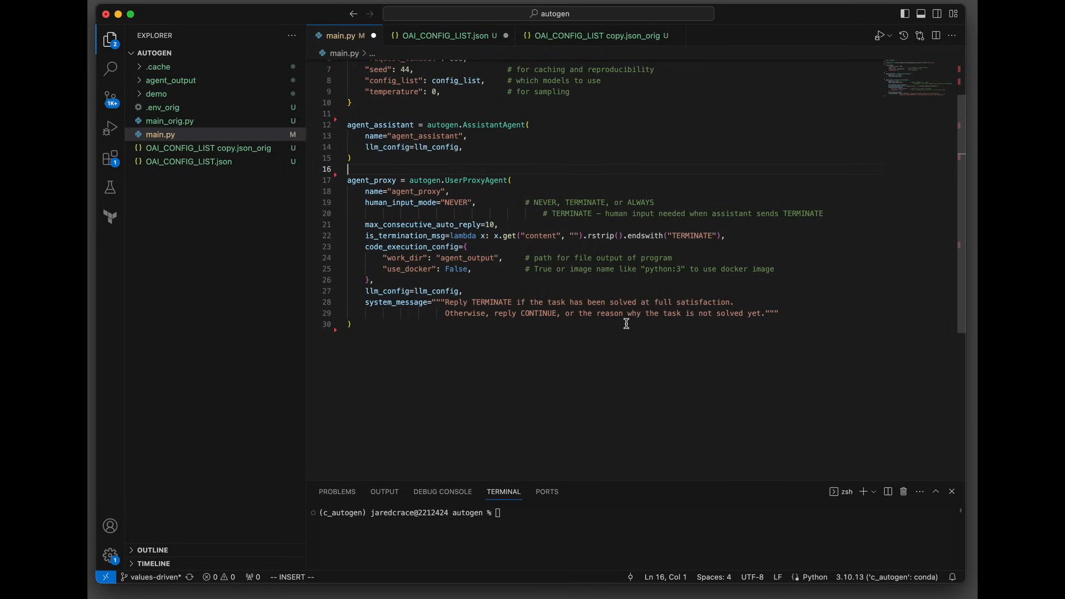
mouse_move(395, 279)
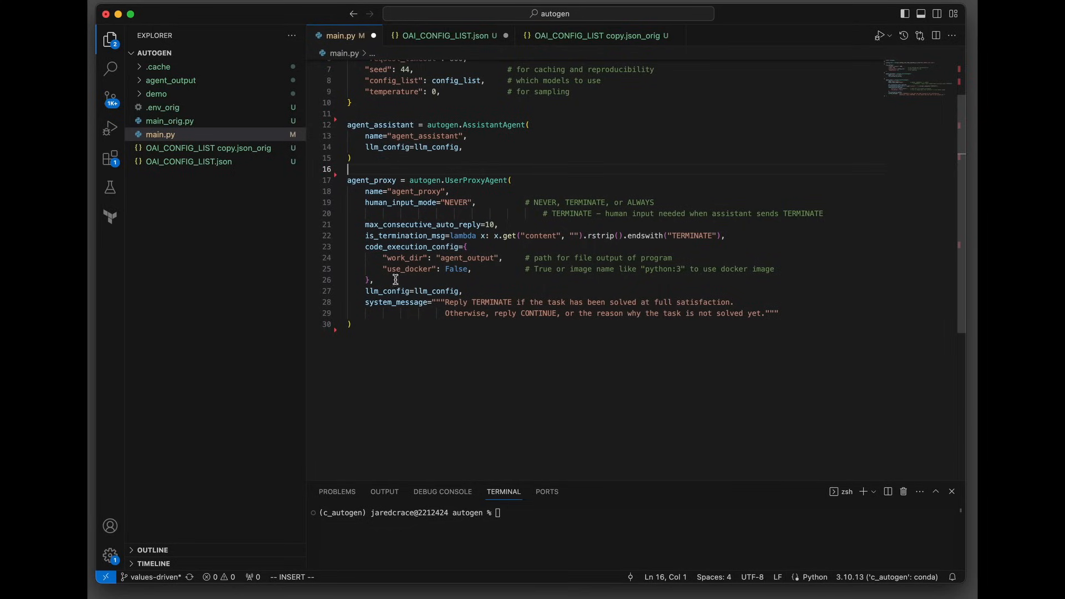
mouse_move(390, 302)
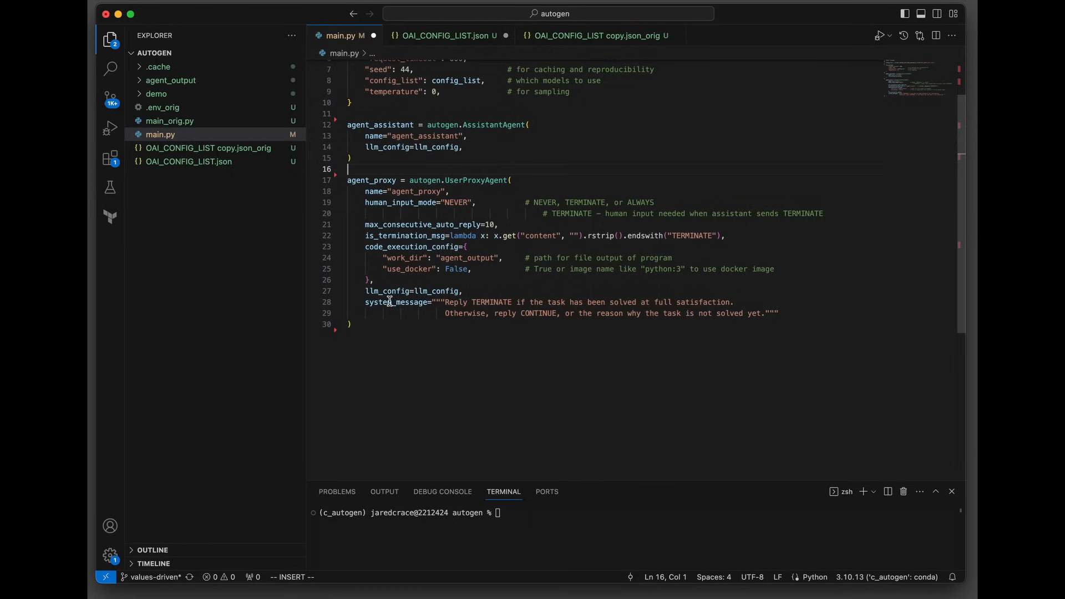
scroll("down", 3)
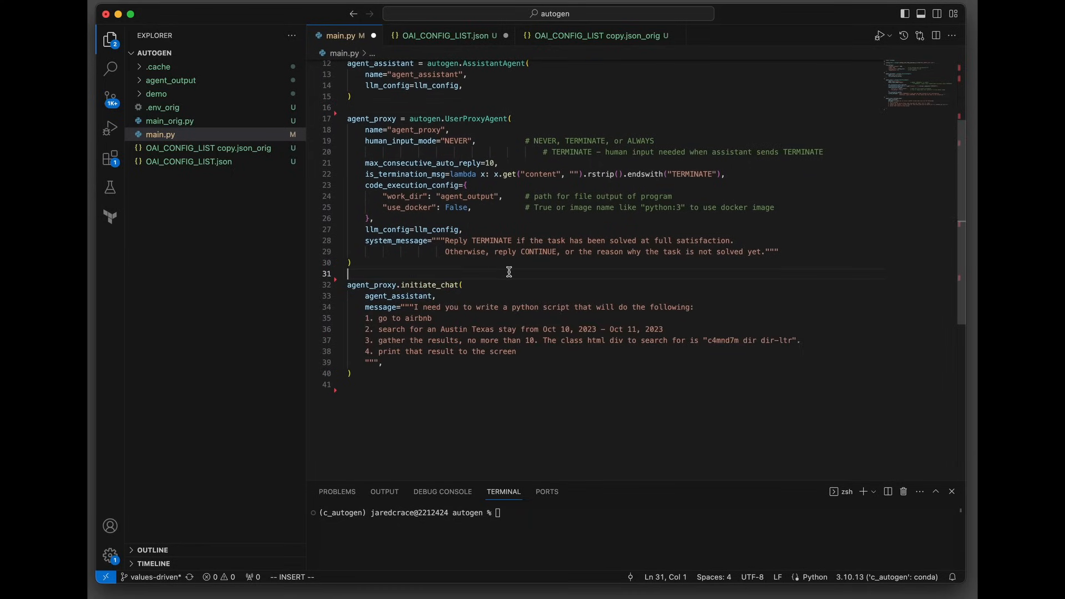
mouse_move(476, 284)
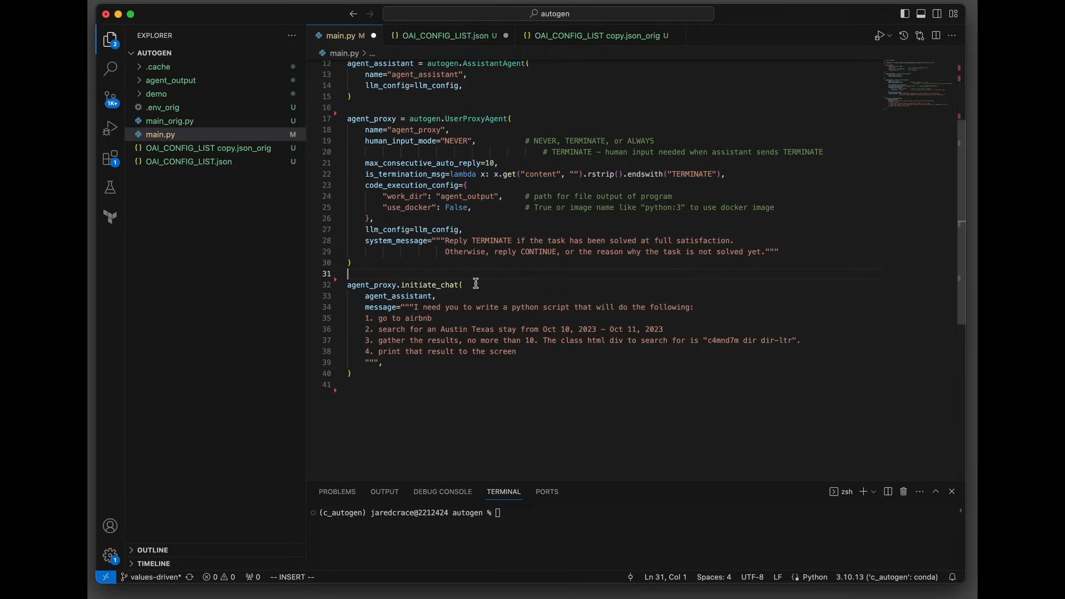
mouse_move(428, 285)
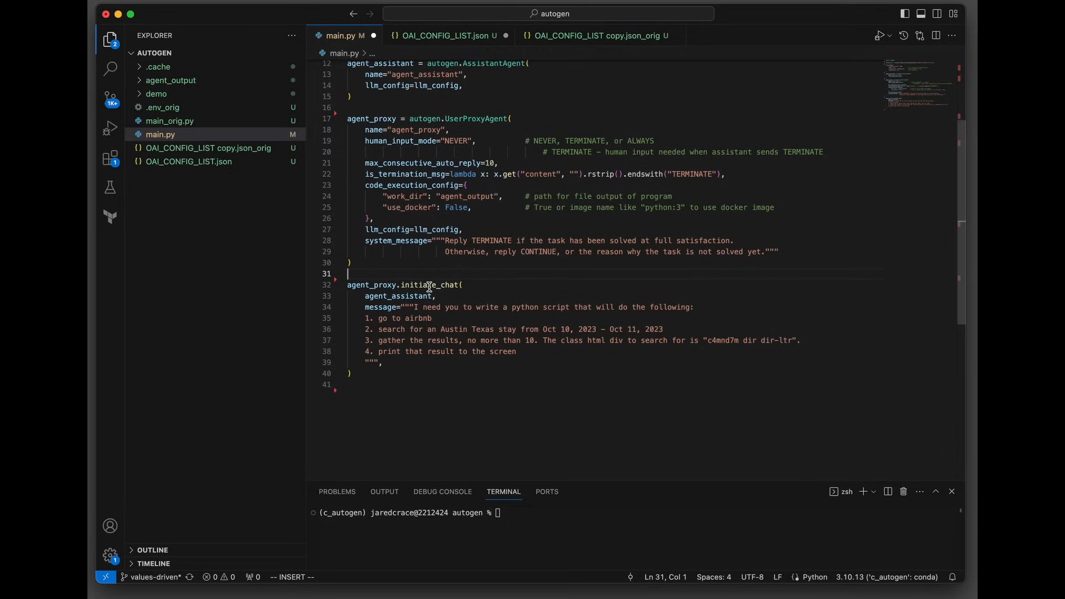
mouse_move(364, 282)
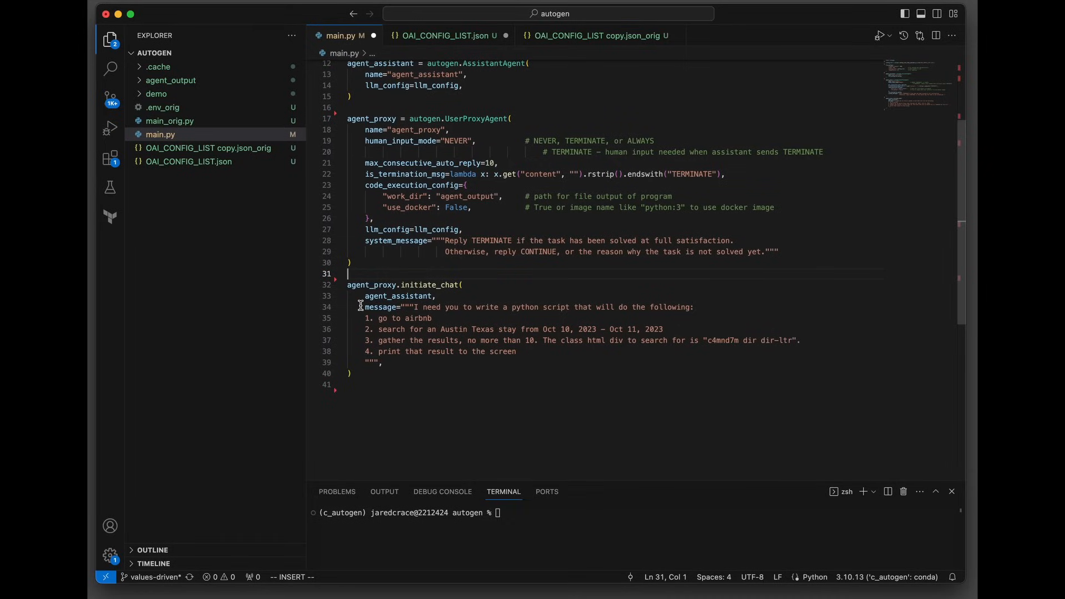
mouse_move(445, 318)
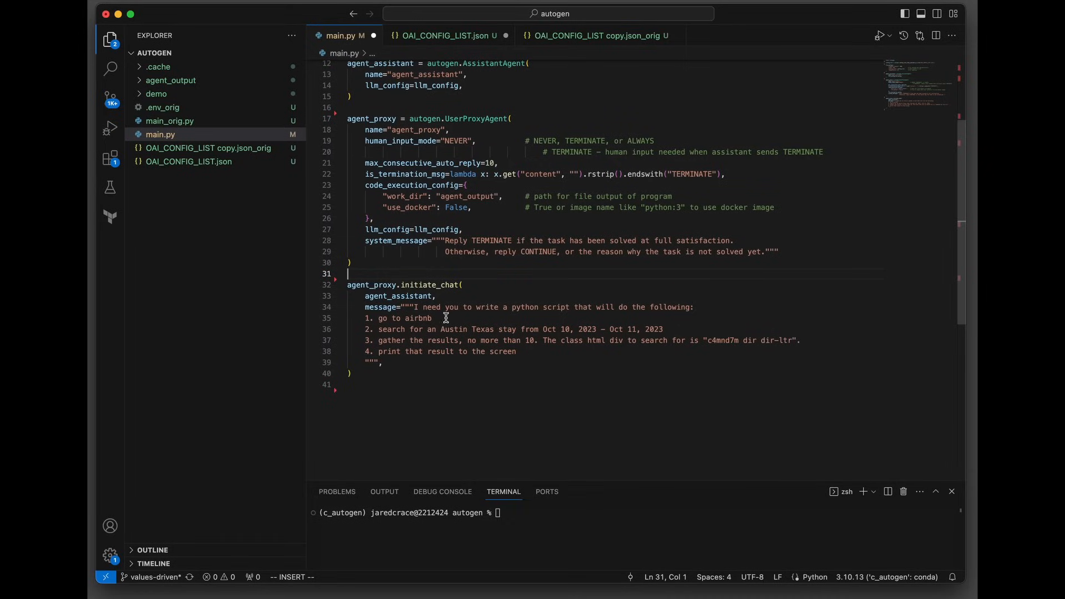
mouse_move(557, 319)
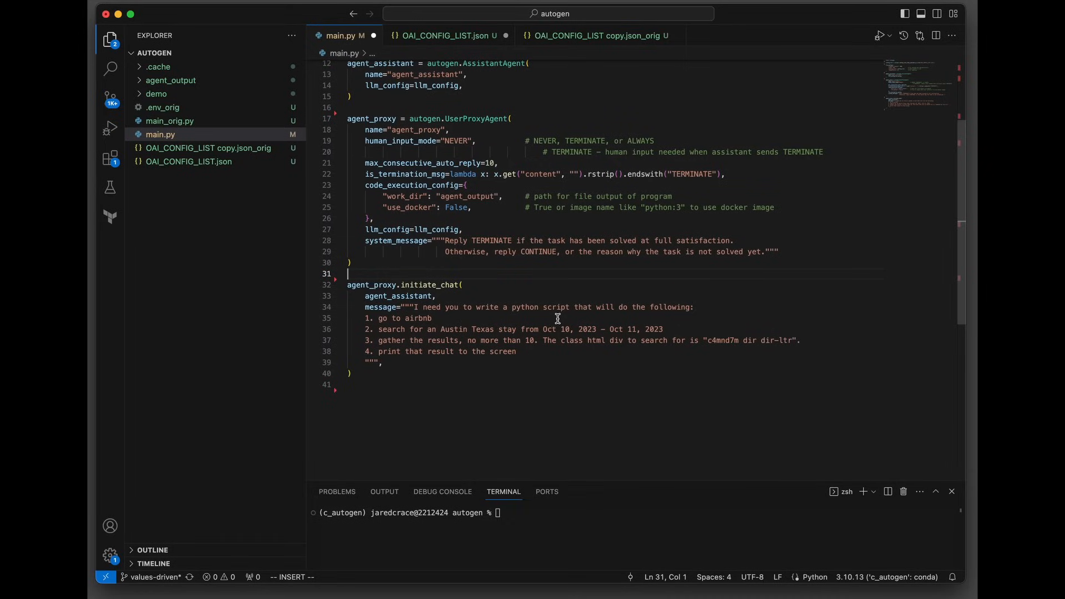
mouse_move(362, 326)
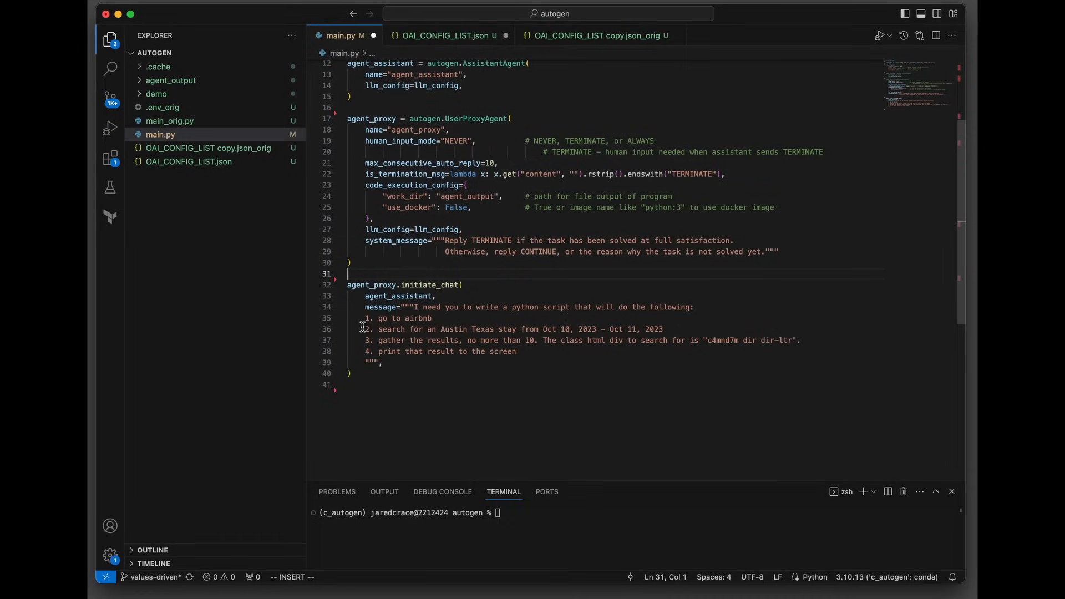
mouse_move(452, 318)
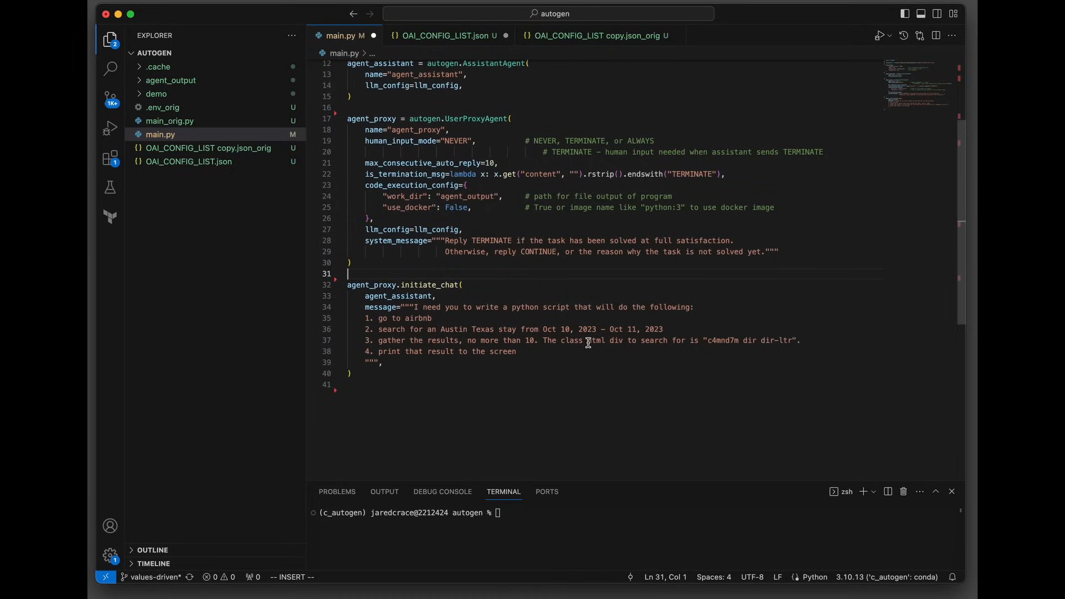
mouse_move(631, 343)
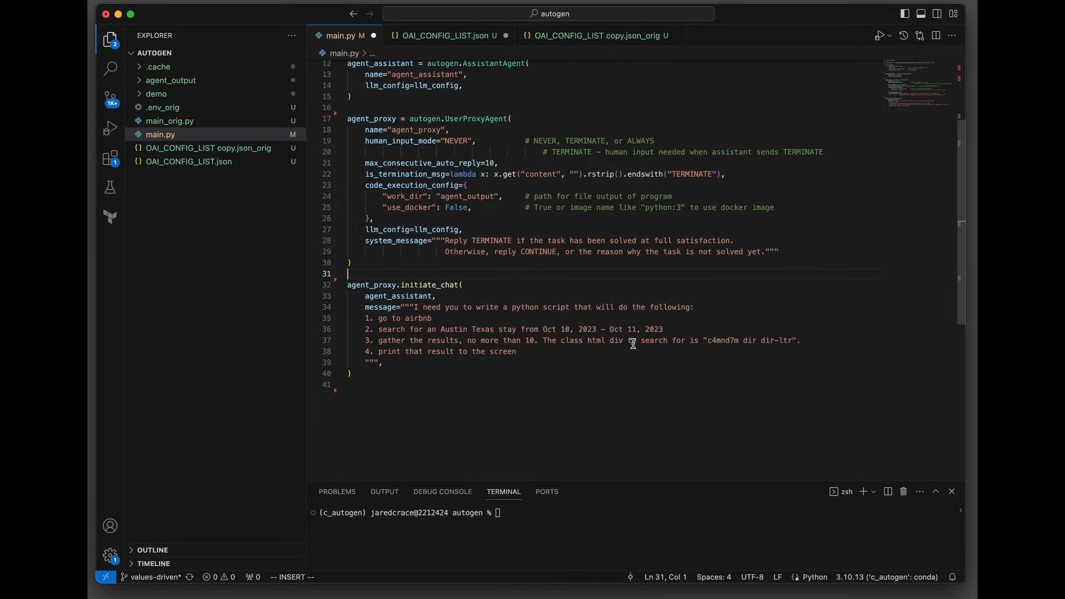
mouse_move(737, 340)
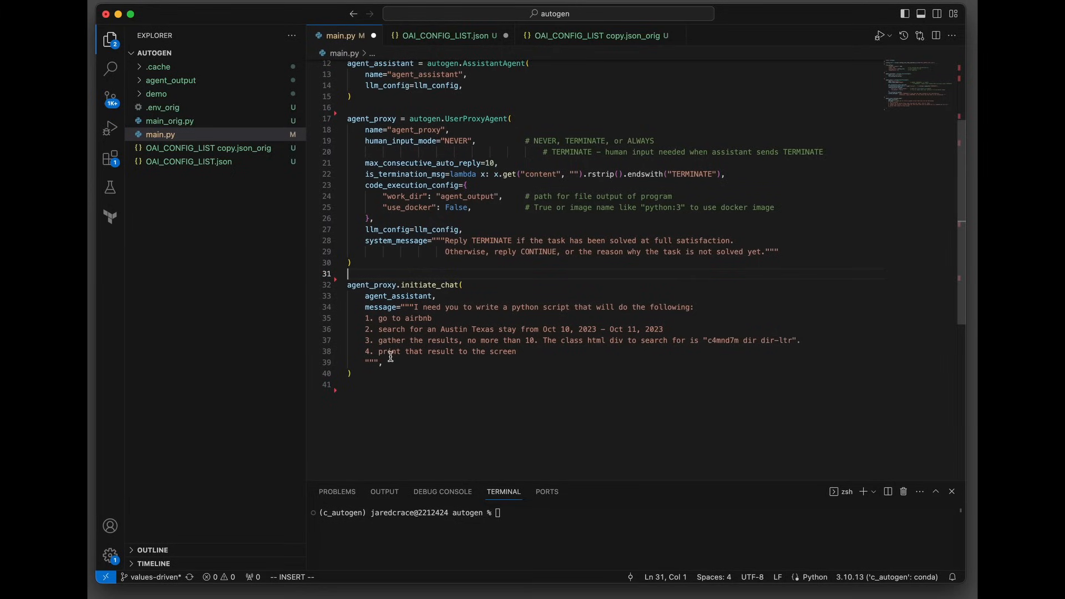
mouse_move(530, 352)
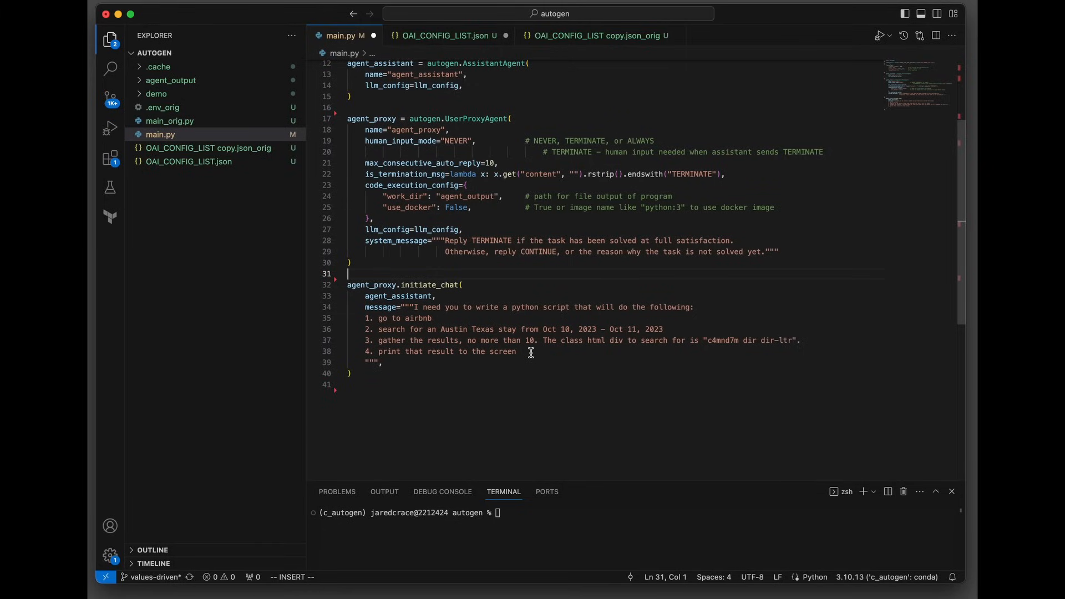
mouse_move(711, 340)
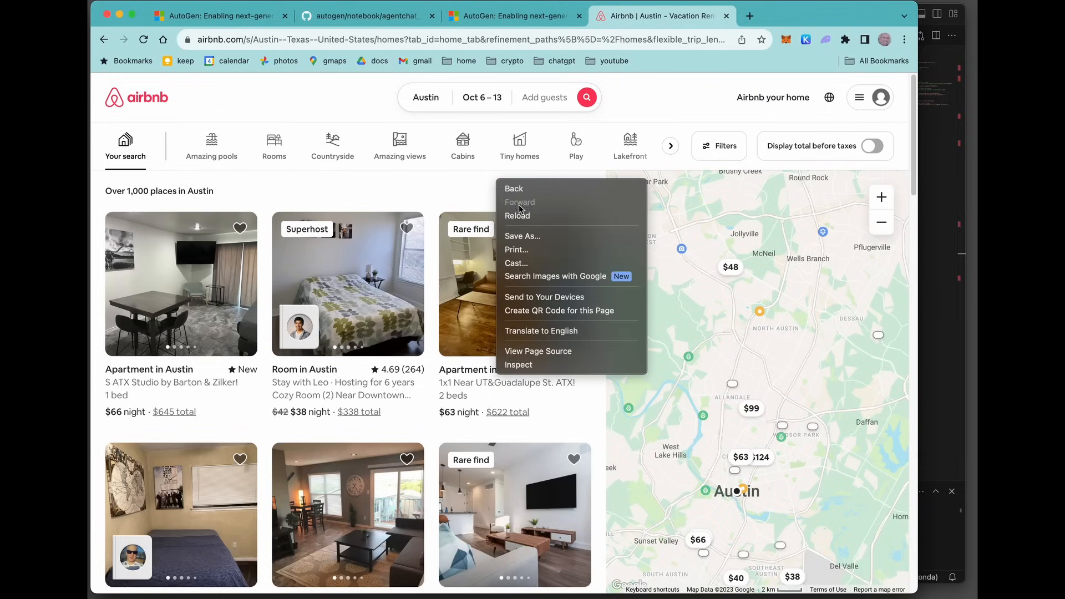
mouse_move(544, 365)
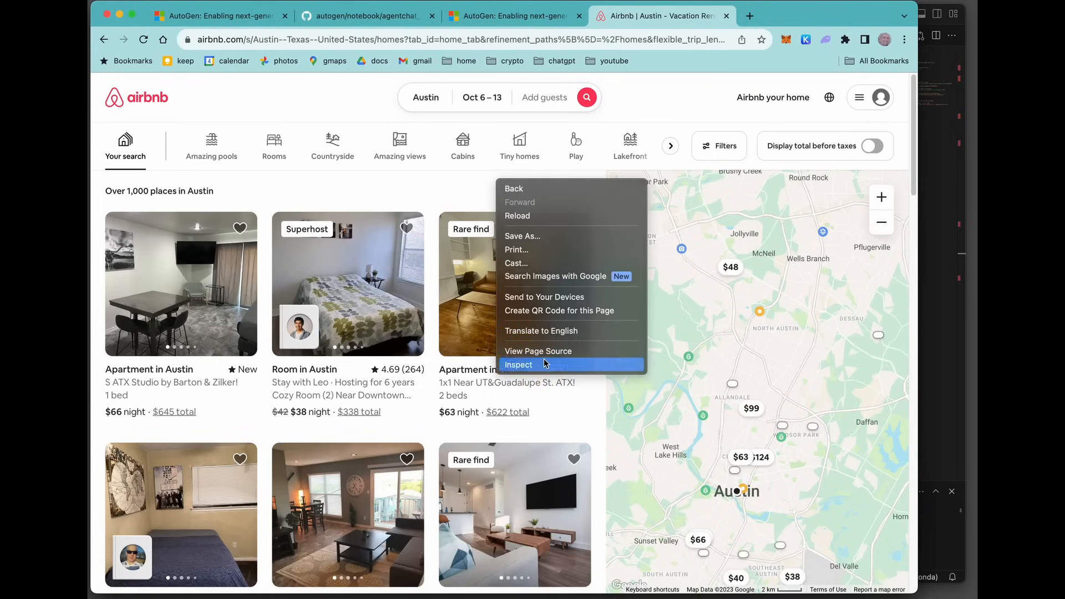
- Inspect the first Austin listing card to find its div class c4mnd7m dir dir-ltr
left_click(519, 365)
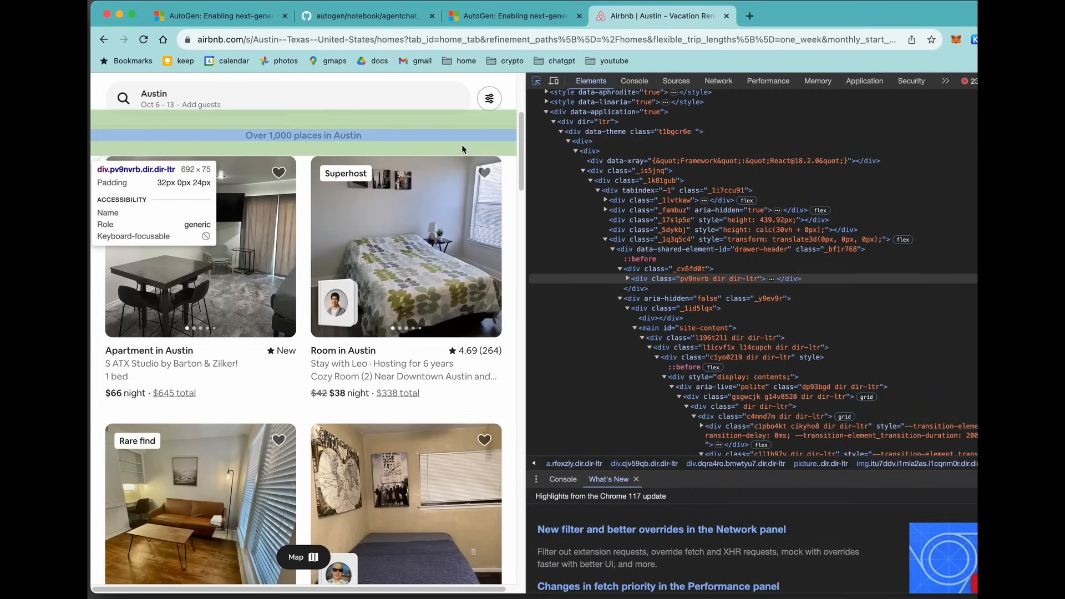
left_click(537, 81)
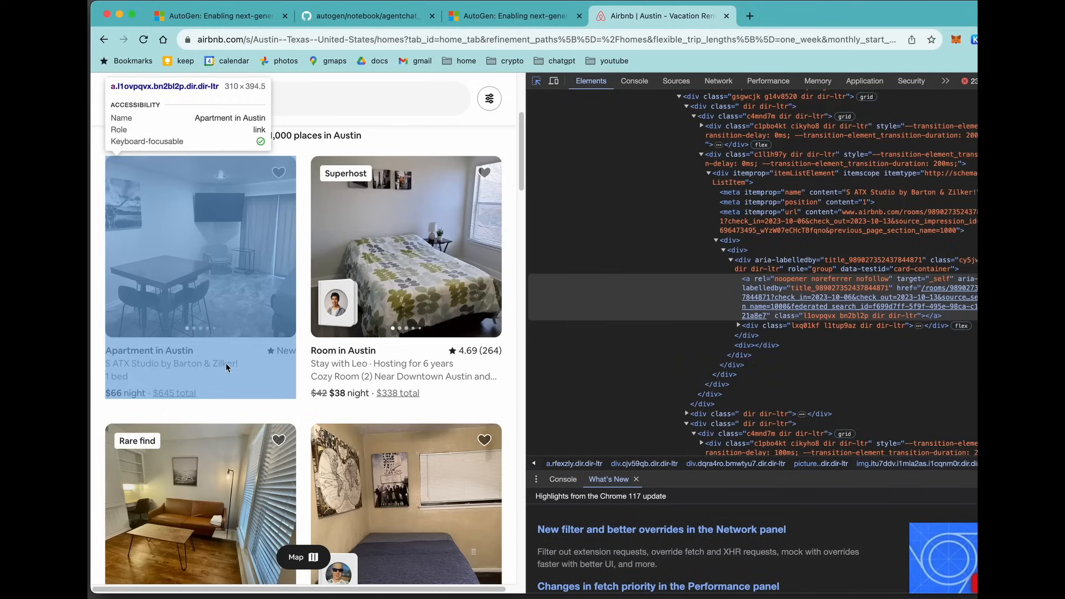
mouse_move(243, 375)
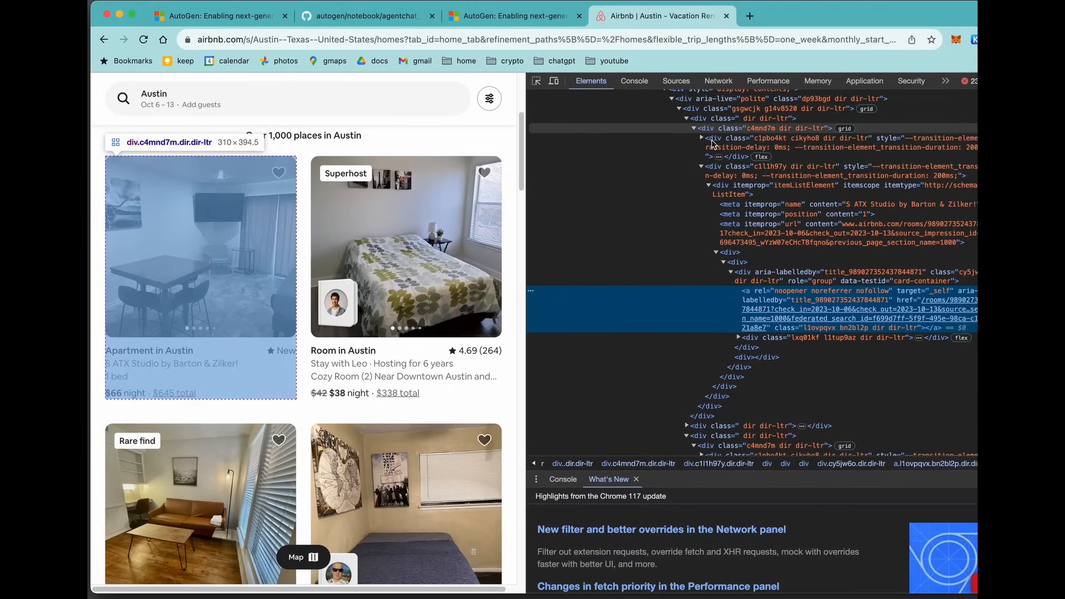
mouse_move(752, 132)
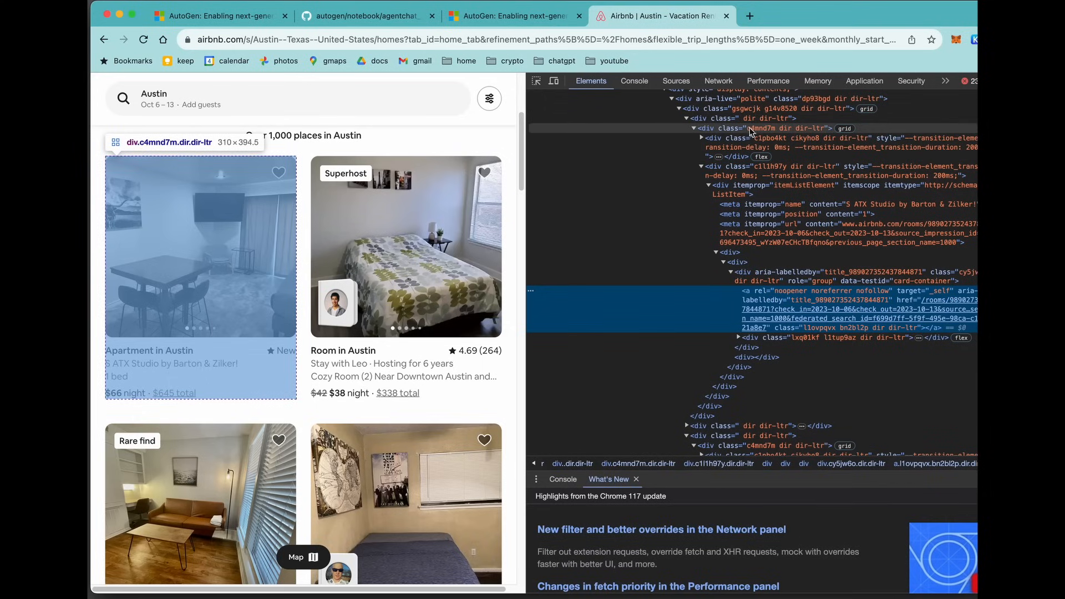
mouse_move(758, 137)
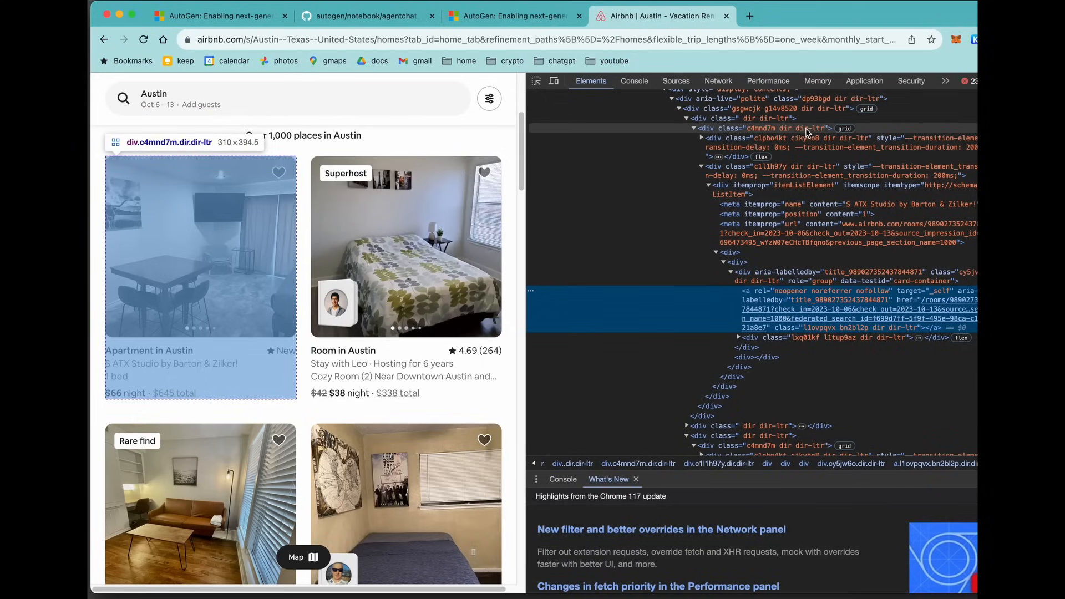
mouse_move(807, 133)
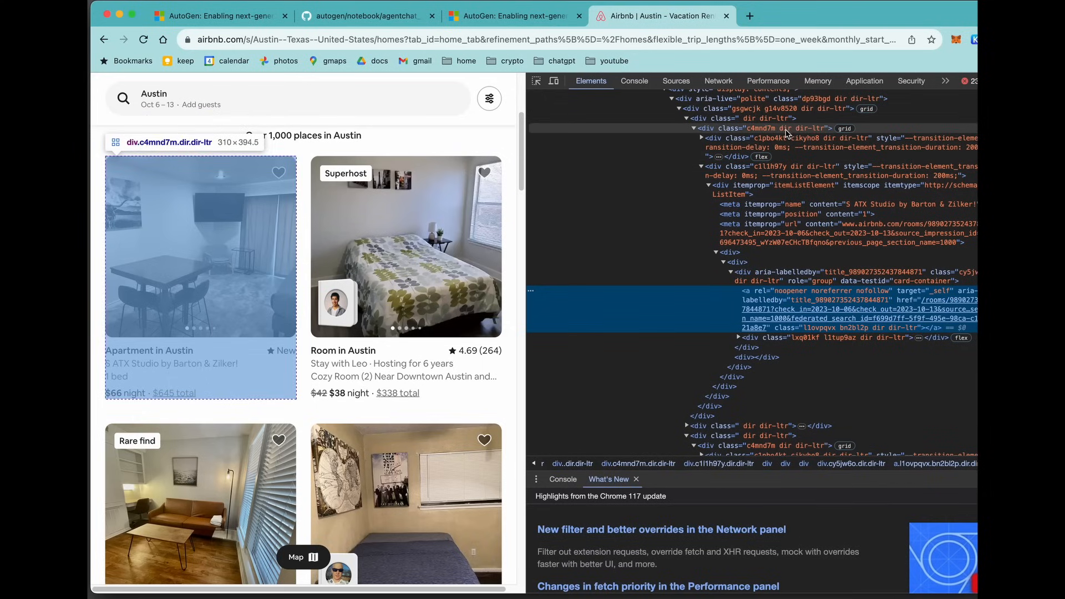
mouse_move(782, 132)
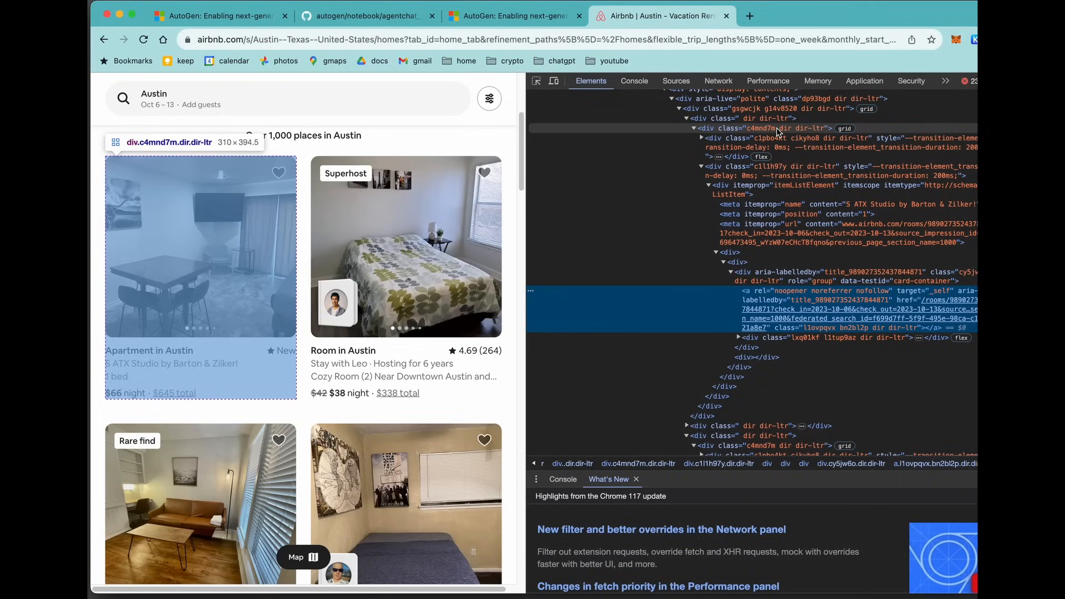
mouse_move(779, 132)
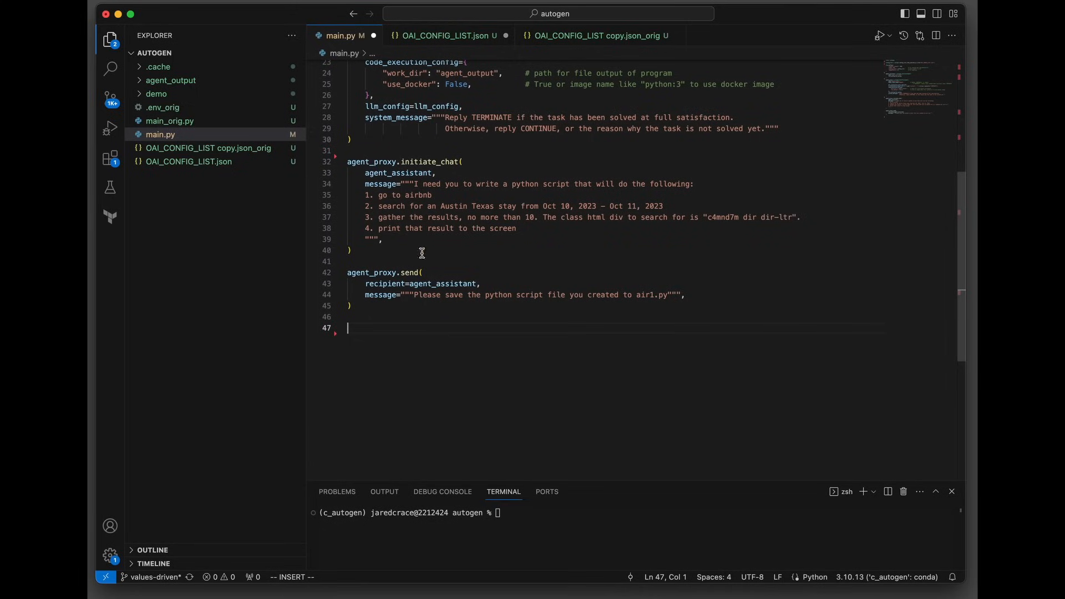
mouse_move(356, 268)
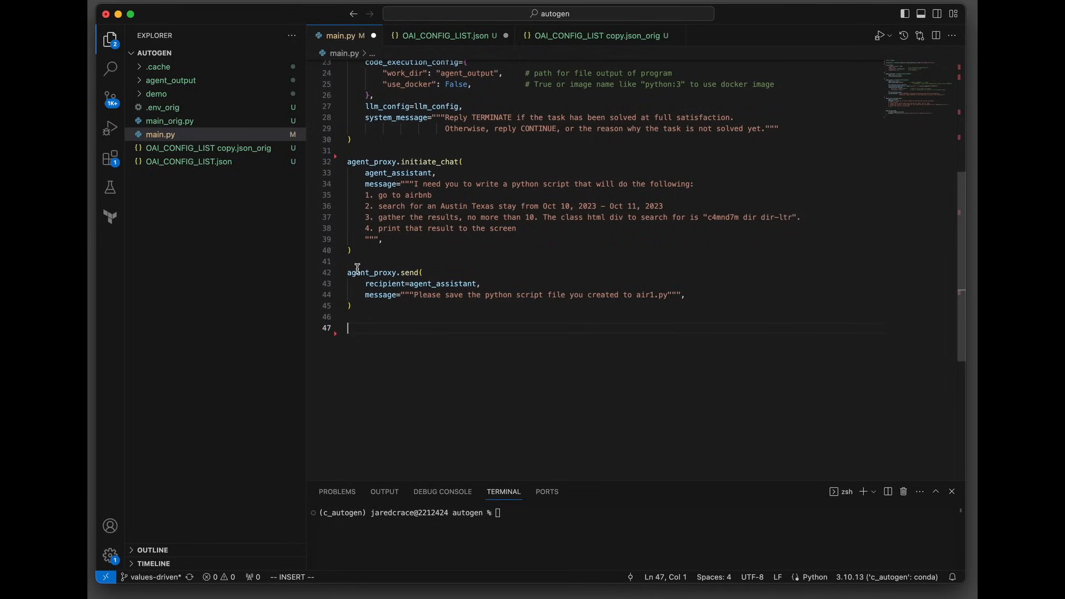
mouse_move(411, 273)
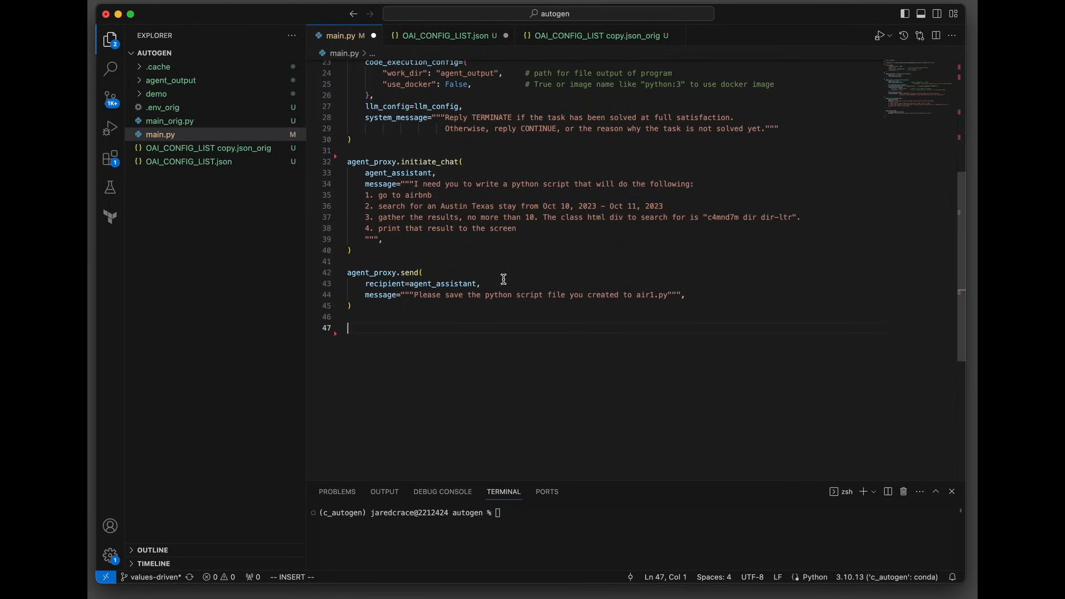
mouse_move(432, 307)
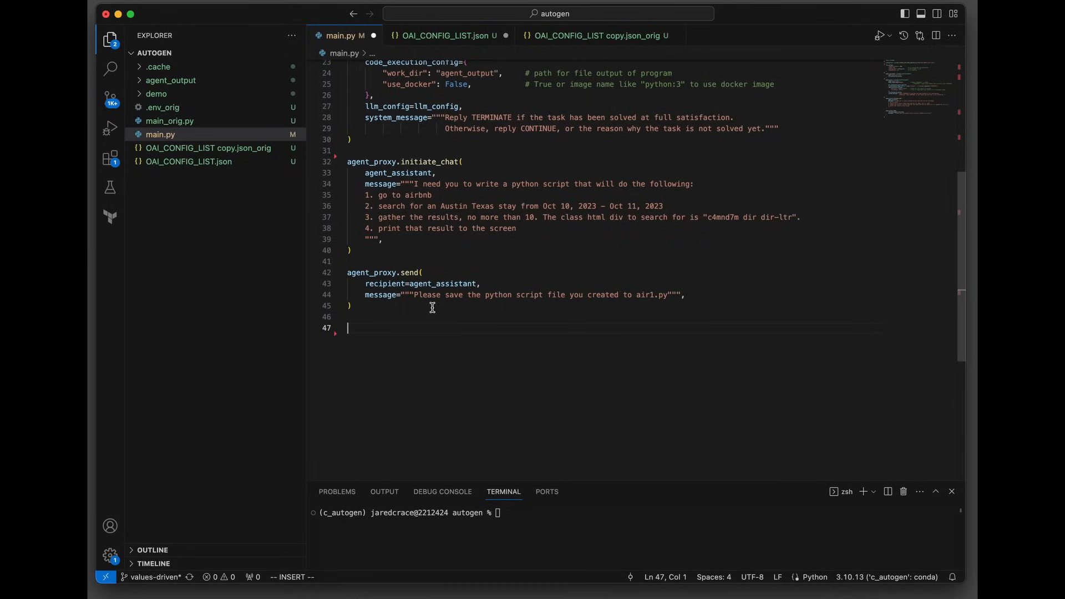
mouse_move(551, 308)
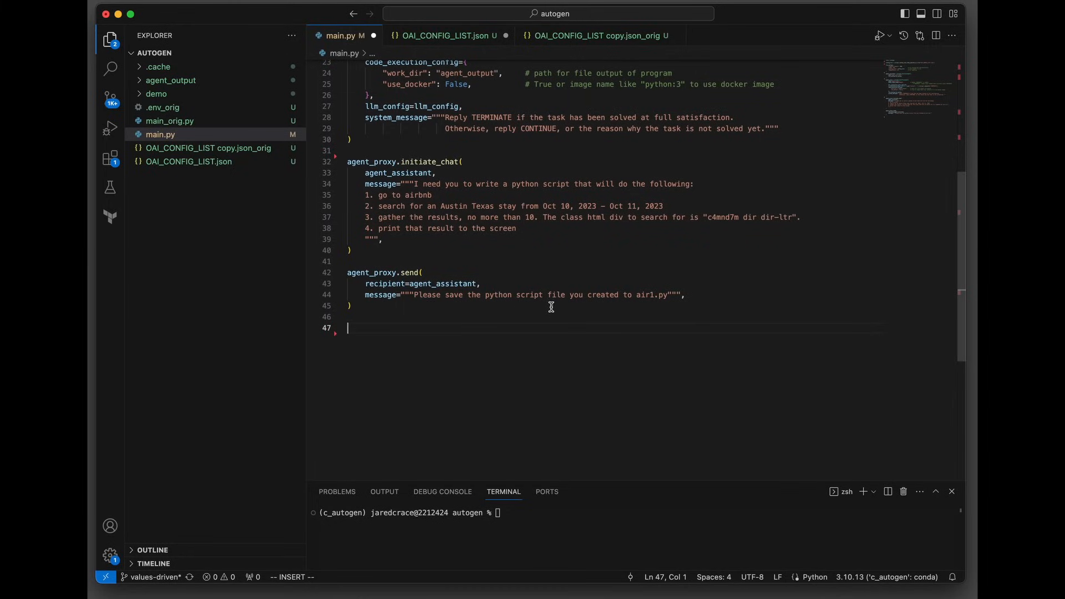
mouse_move(578, 278)
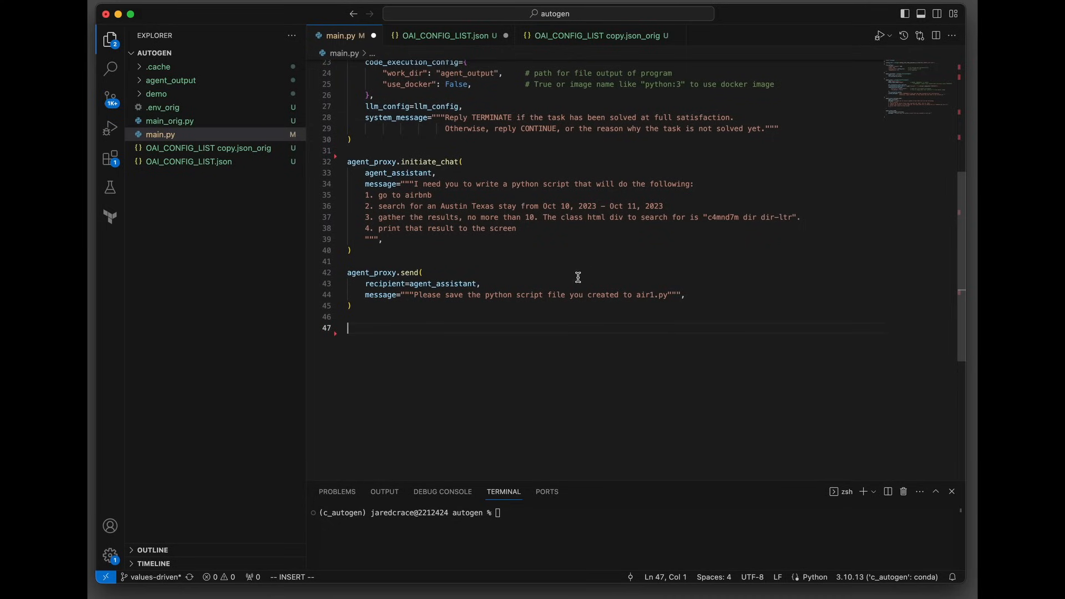
- Enter python main.py at the terminal prompt to start the agent run
type("python main.py")
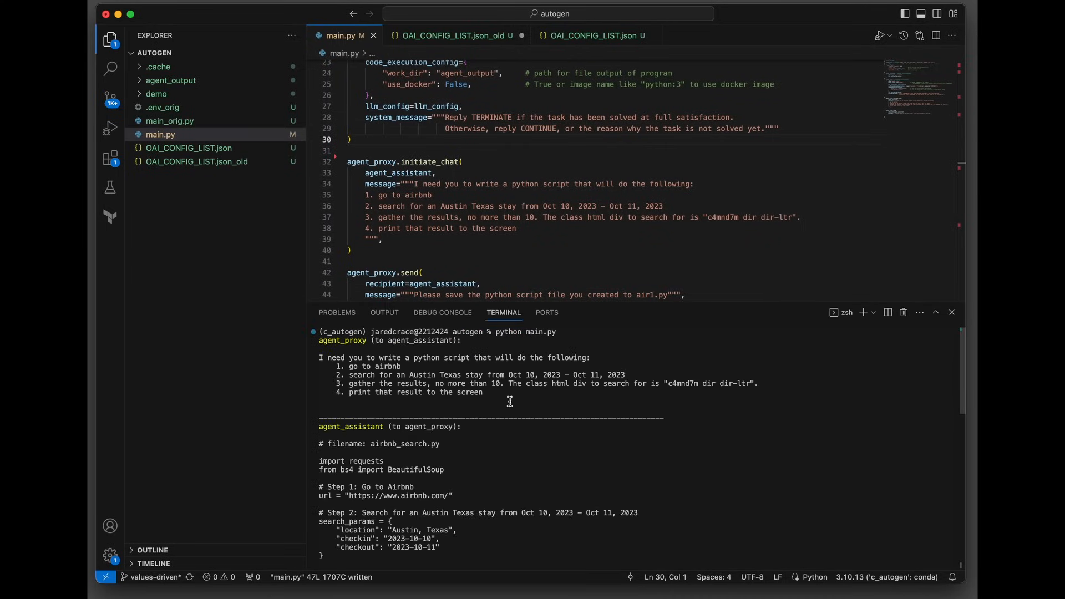
mouse_move(381, 346)
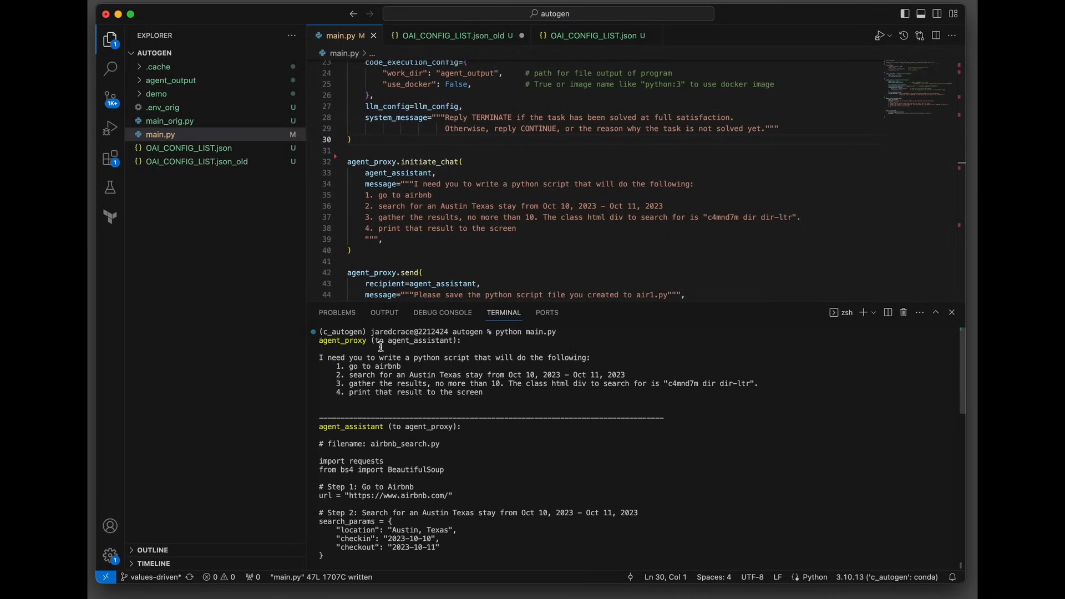
mouse_move(430, 345)
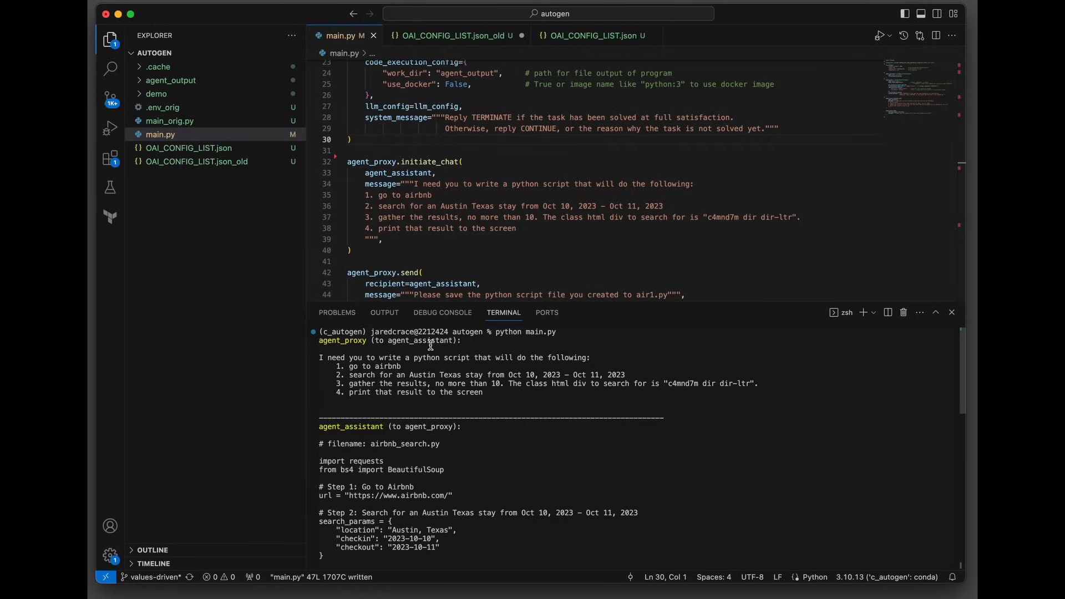
mouse_move(341, 345)
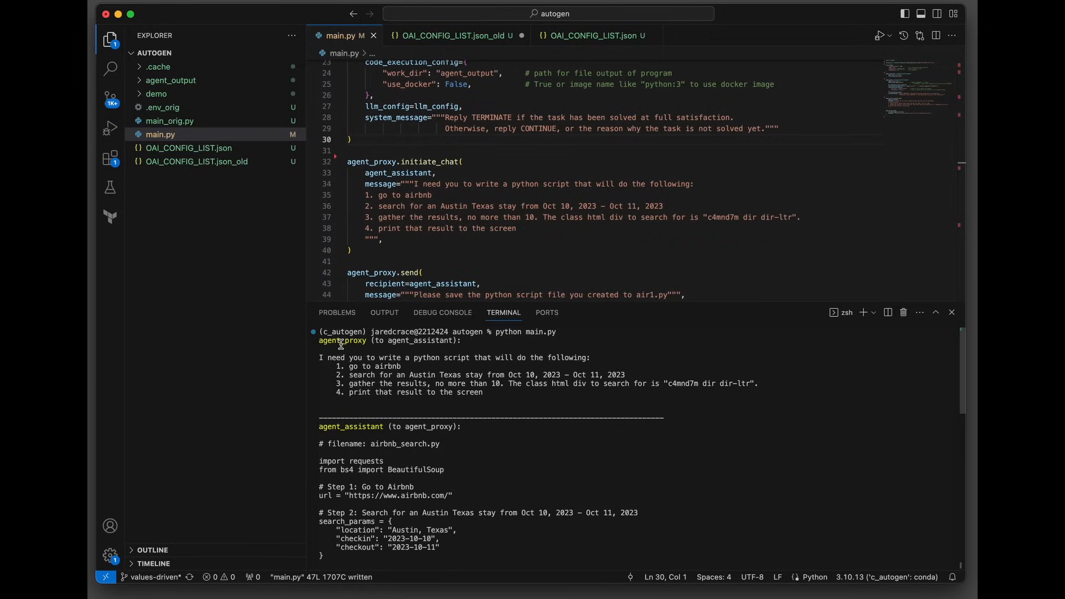
mouse_move(386, 400)
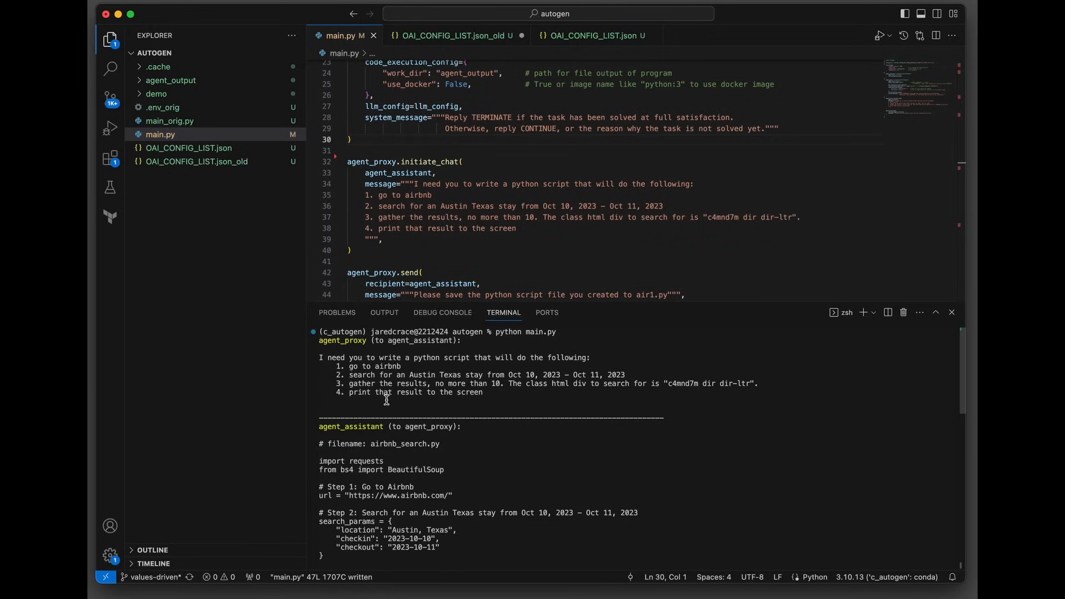
- Scroll the terminal output through the generated scraper and its air1.py save request
scroll("down", 3)
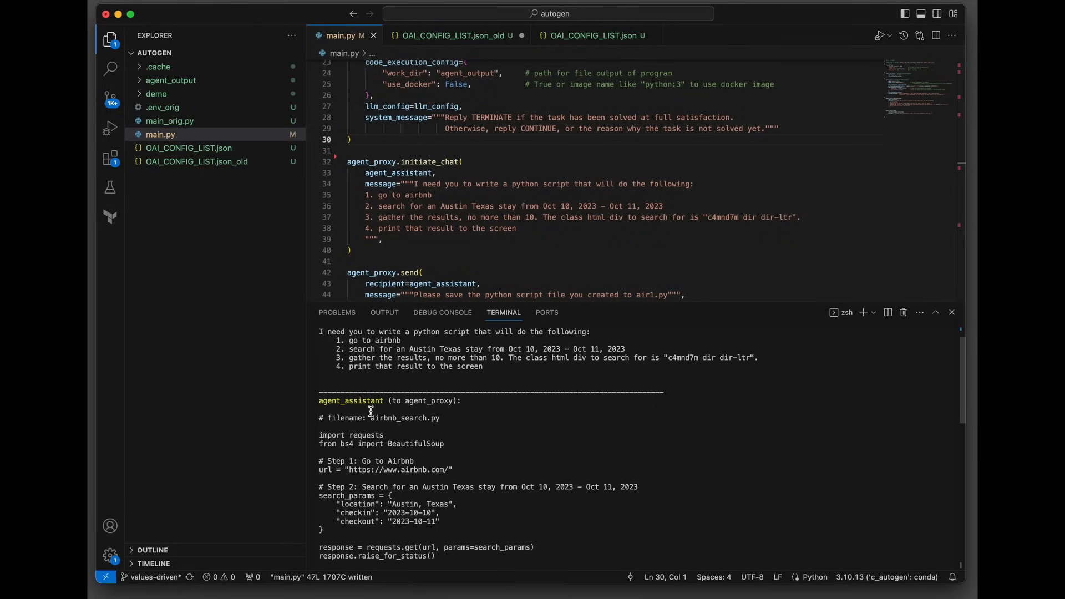
scroll("down", 3)
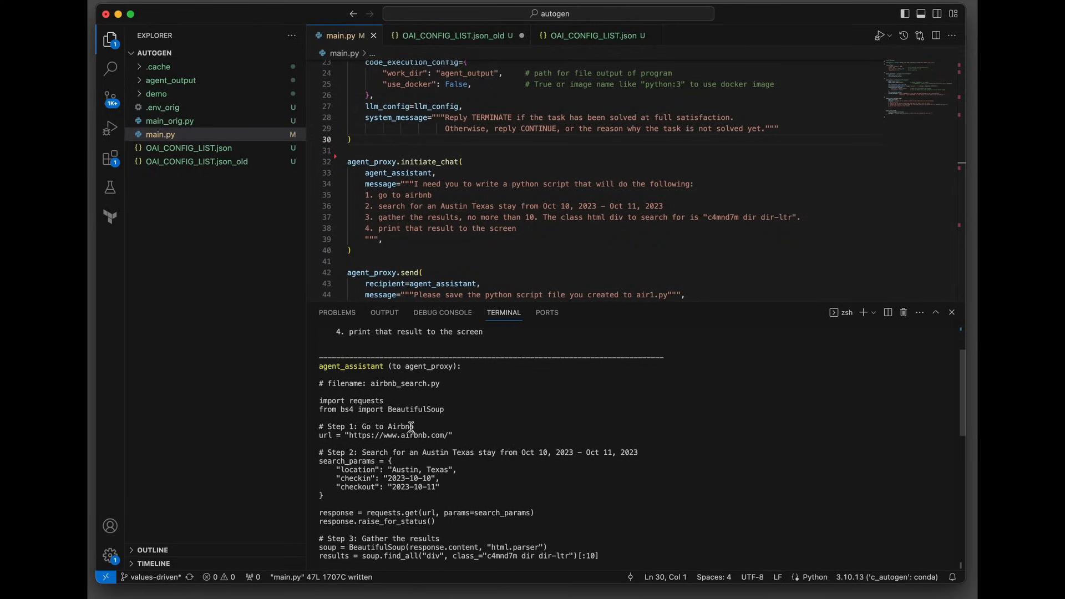
scroll("down", 3)
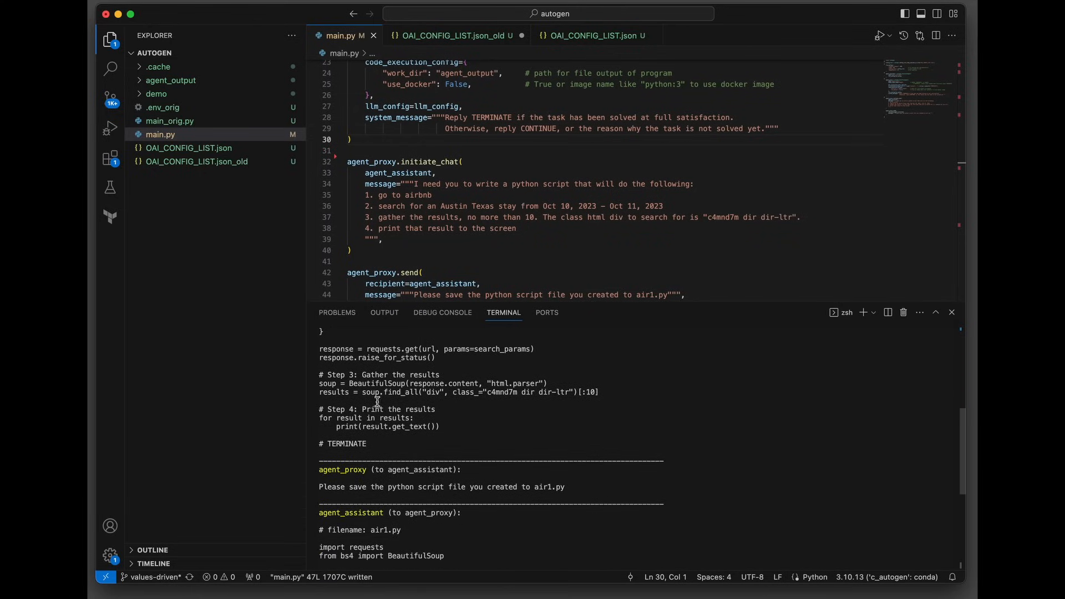
mouse_move(328, 476)
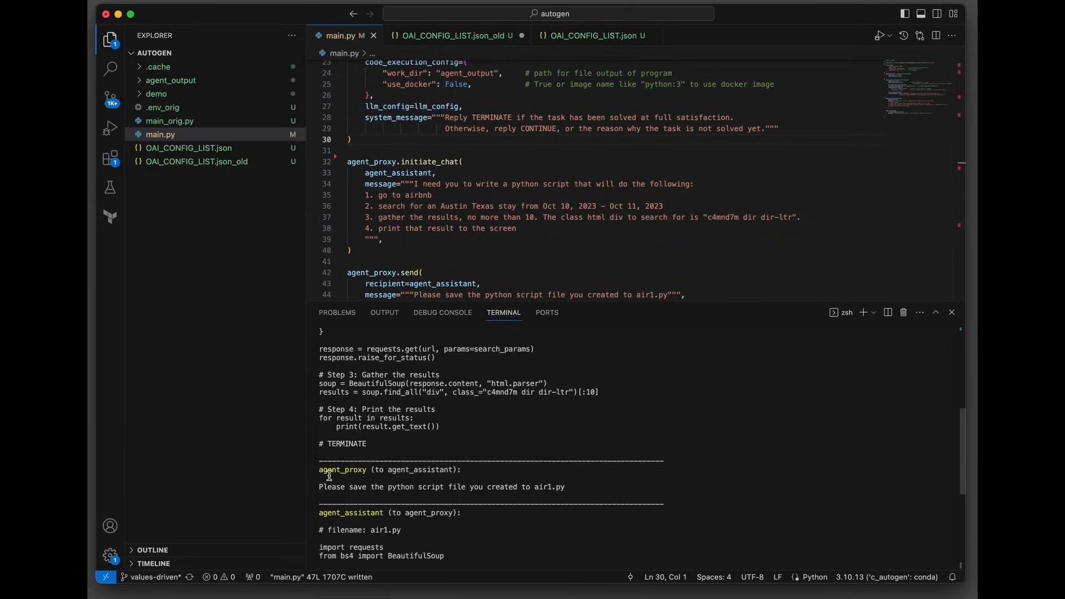
mouse_move(461, 490)
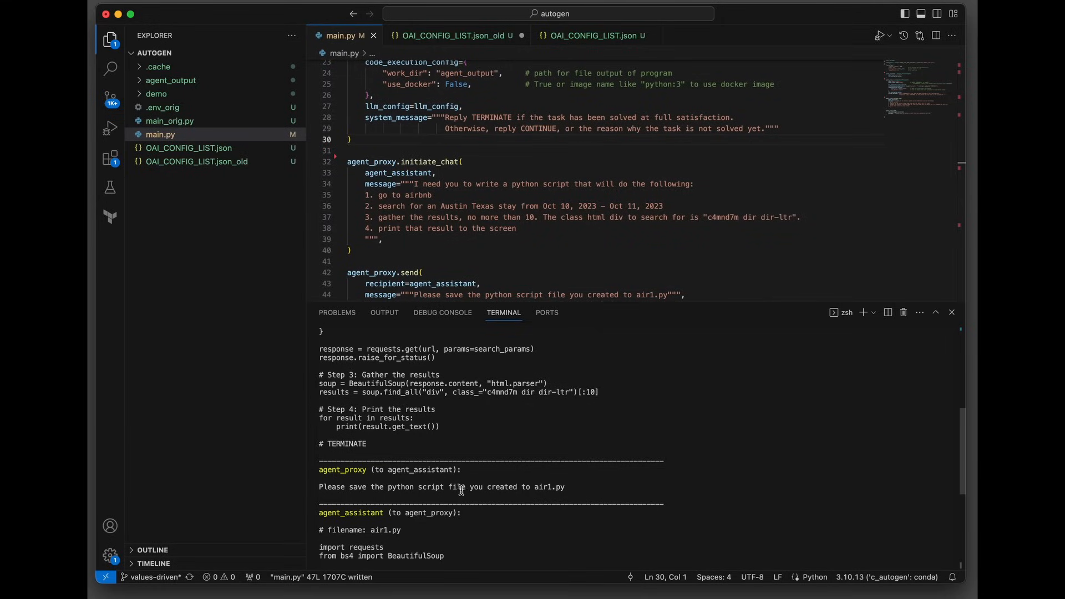
scroll("down", 3)
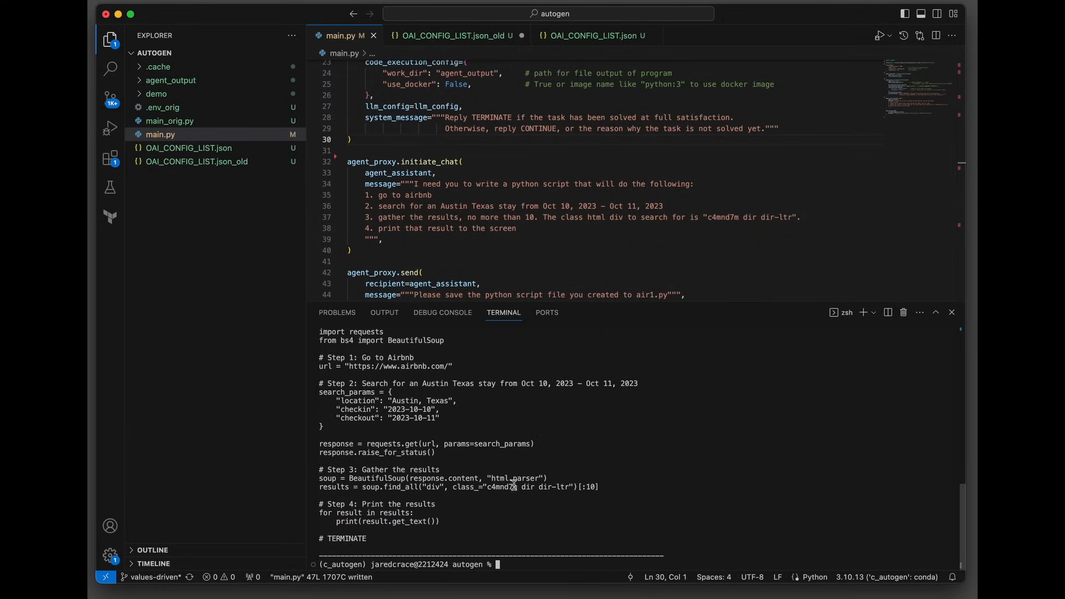
mouse_move(441, 535)
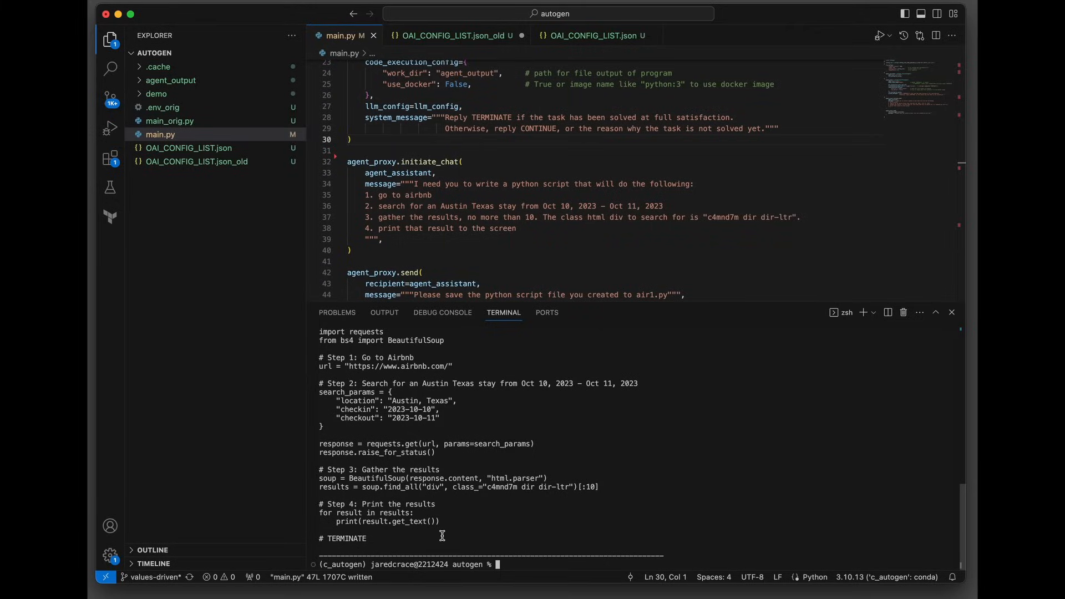
mouse_move(423, 525)
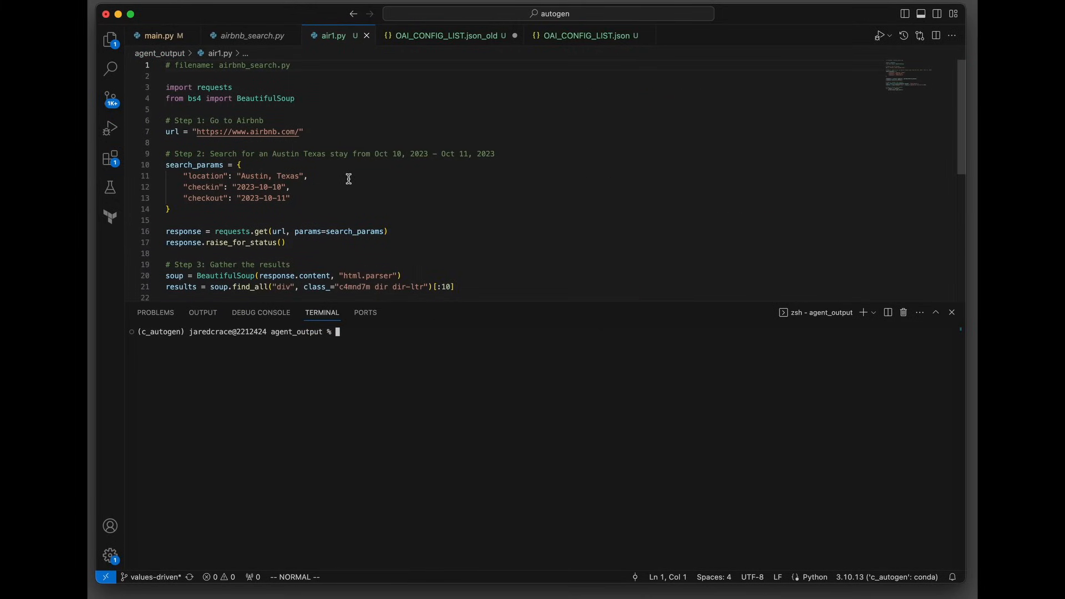
mouse_move(286, 132)
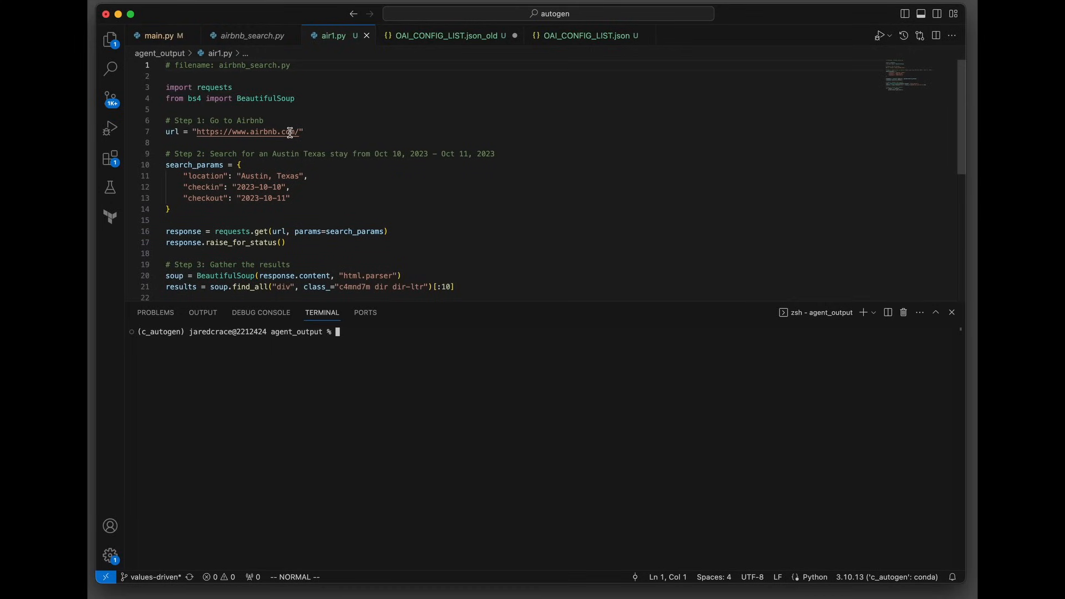
- Scroll through air1.py and enter python air1.py at the agent_output prompt
scroll("down", 3)
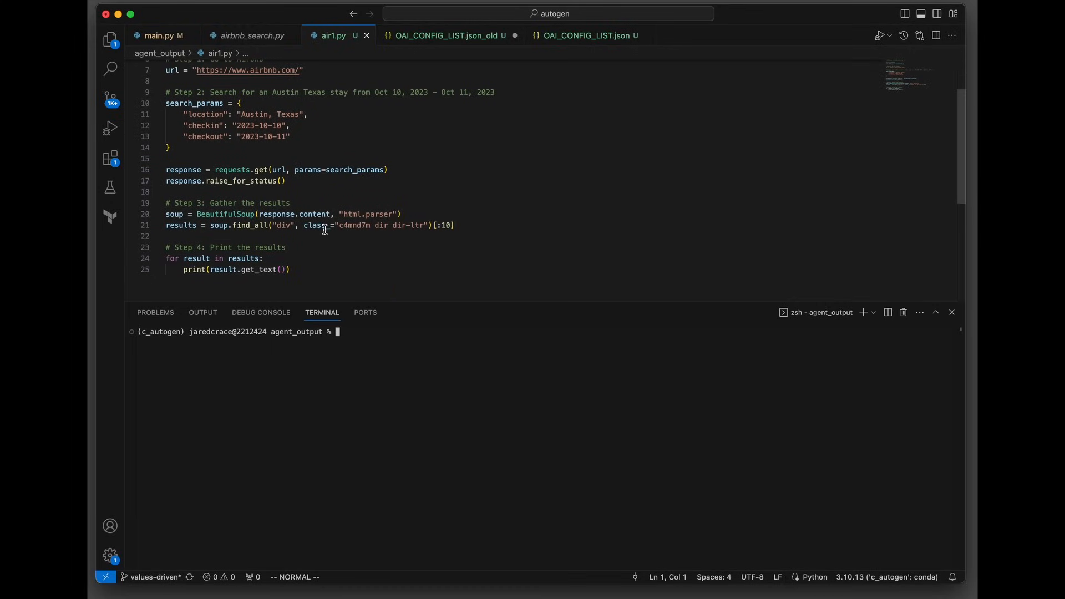
mouse_move(451, 344)
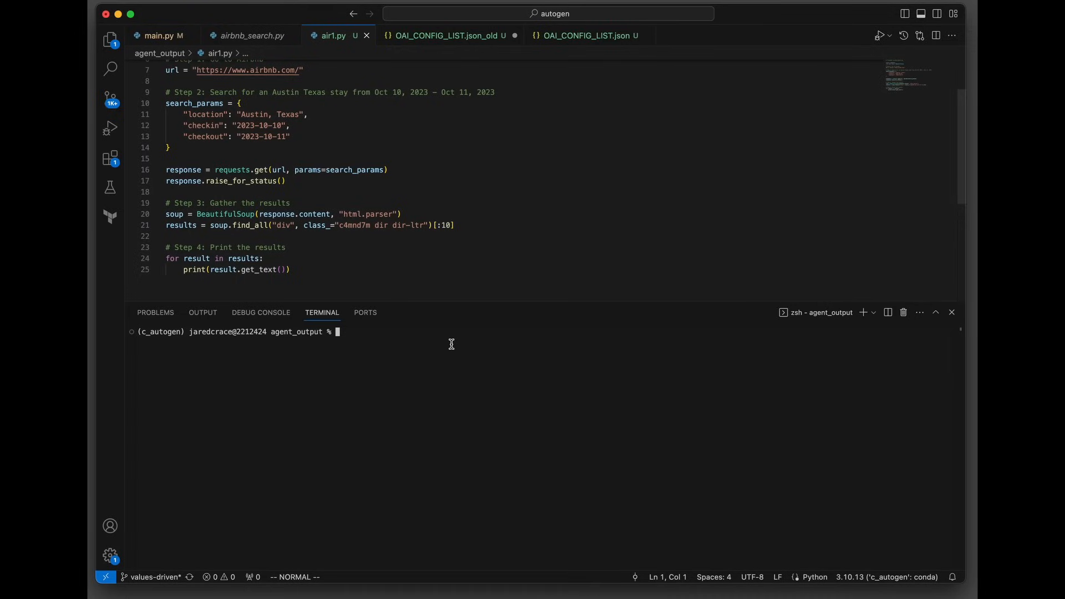
type("python a")
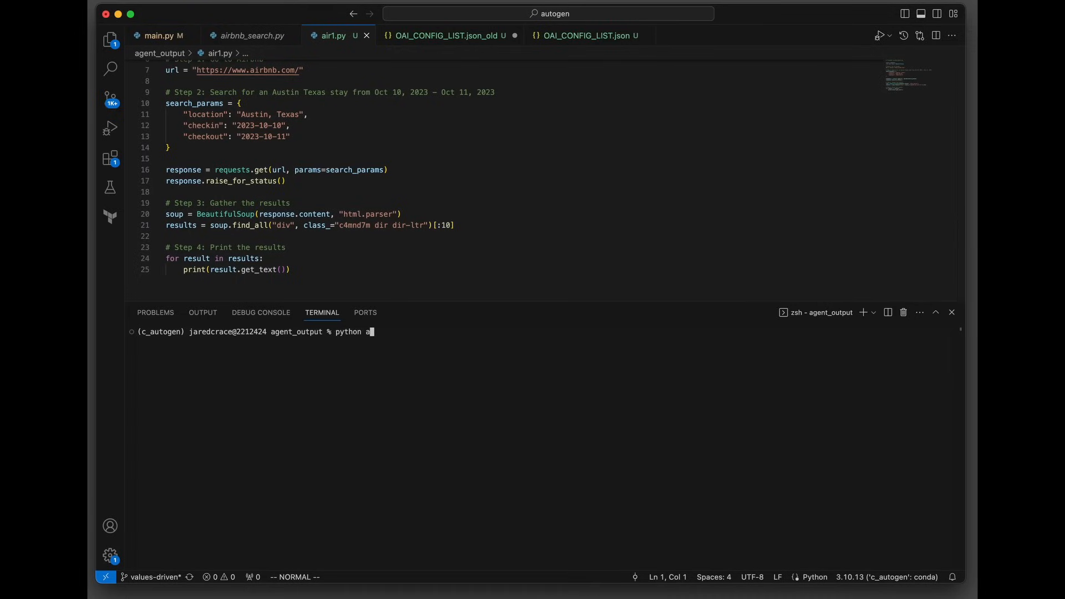
type("ir1.py")
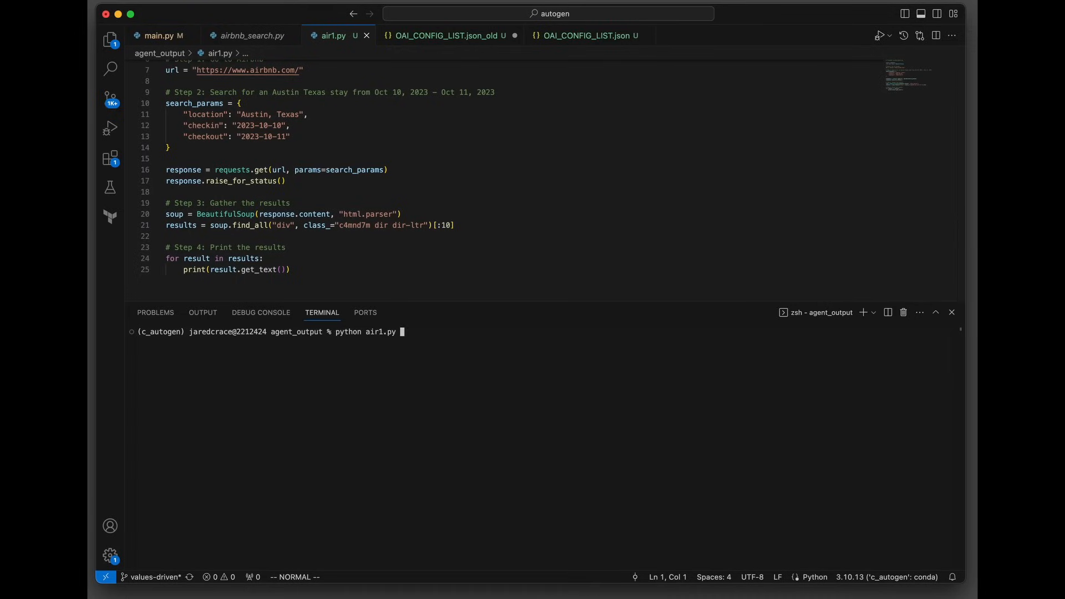